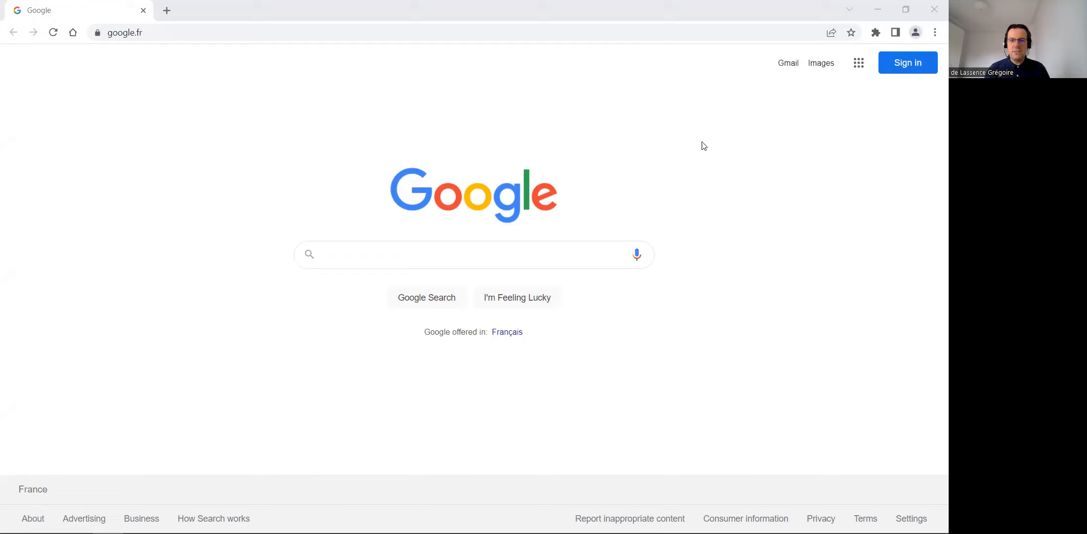
mouse_move(690, 144)
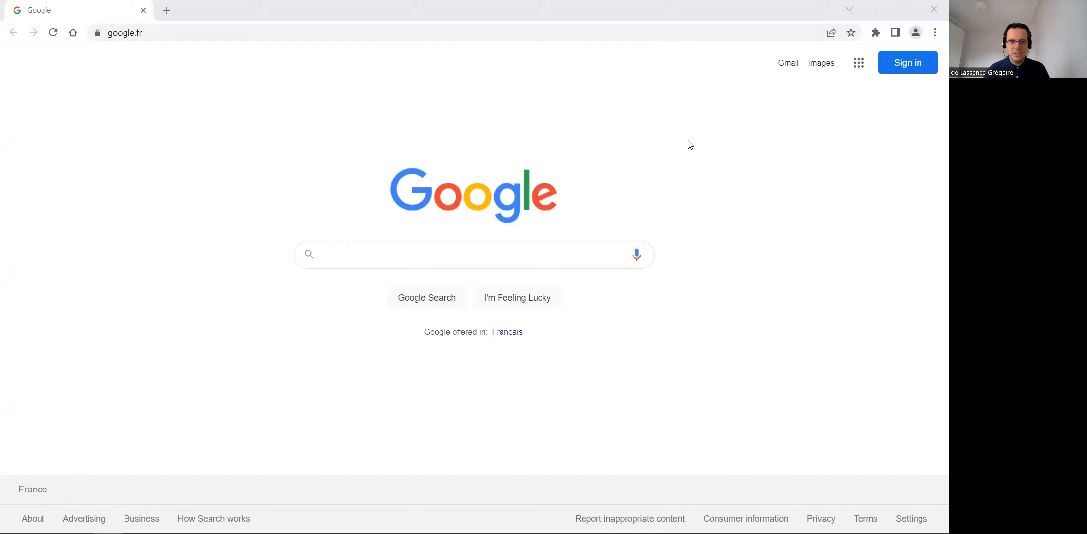
Run the recent Google search for 'sas certification'.
click(444, 254)
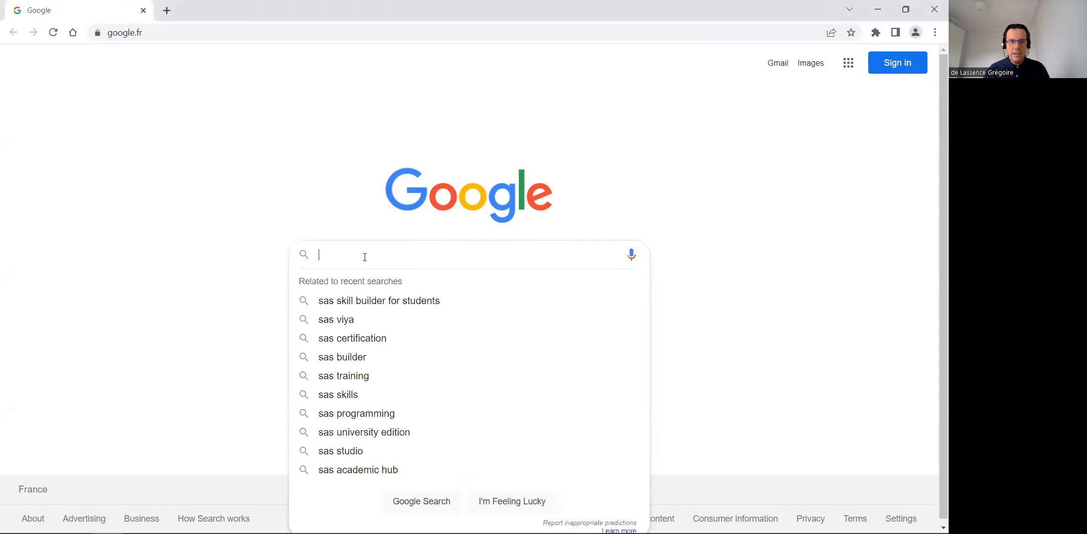
mouse_move(381, 338)
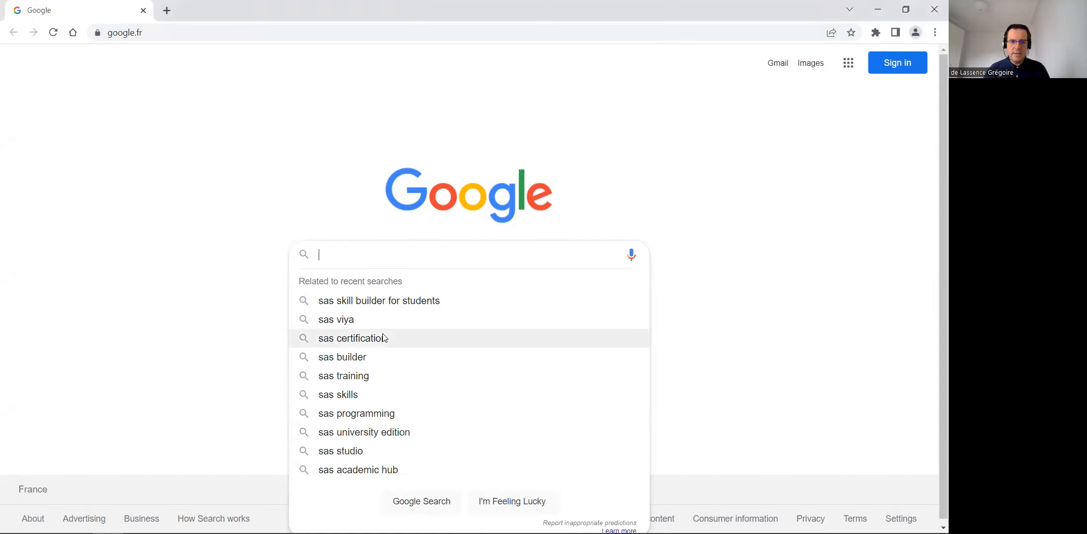
click(353, 338)
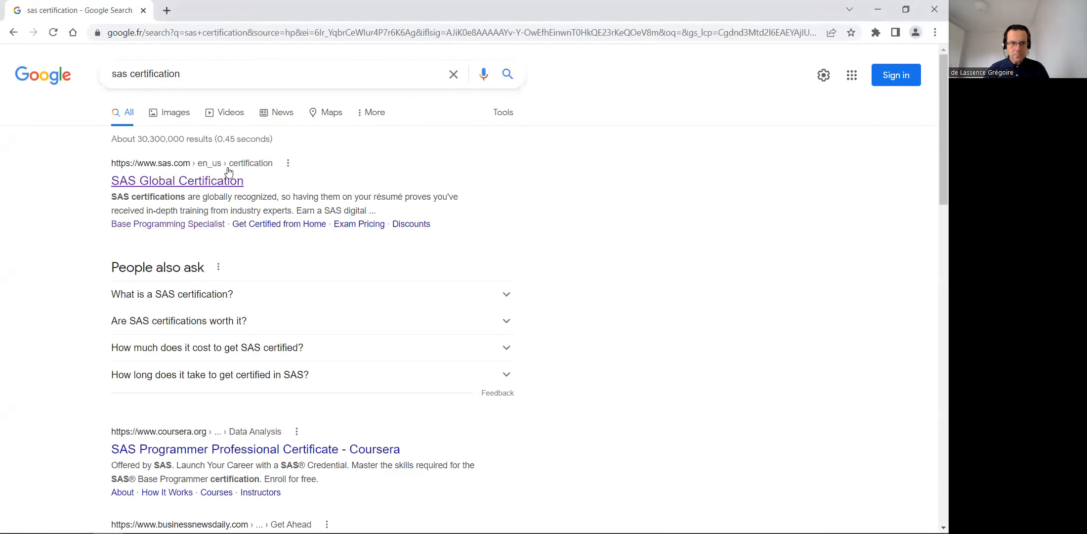
mouse_move(181, 187)
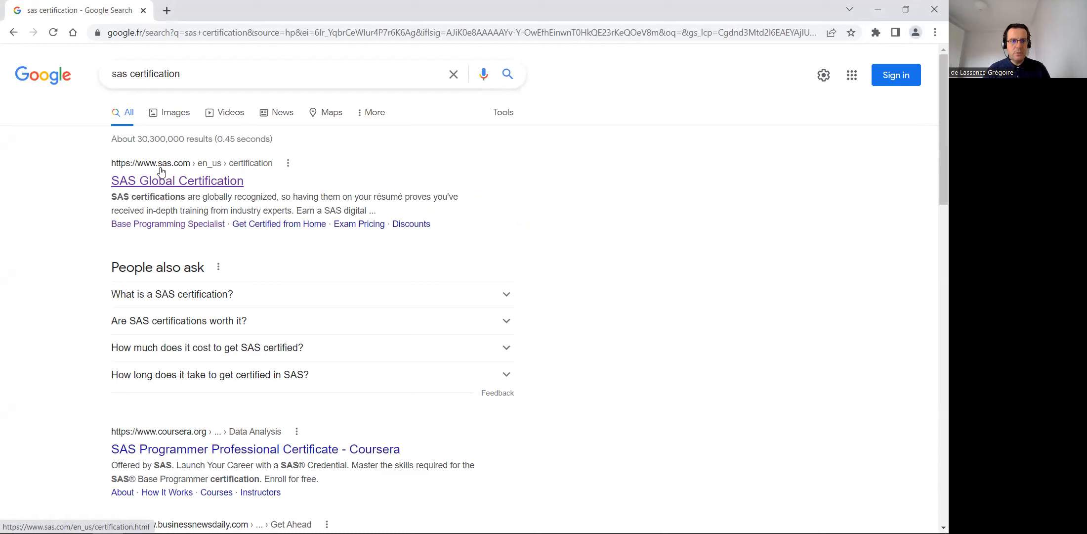
Open the SAS Global Certification result and show its Credentials menu.
click(176, 180)
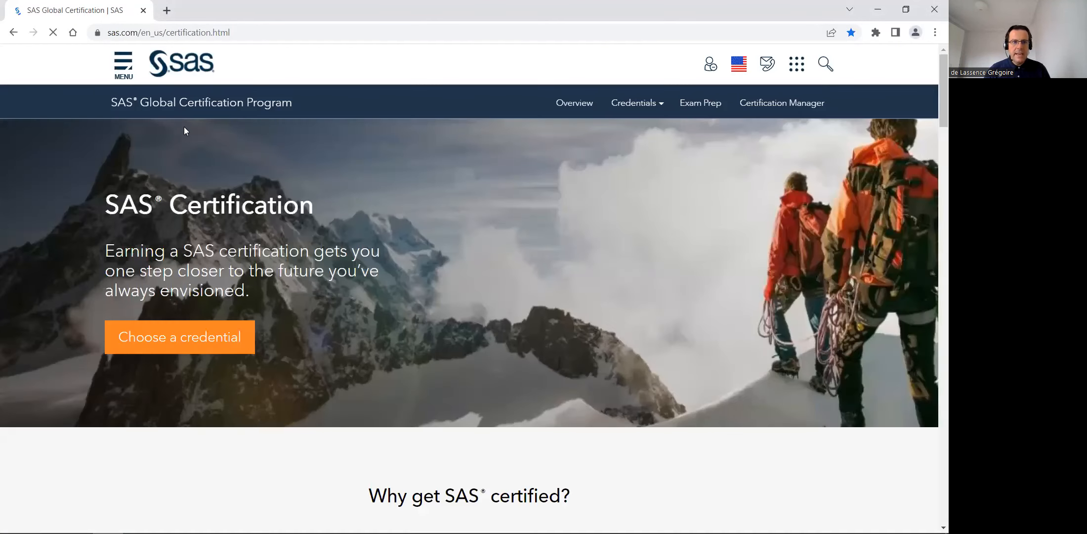
click(634, 103)
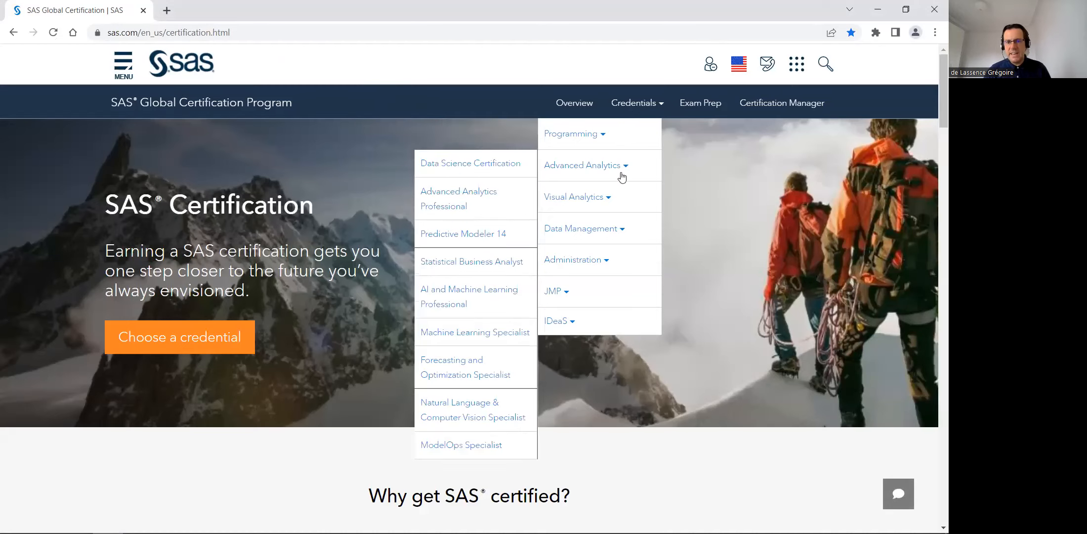
mouse_move(589, 134)
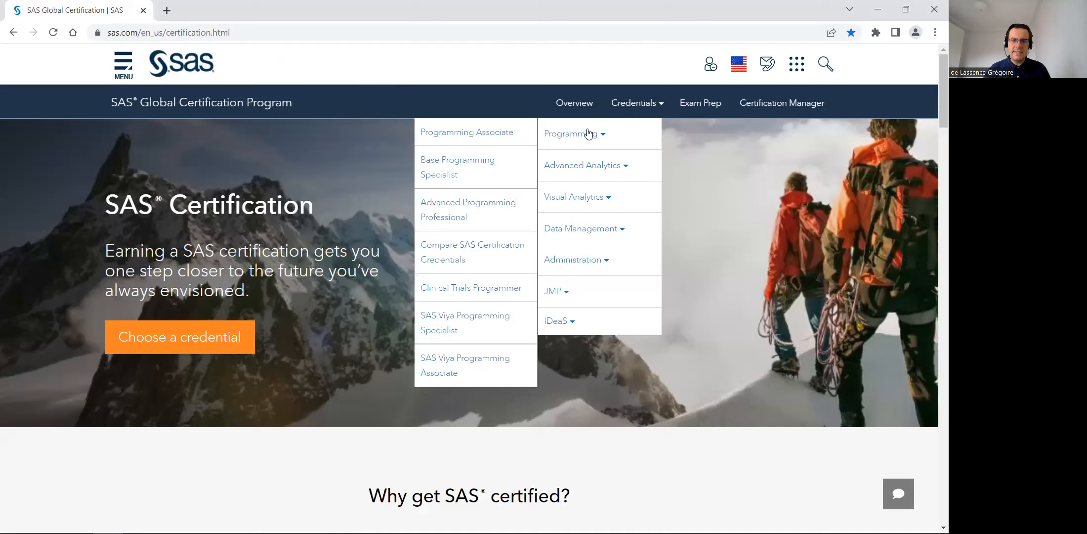
mouse_move(446, 160)
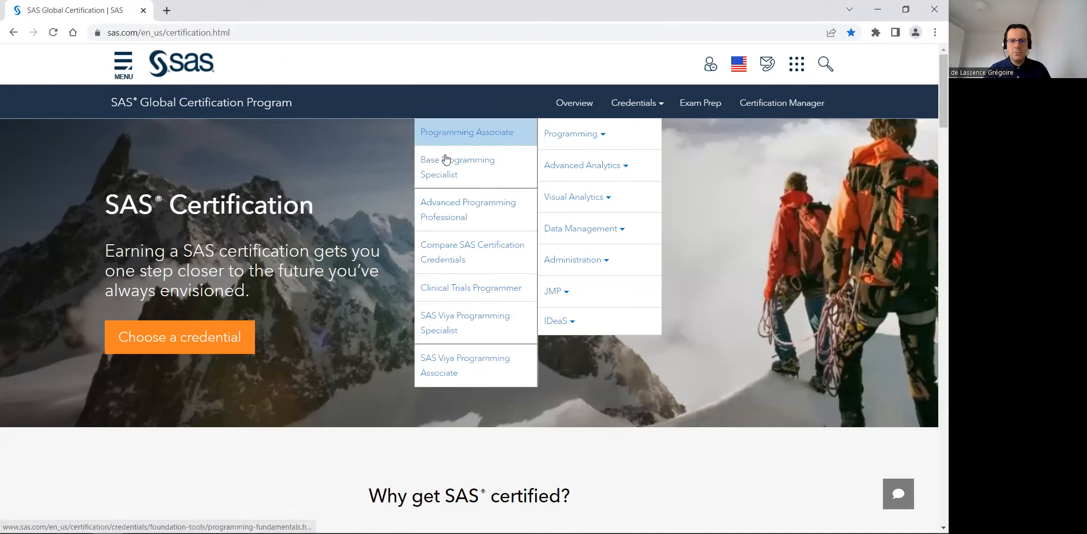
mouse_move(454, 163)
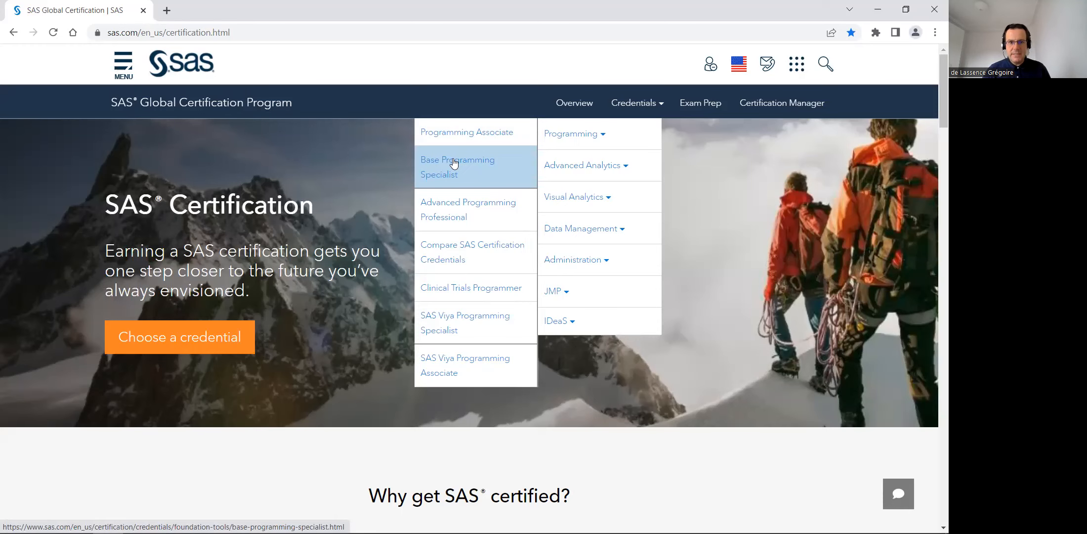
Open the Base Programming Specialist credential page and scroll to its exam content objectives.
click(458, 167)
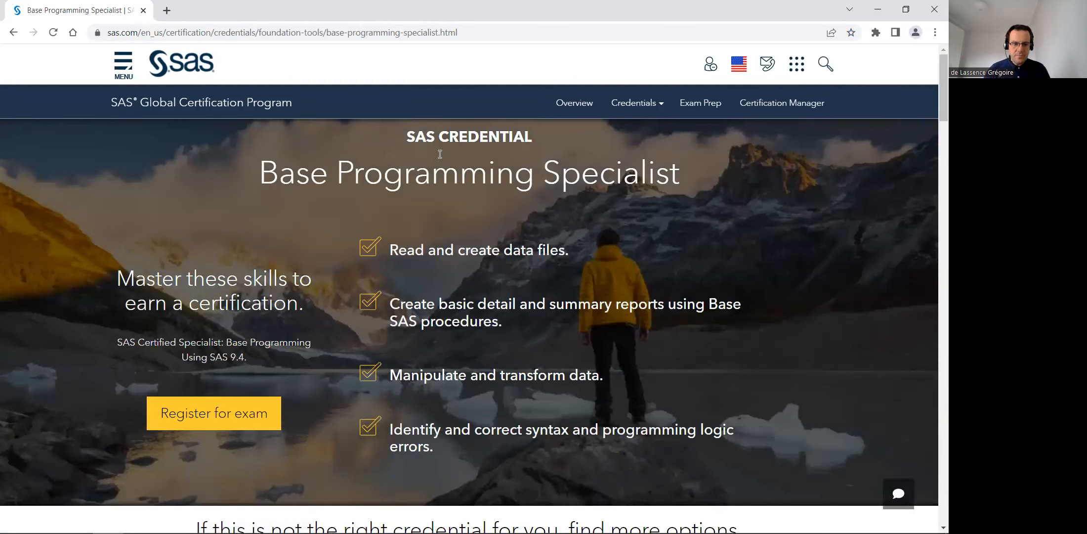
scroll(down, 3)
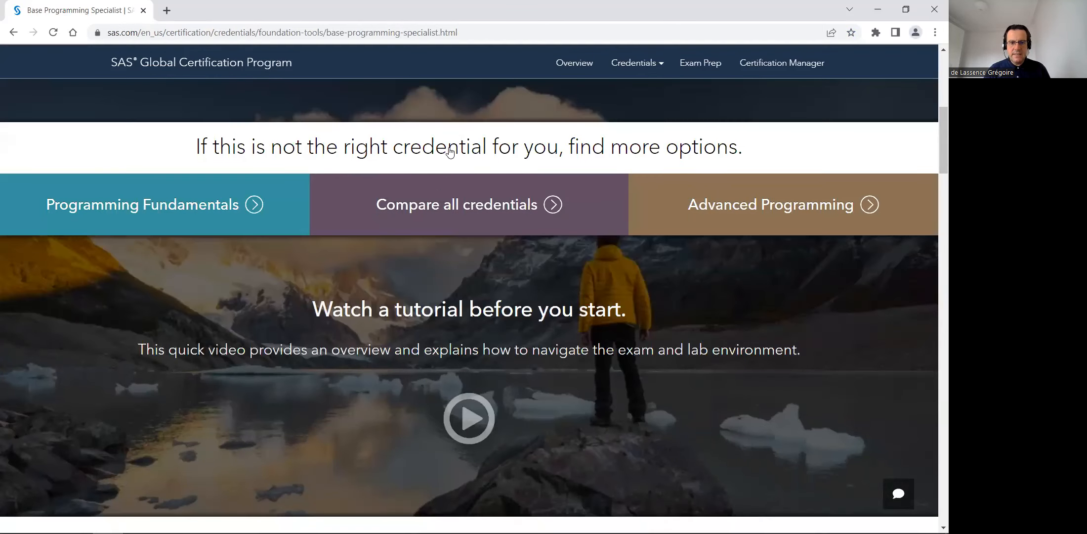
scroll(down, 3)
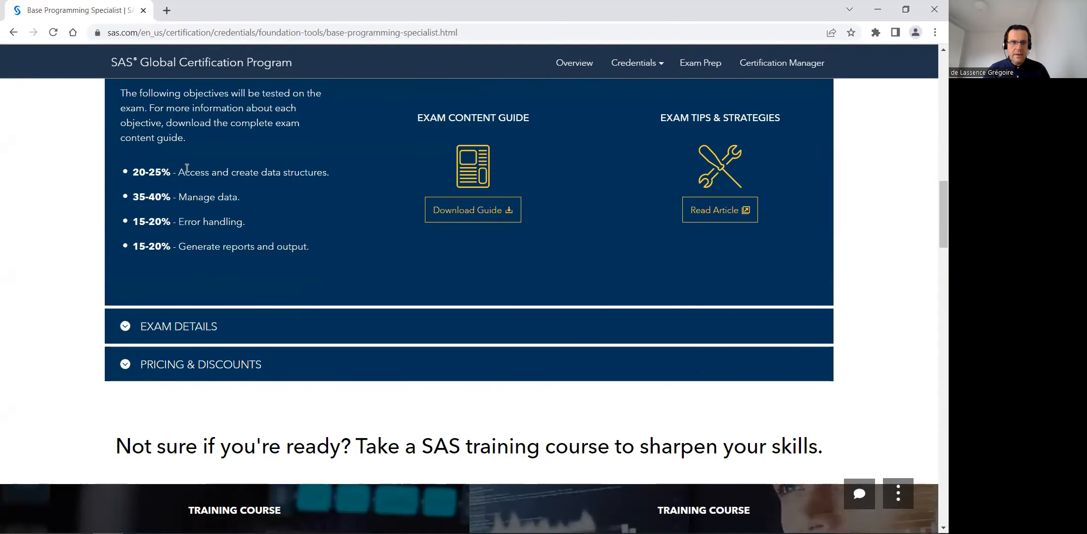
mouse_move(180, 173)
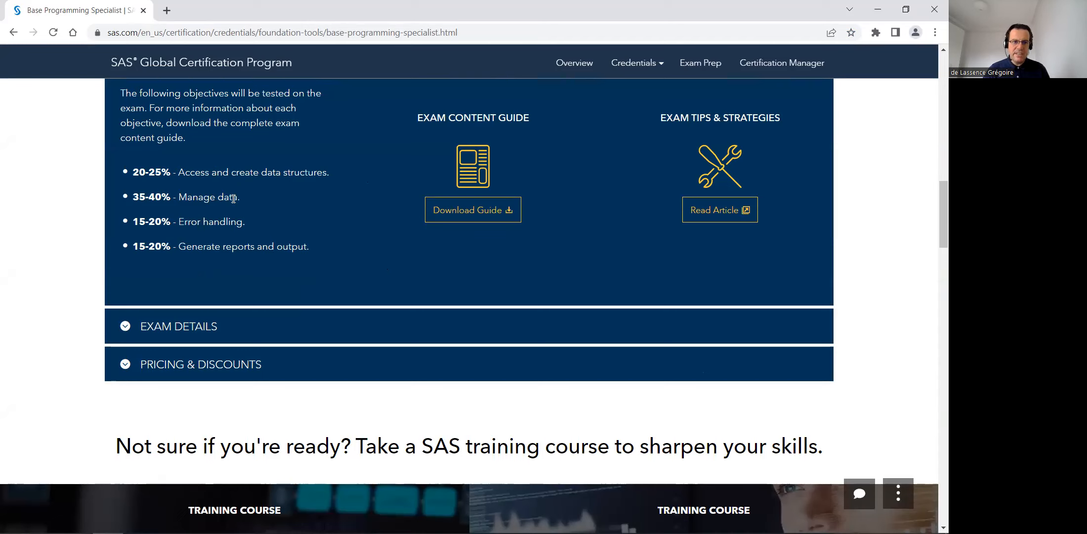
mouse_move(180, 222)
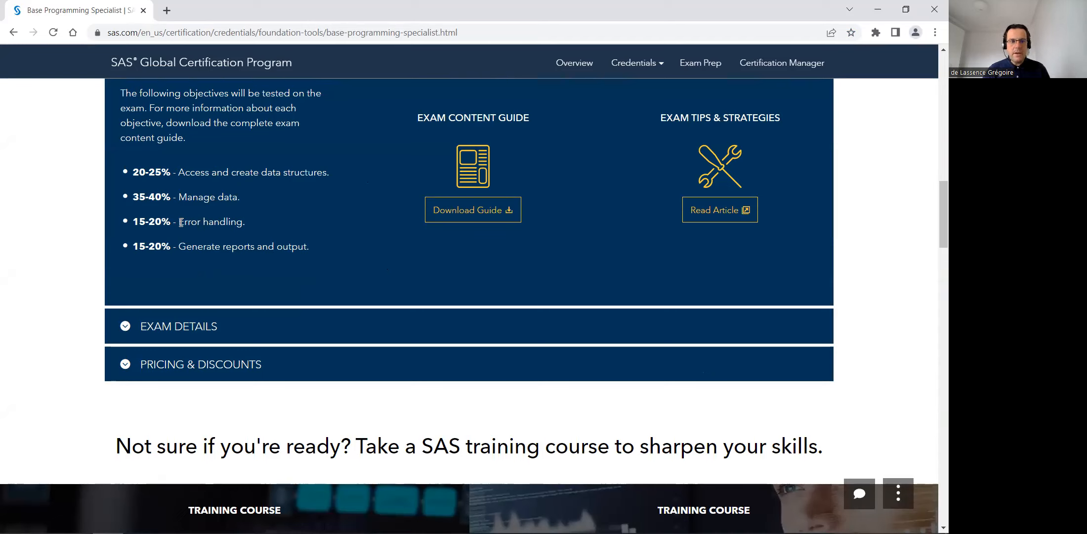
mouse_move(204, 246)
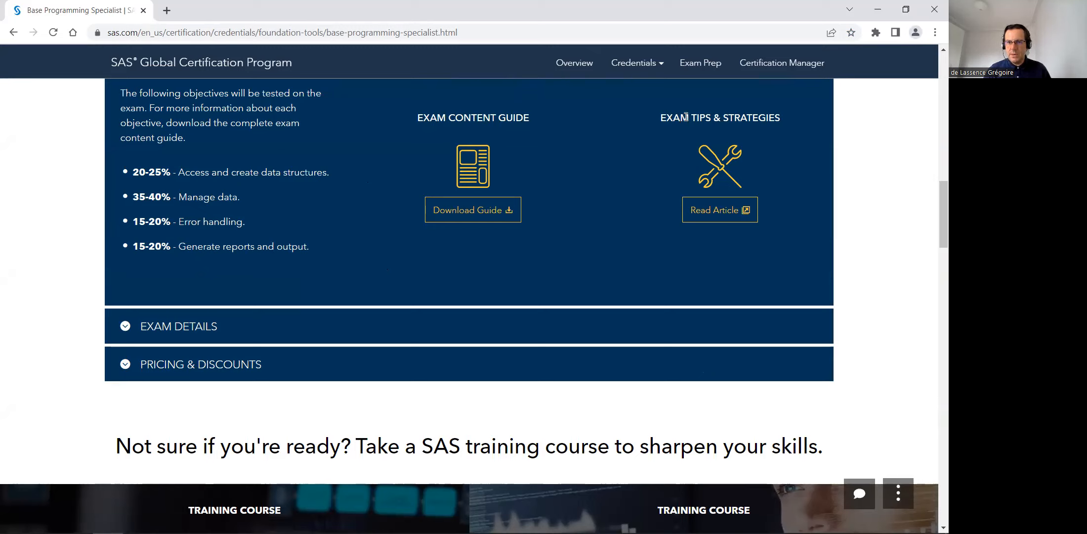
mouse_move(718, 206)
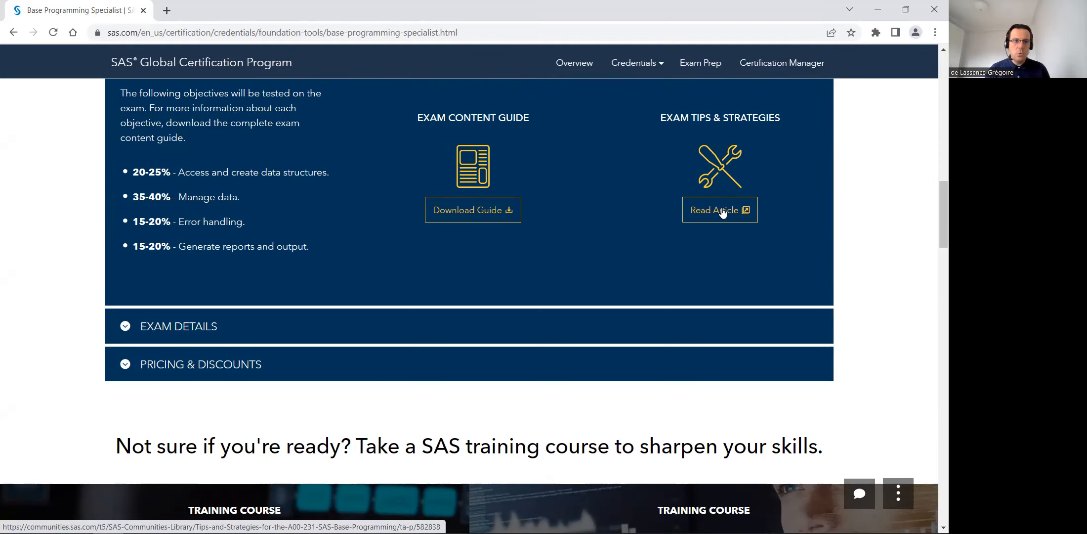
mouse_move(243, 155)
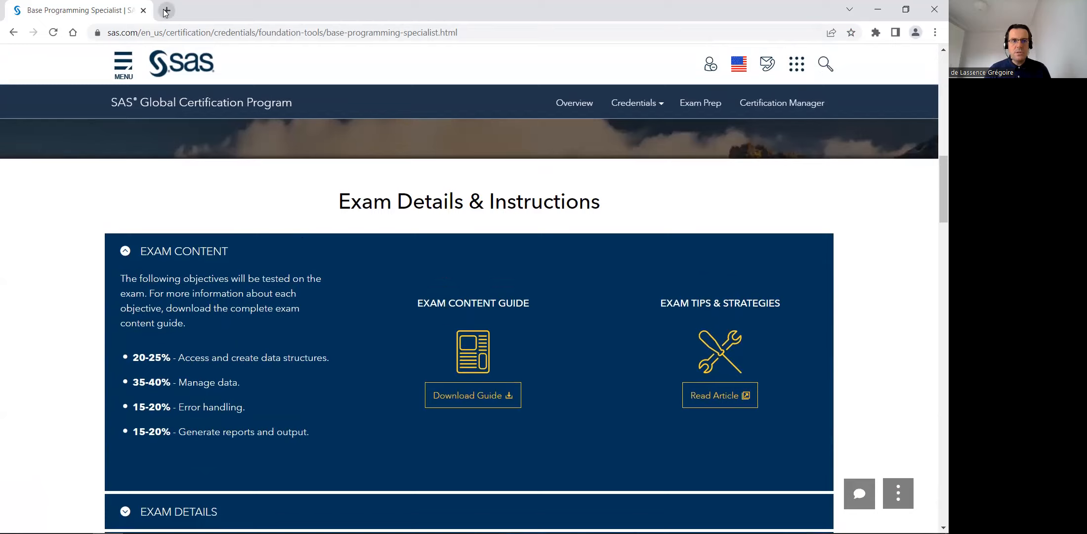
In a new tab, search 'sas skill builder' and open SAS Skill Builder for Students.
click(167, 11)
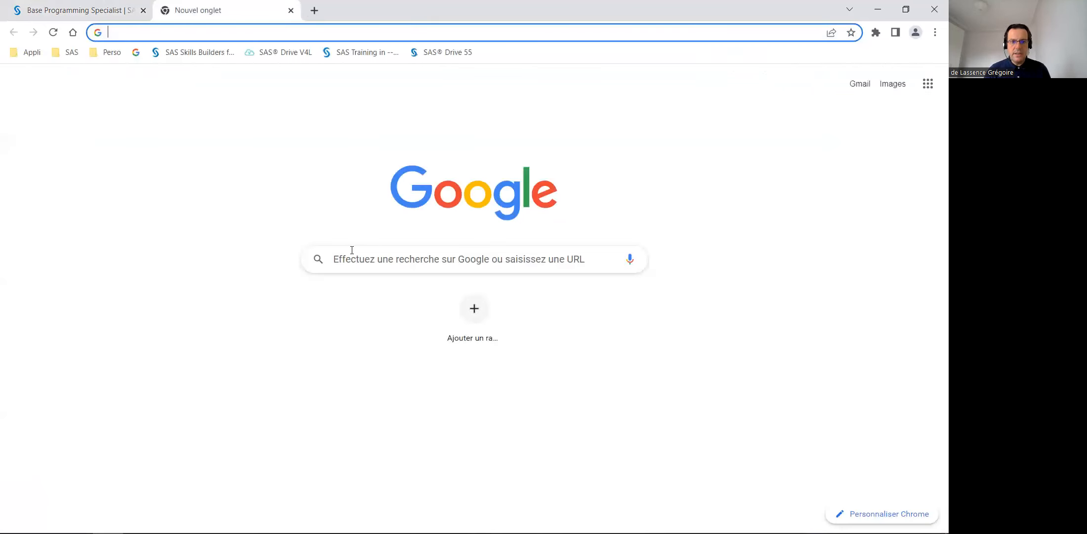
click(474, 259)
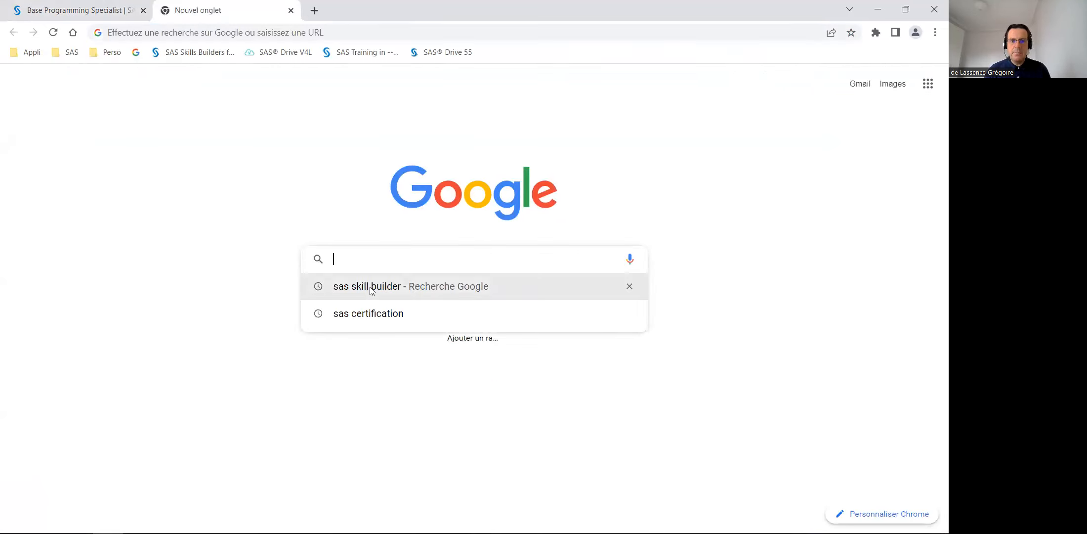
click(367, 286)
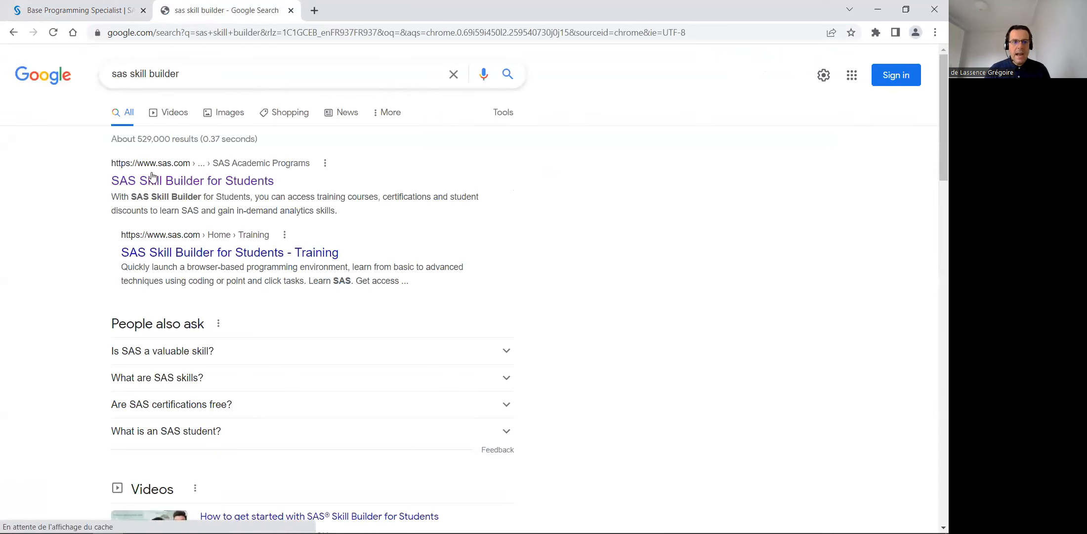
mouse_move(165, 184)
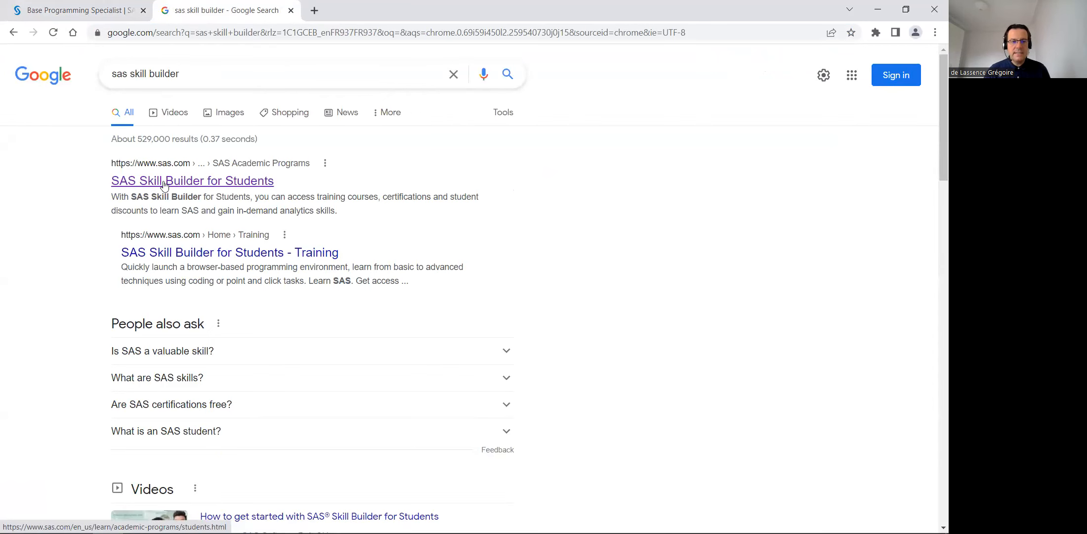
click(192, 180)
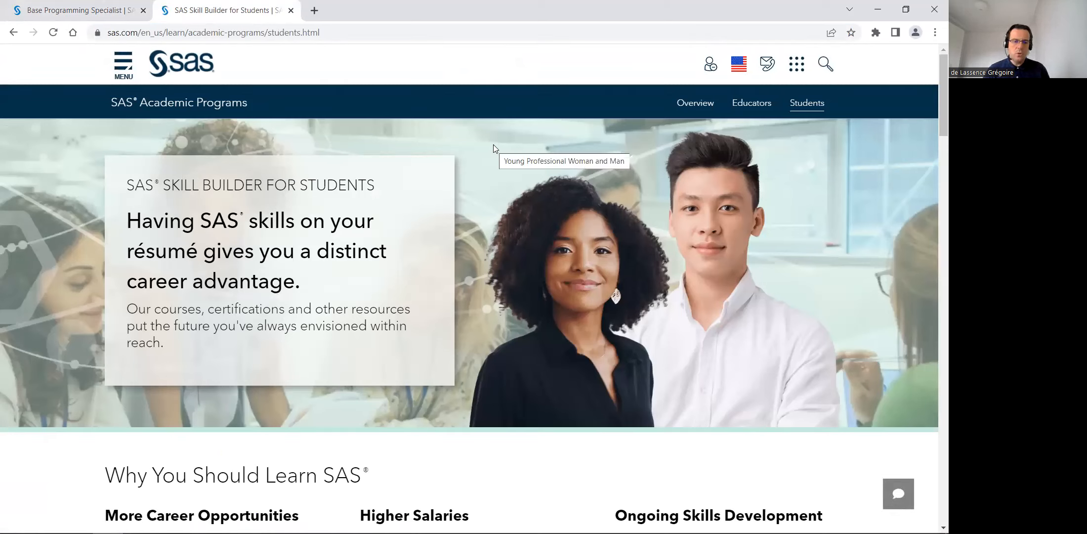
Follow the 'Log In Now to Get Free Resources' button to the SAS Profile sign-in.
scroll(down, 3)
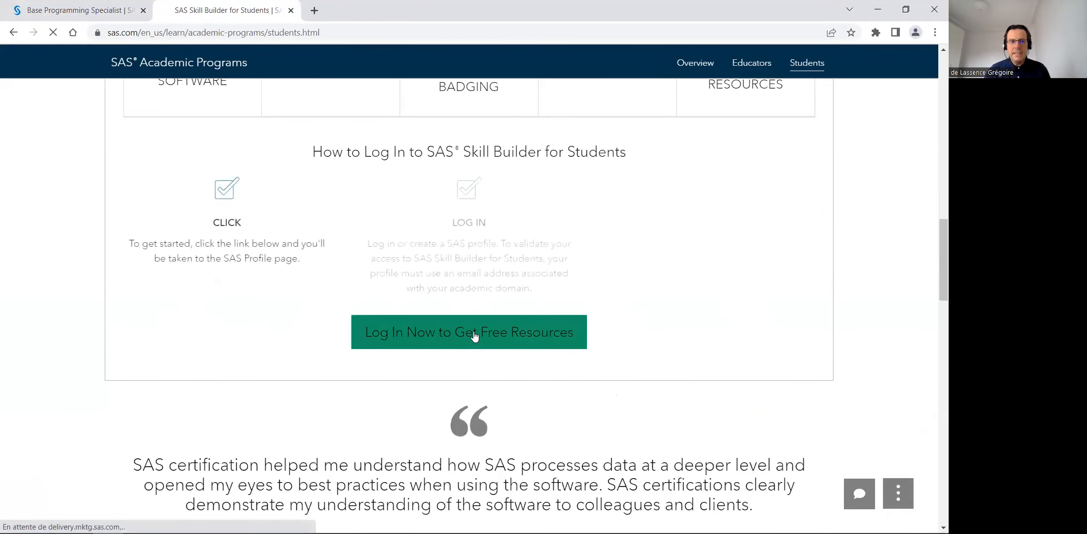
click(469, 332)
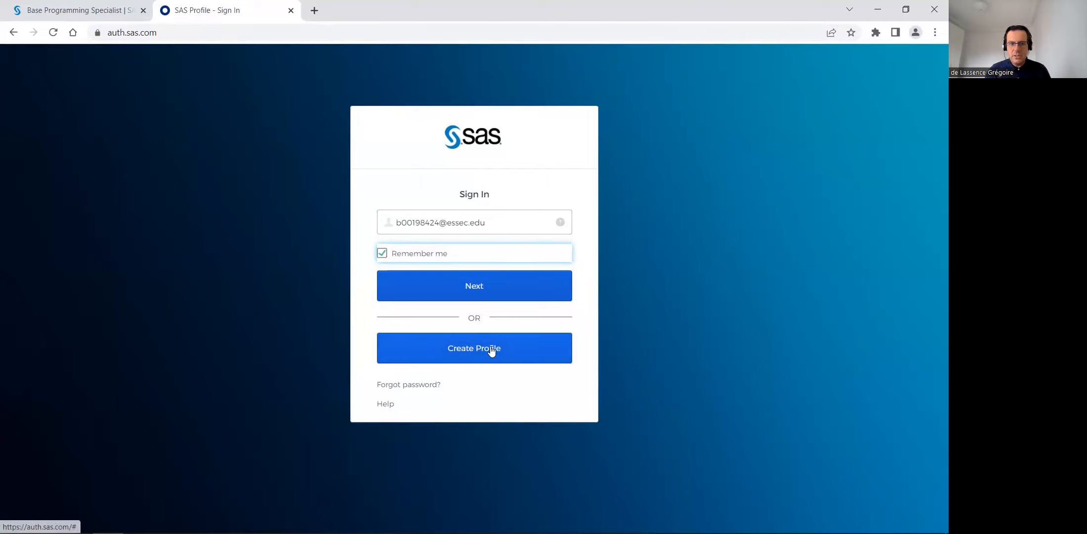
Start a new SAS profile with English as language and France as country.
click(474, 348)
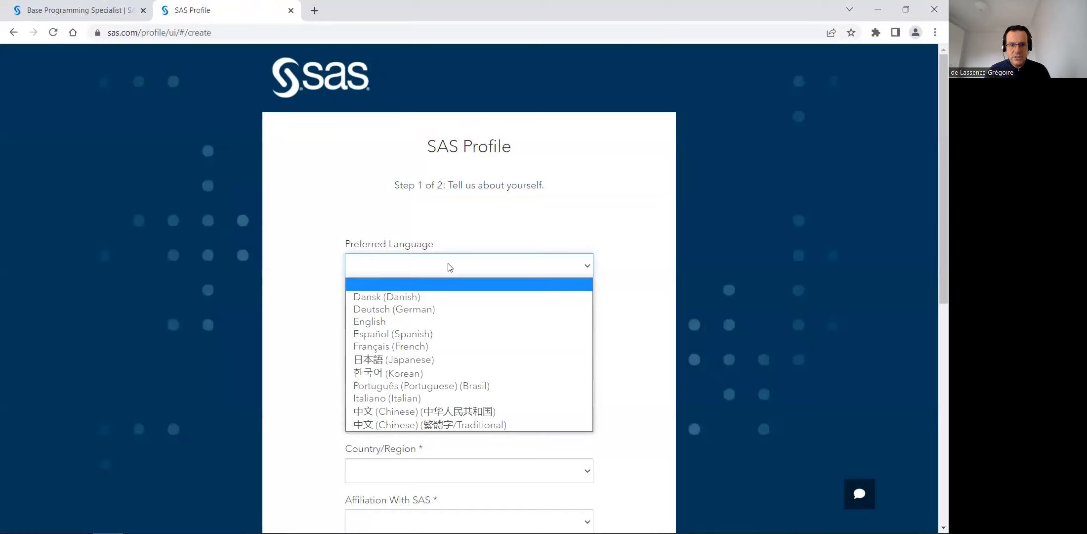
click(370, 321)
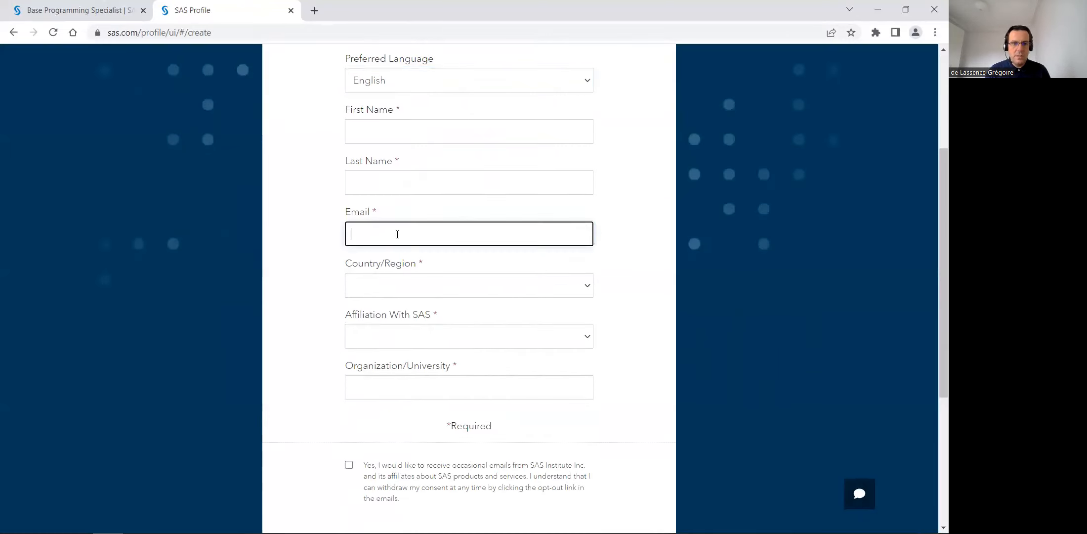
click(469, 285)
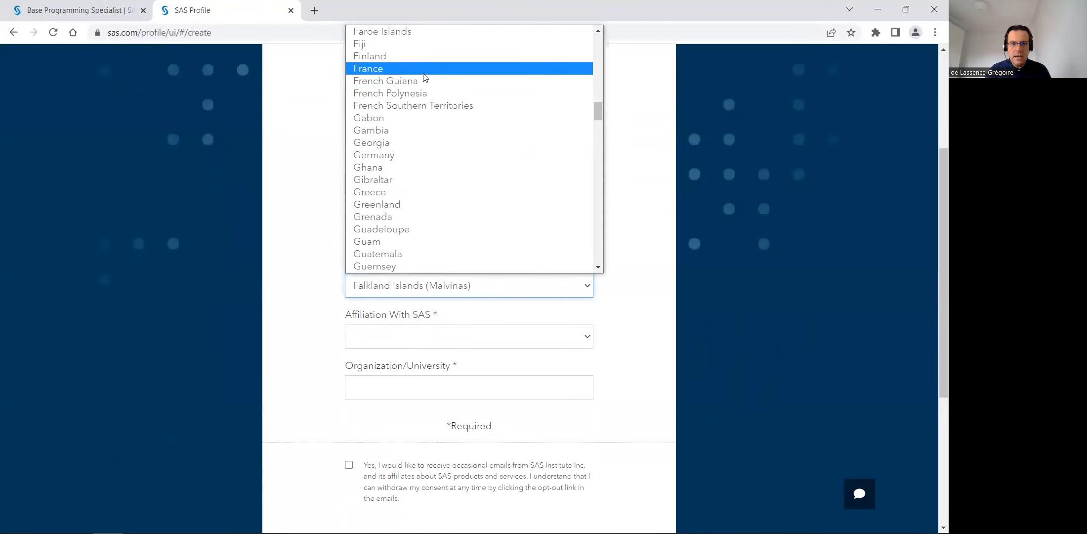
click(368, 68)
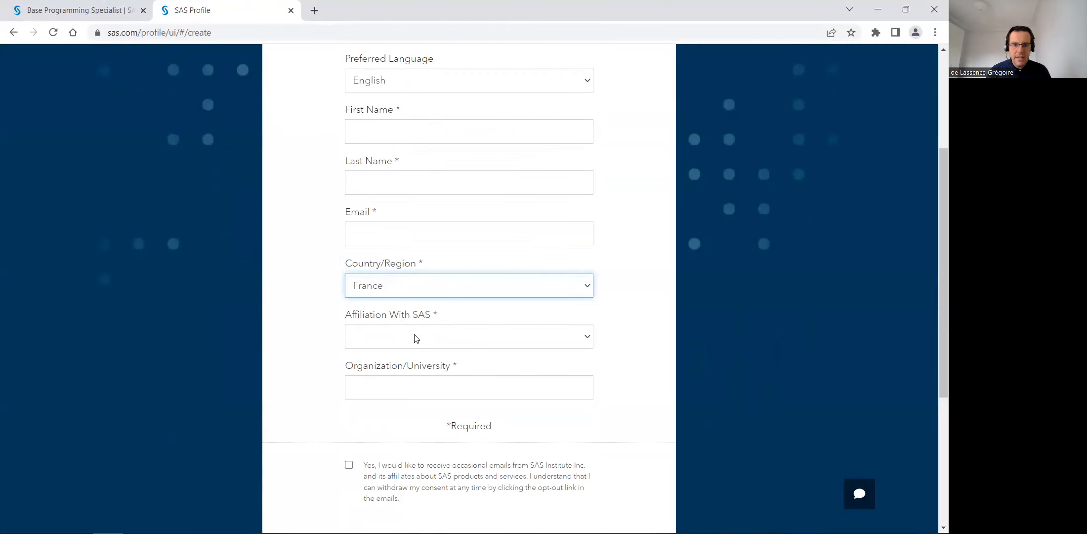
Set affiliation to Student, select the Organization field, and agree to the terms of use.
click(469, 335)
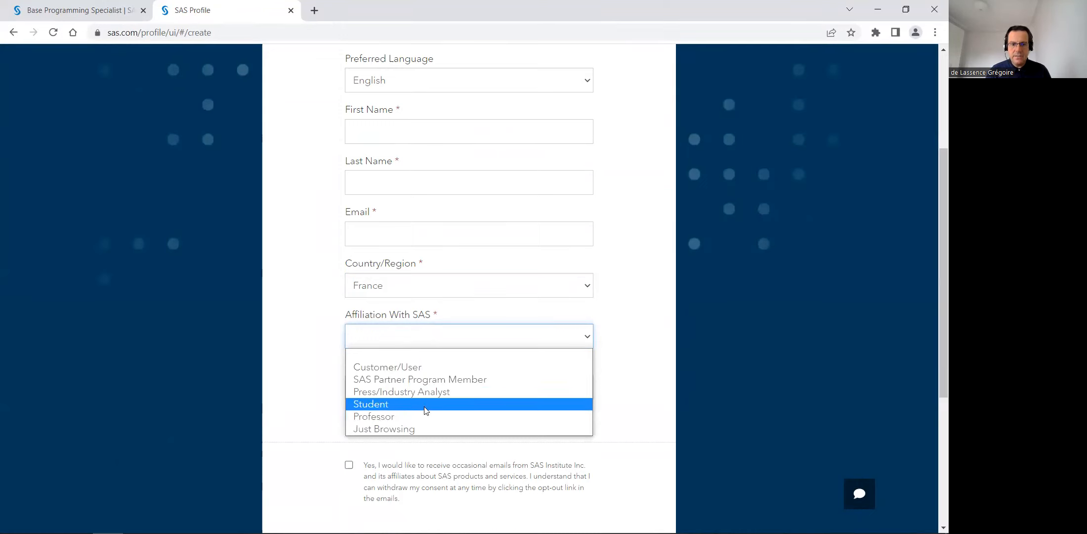
click(370, 404)
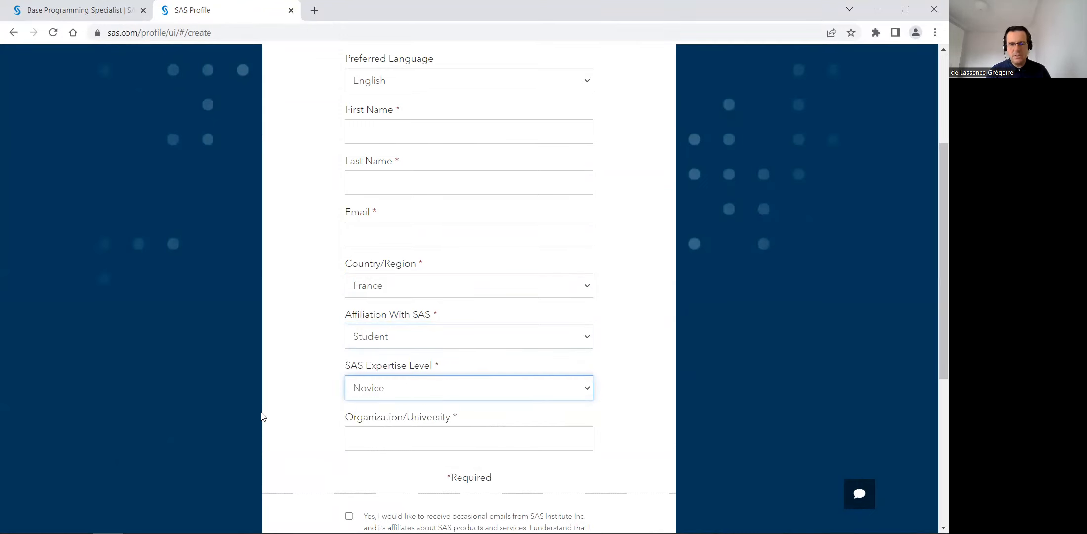
scroll(down, 3)
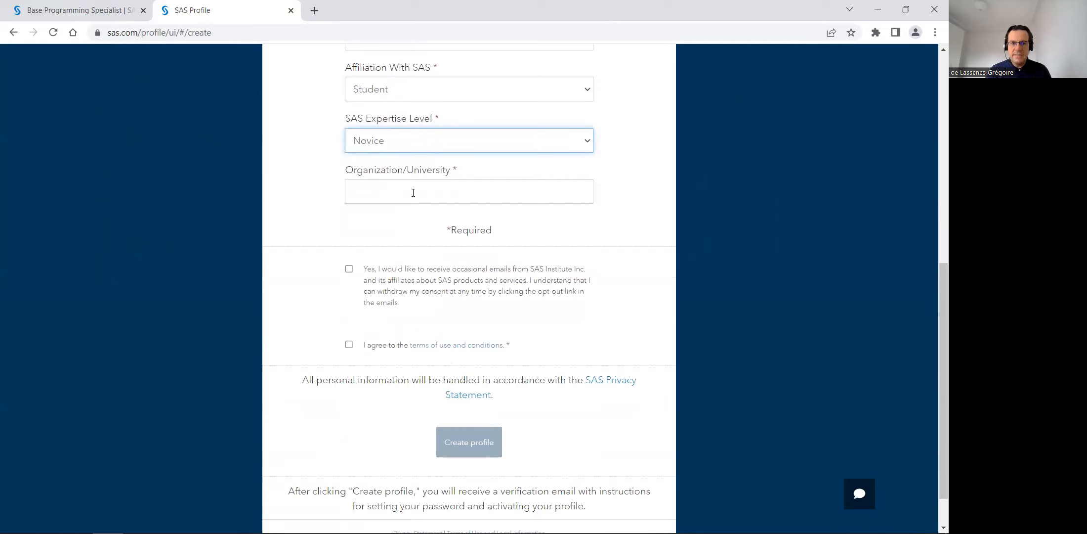
click(469, 192)
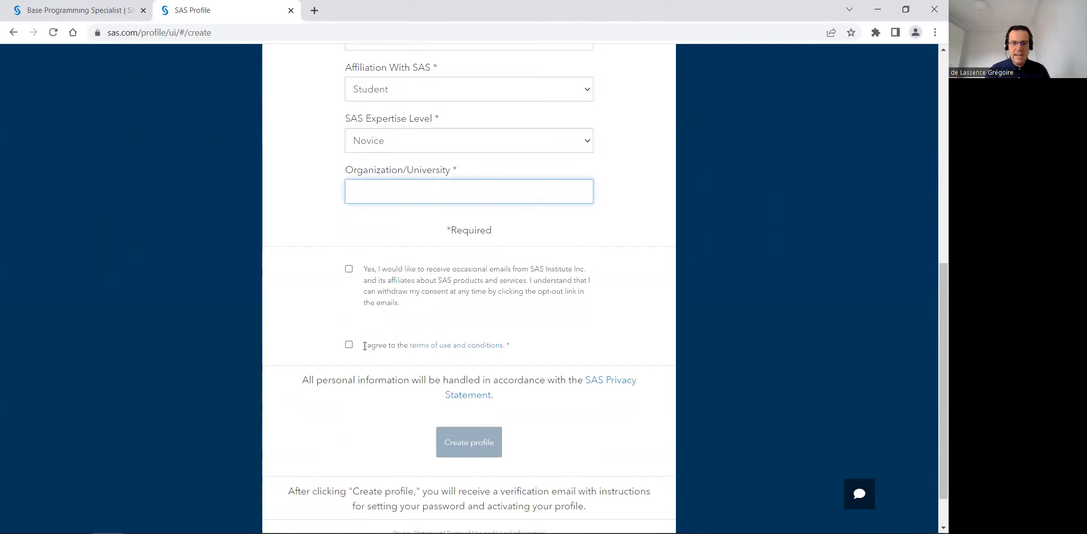
click(348, 345)
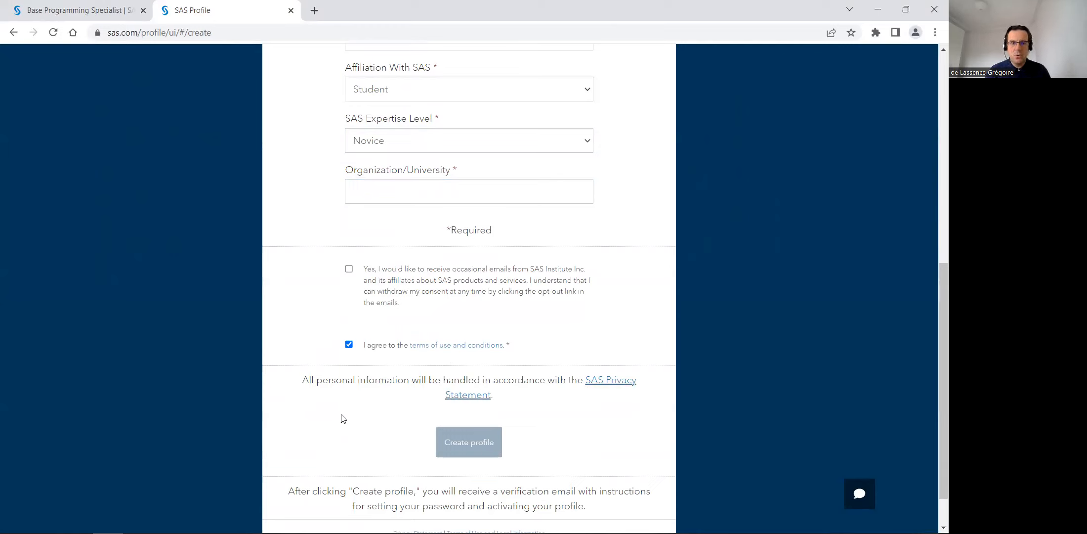
scroll(up, 3)
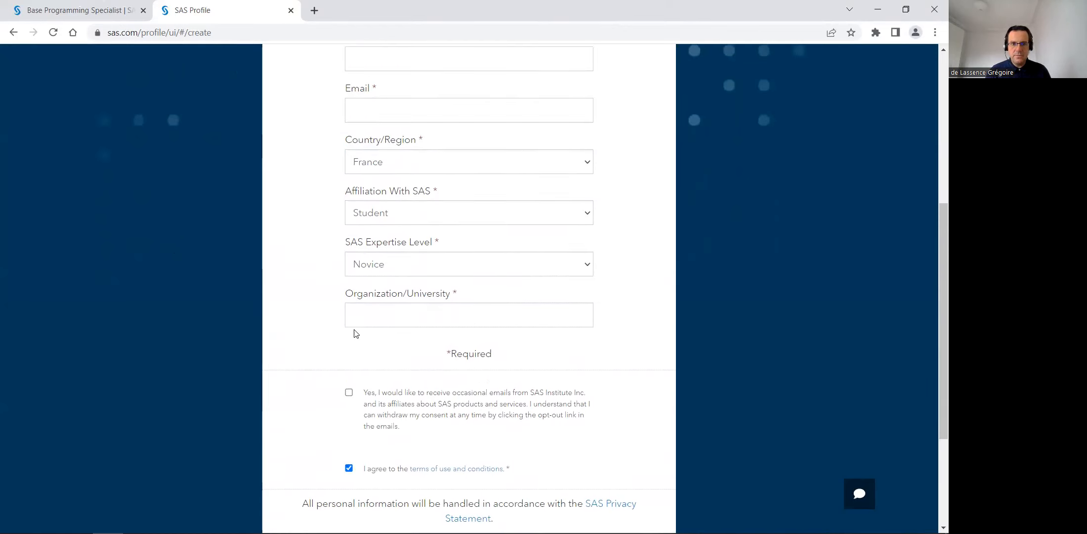
scroll(down, 3)
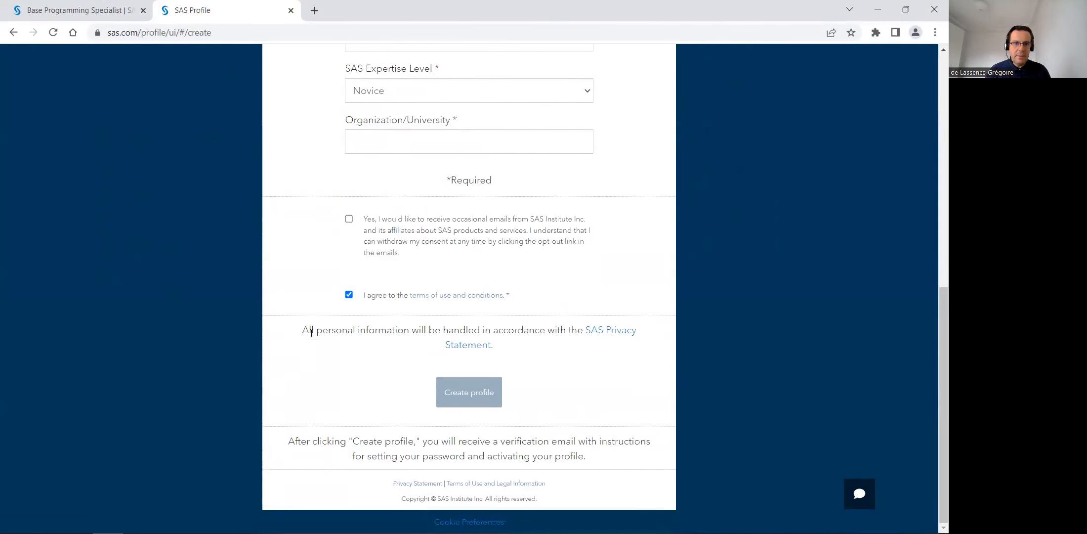
mouse_move(242, 208)
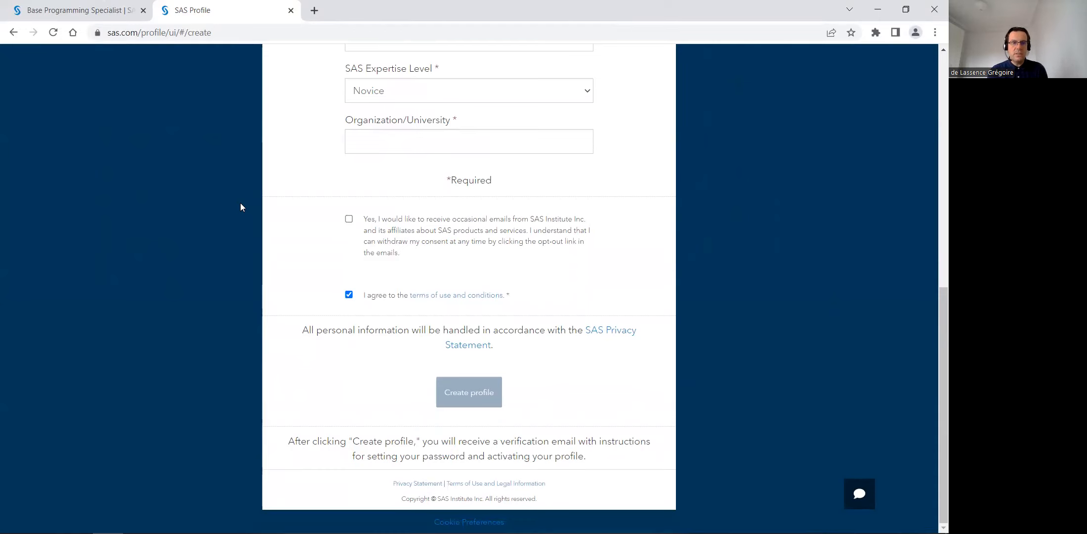
mouse_move(260, 148)
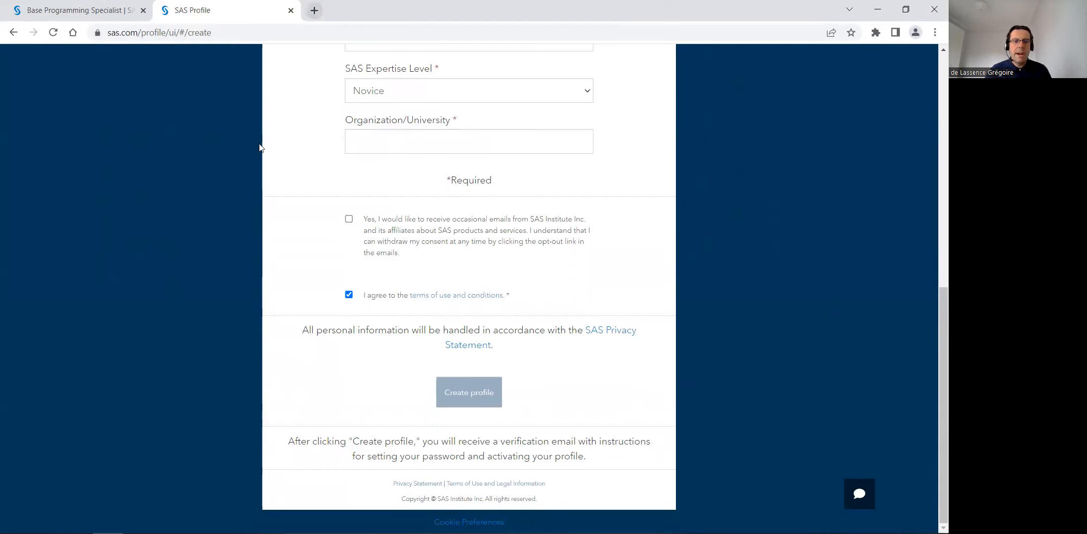
Close the profile tab and reopen SAS Skill Builder for Students via a 'sas skill builder' search.
click(313, 11)
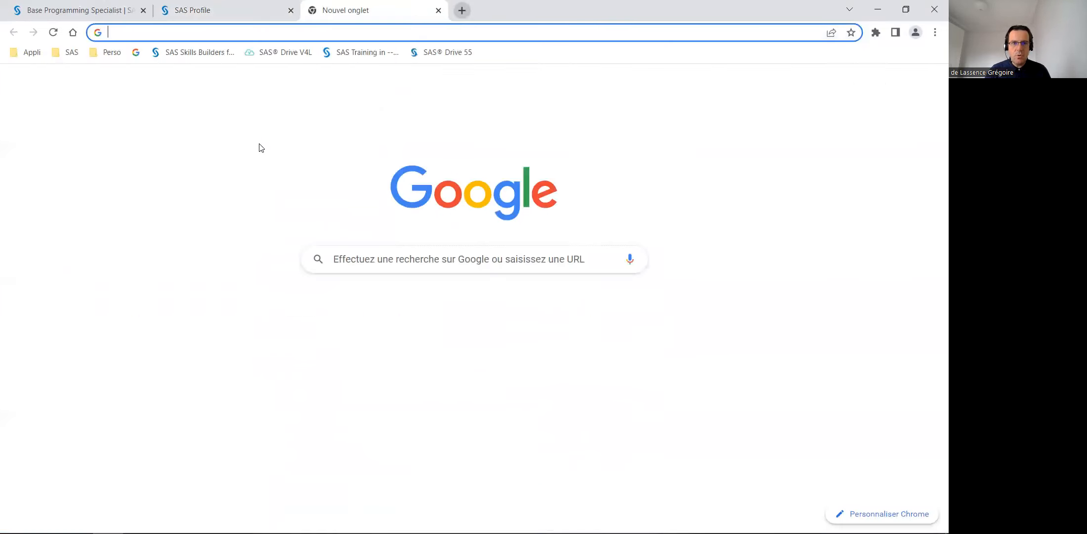
click(291, 11)
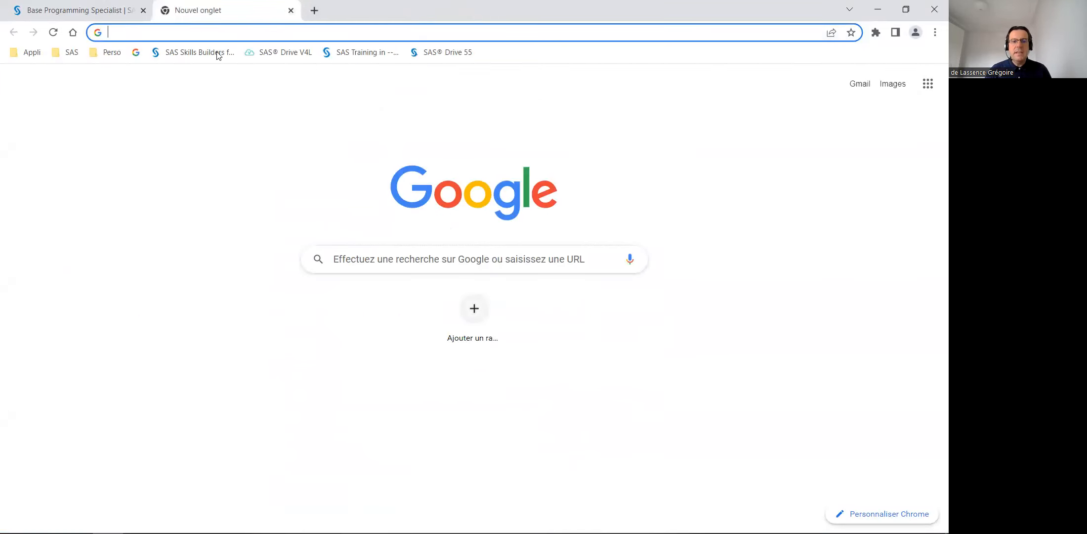
click(473, 259)
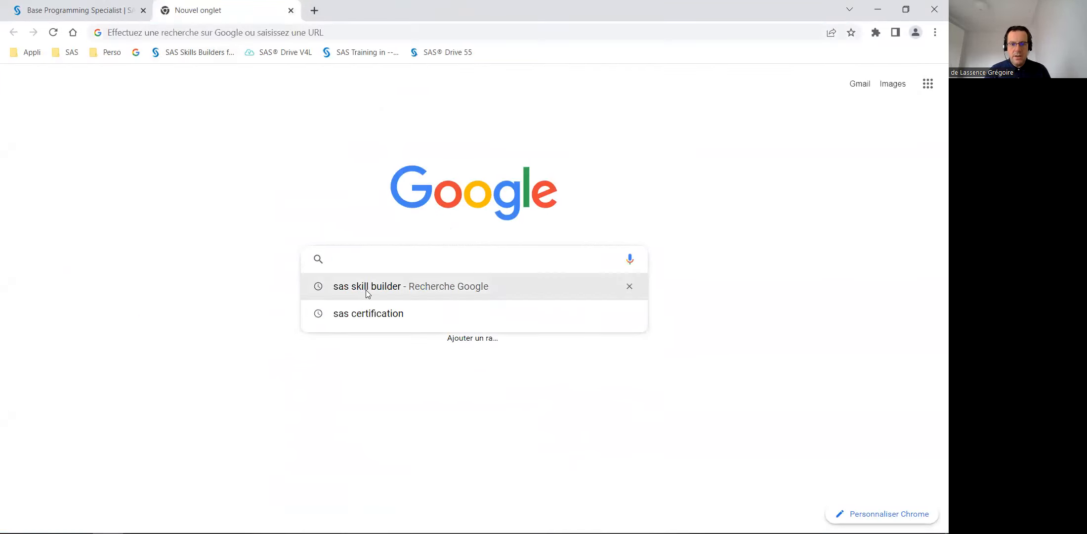
click(367, 287)
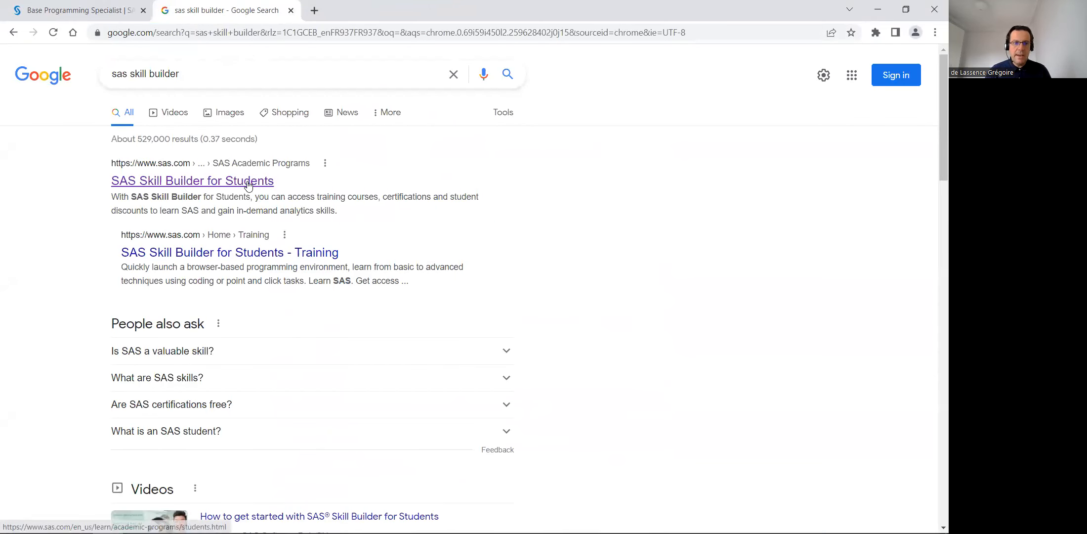
click(192, 181)
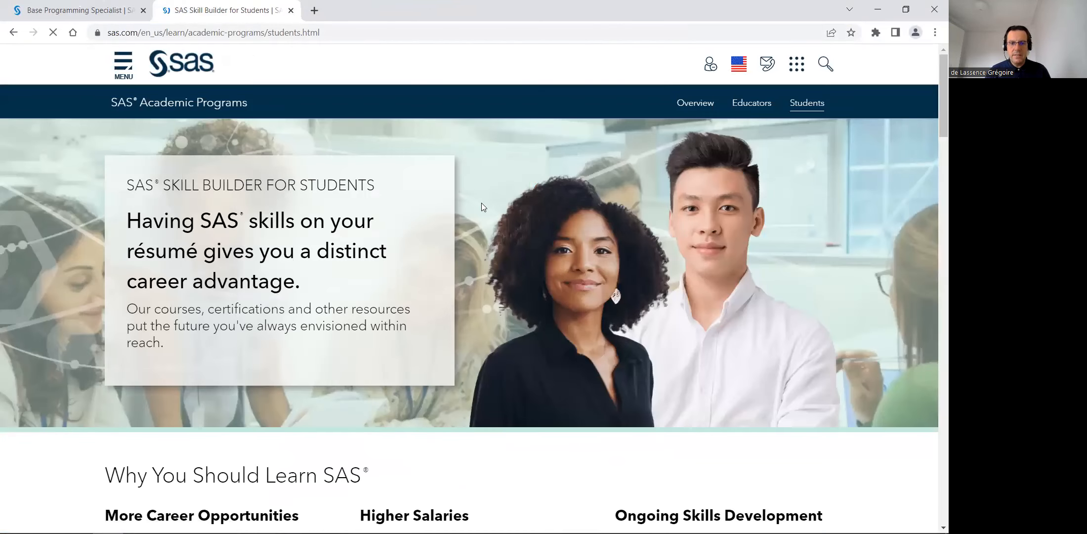
scroll(down, 3)
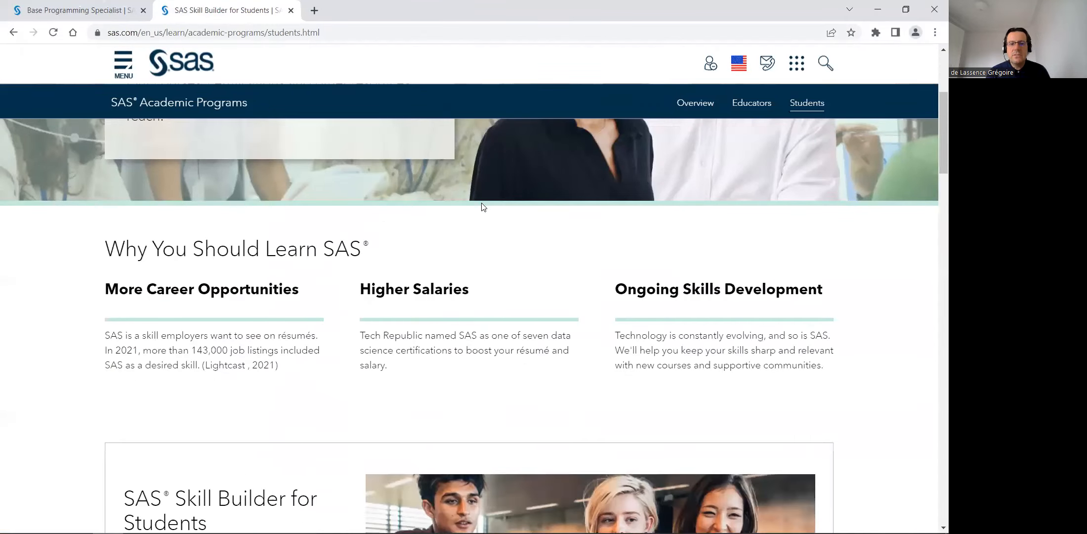
scroll(down, 3)
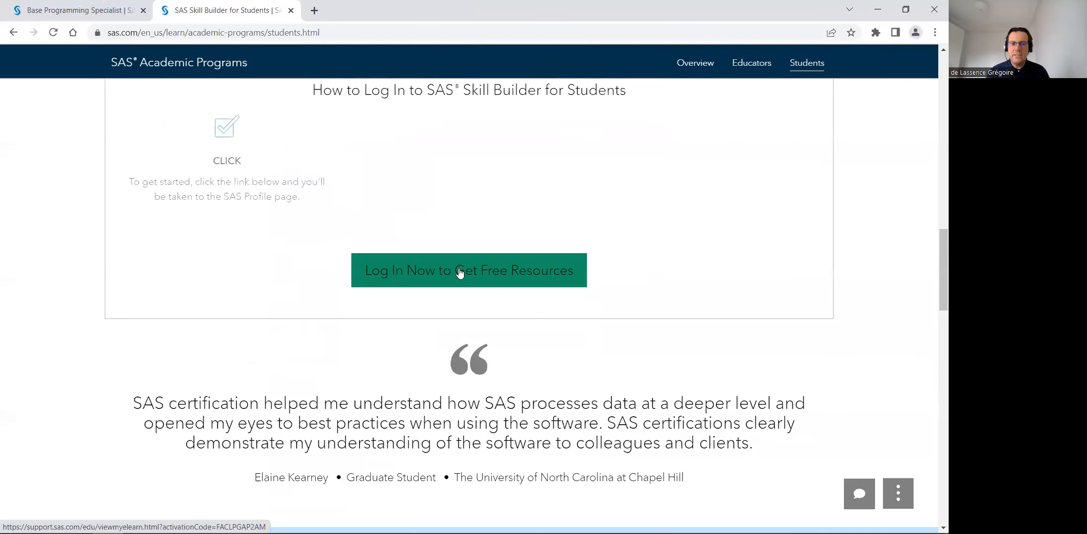
Log in to Skill Builder with the saved email and password.
click(461, 270)
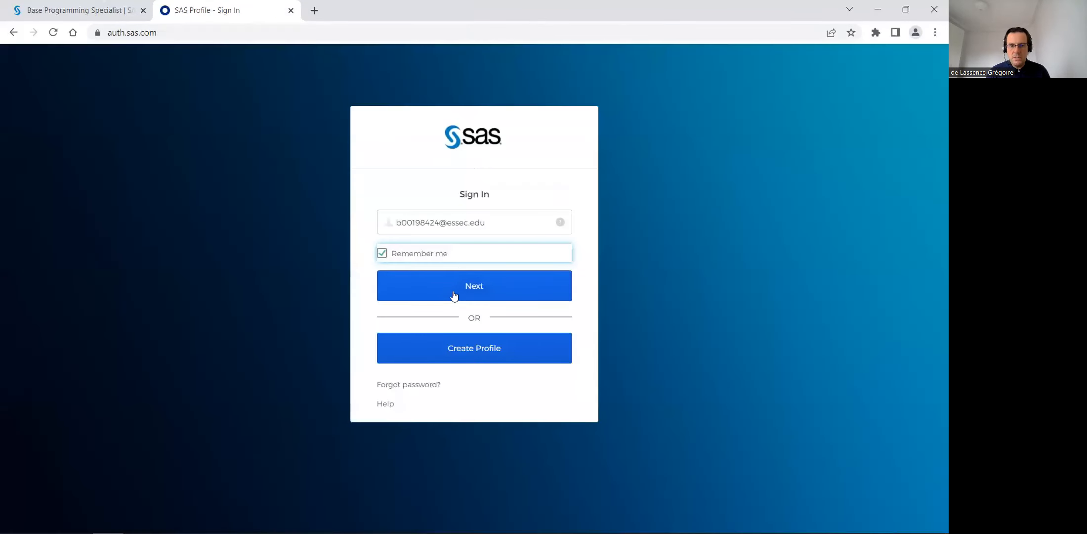
click(474, 286)
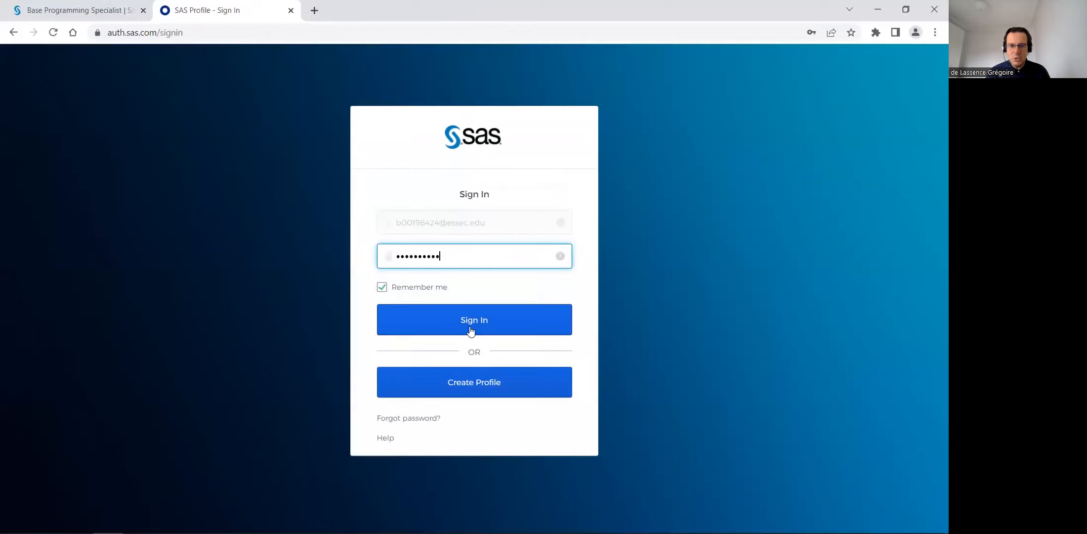
click(474, 320)
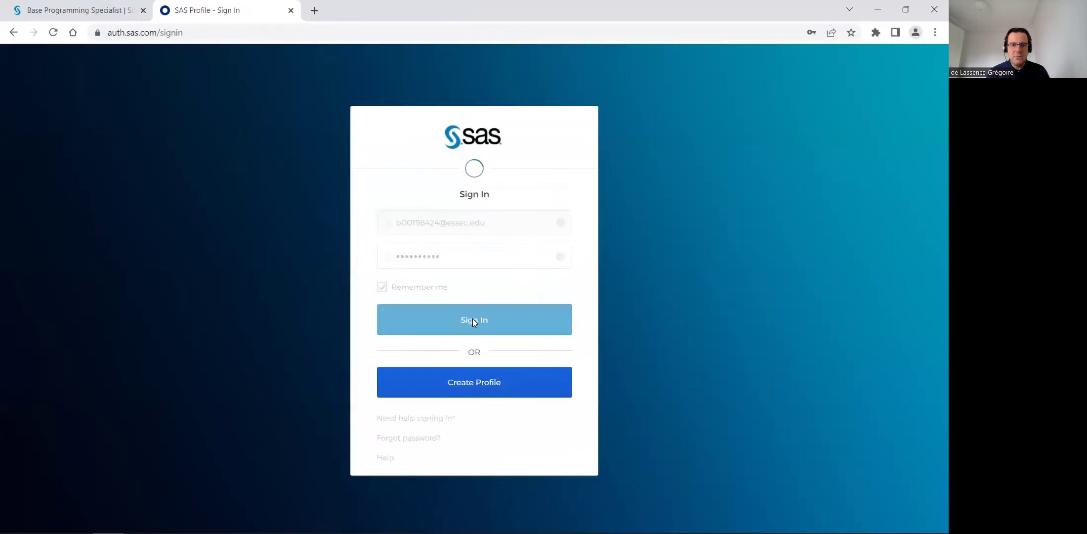
click(474, 319)
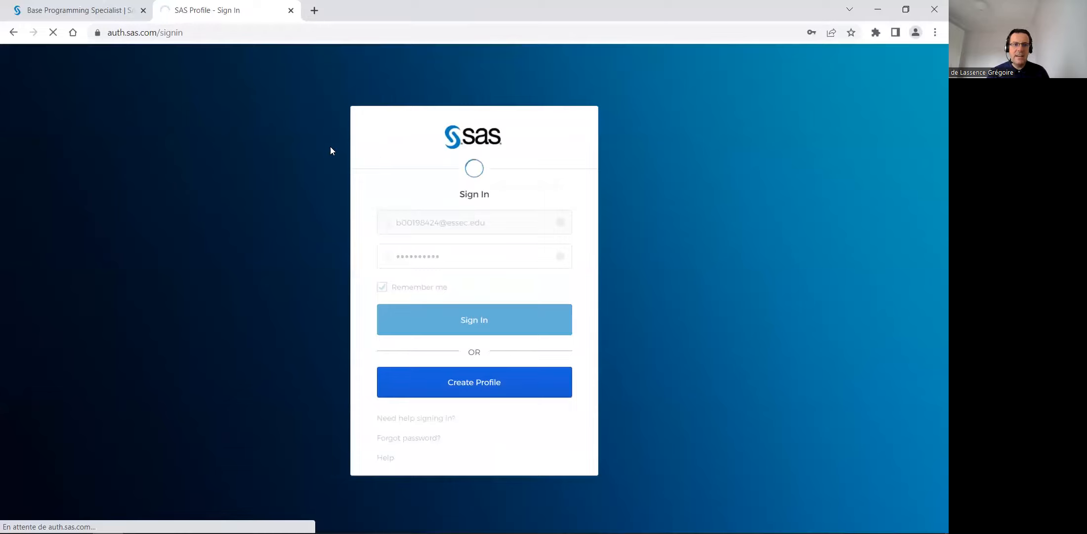
mouse_move(575, 157)
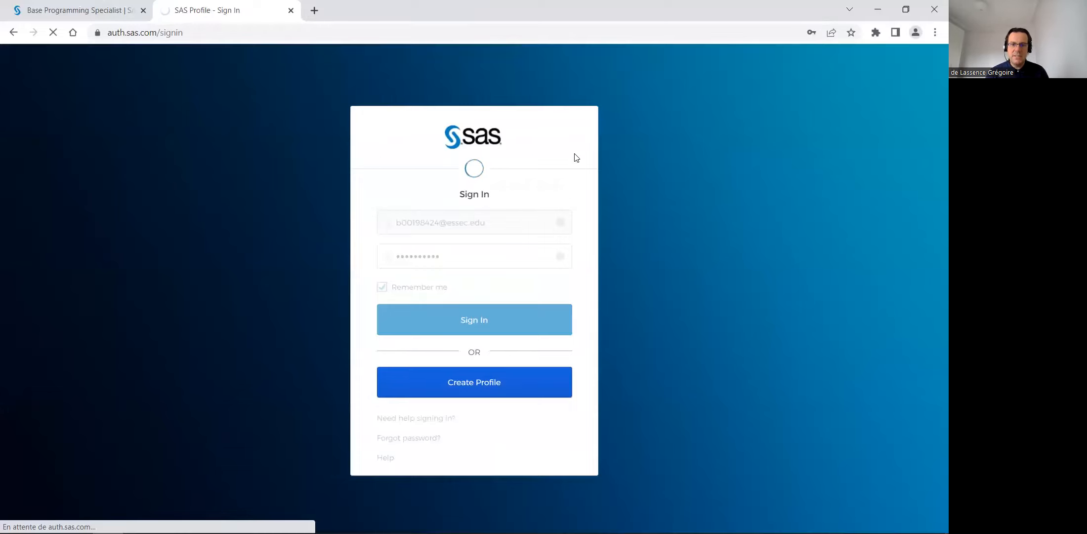
click(474, 319)
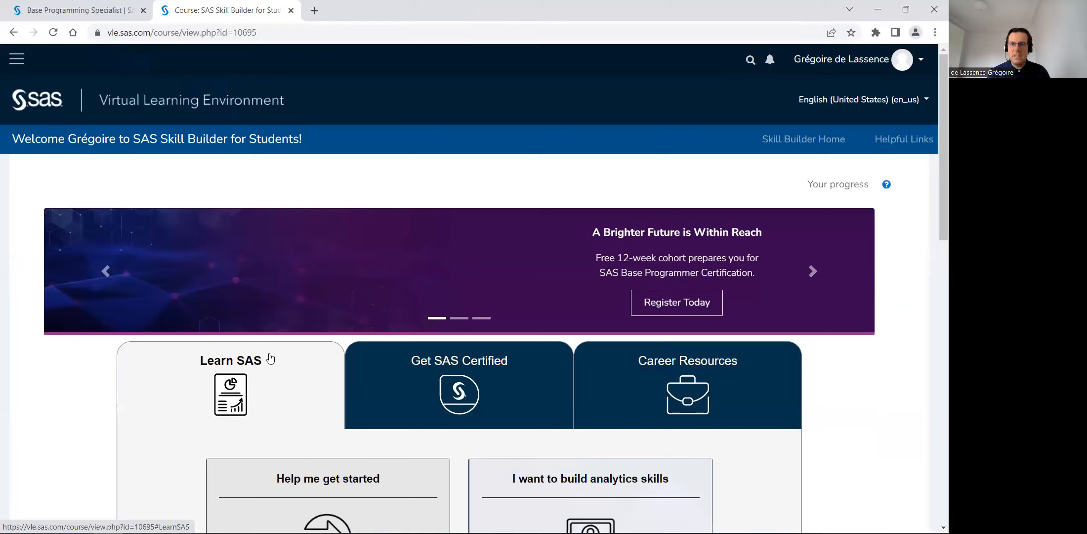
Open E-Learning Courses and Certification Pathways, expand Programming, and scroll to the Base Programming pathway.
scroll(down, 3)
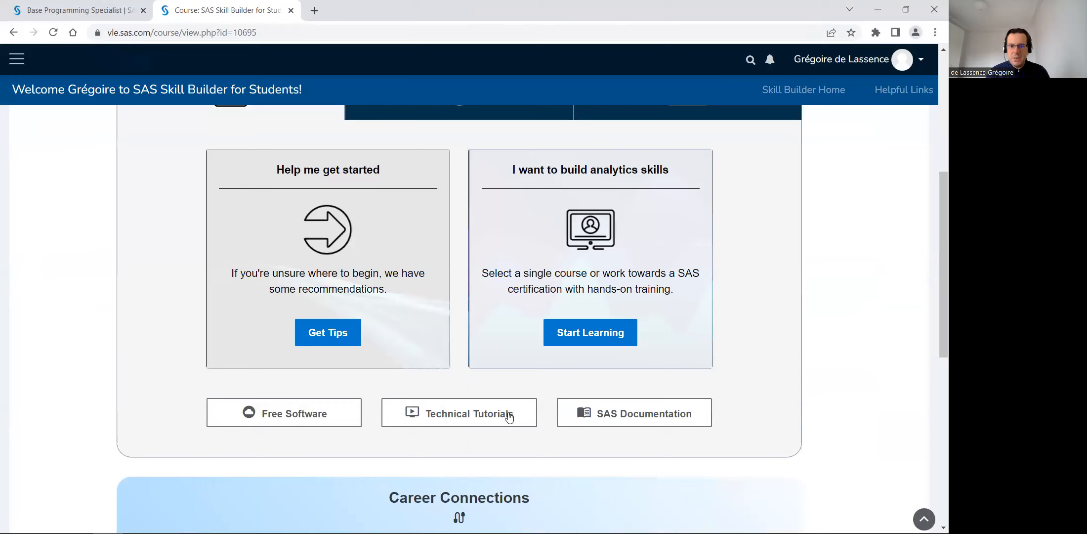
click(591, 332)
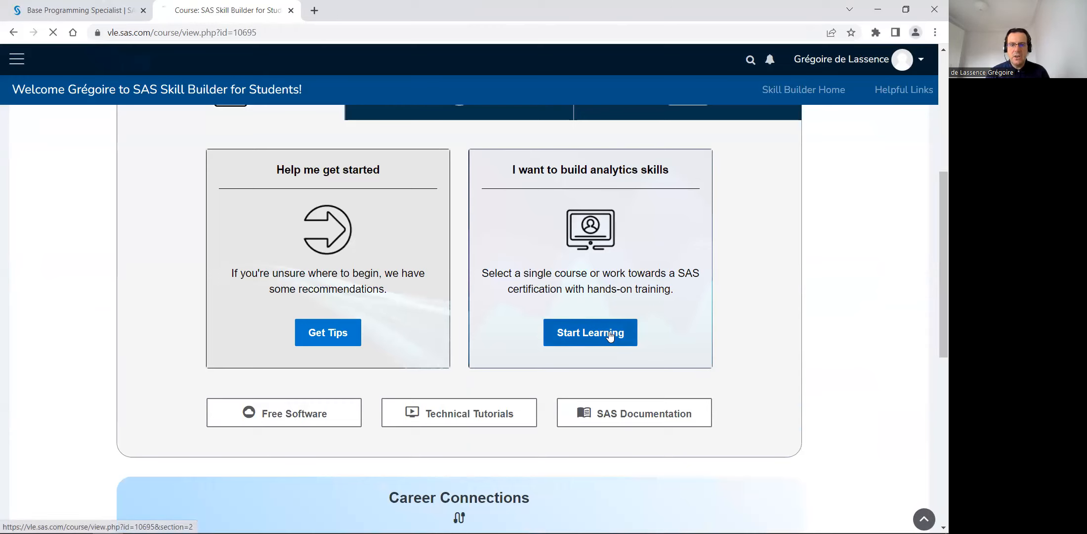
click(590, 333)
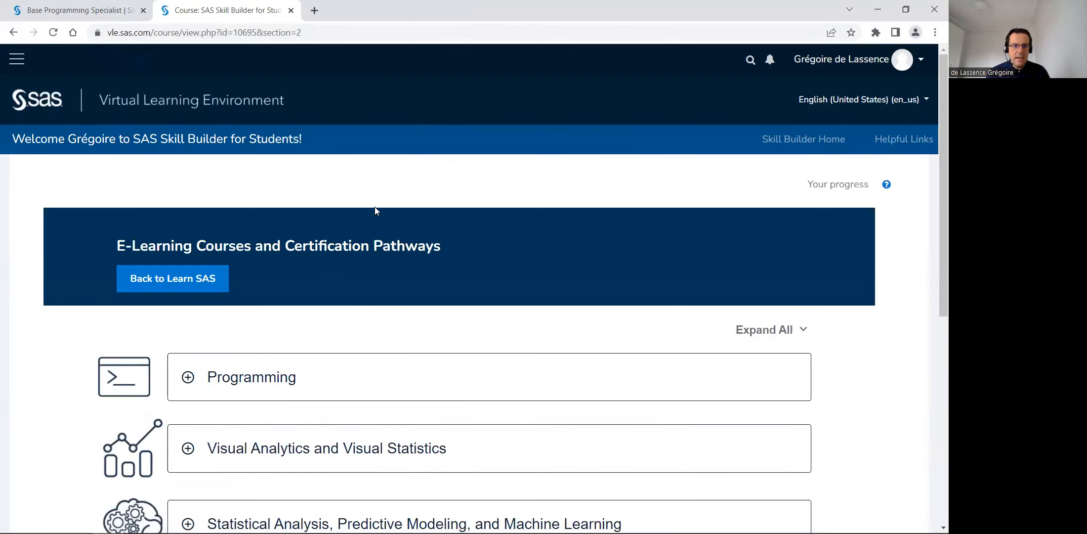
scroll(down, 3)
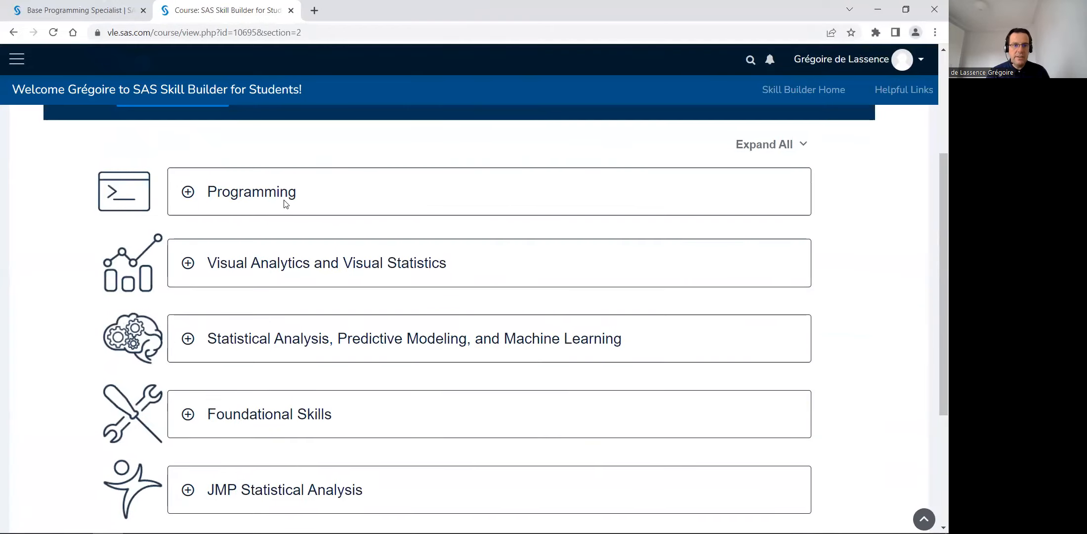
mouse_move(246, 200)
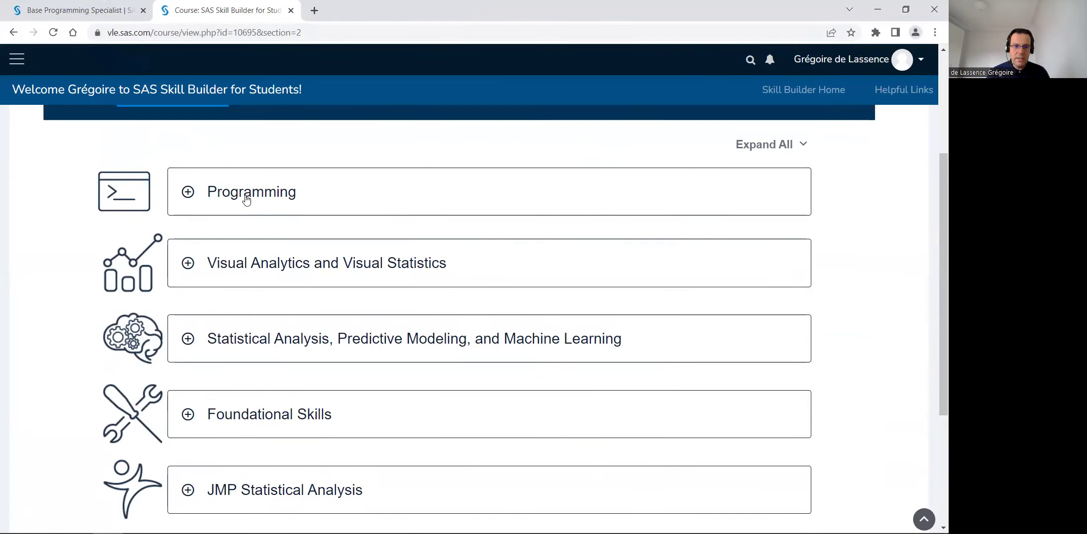
mouse_move(279, 351)
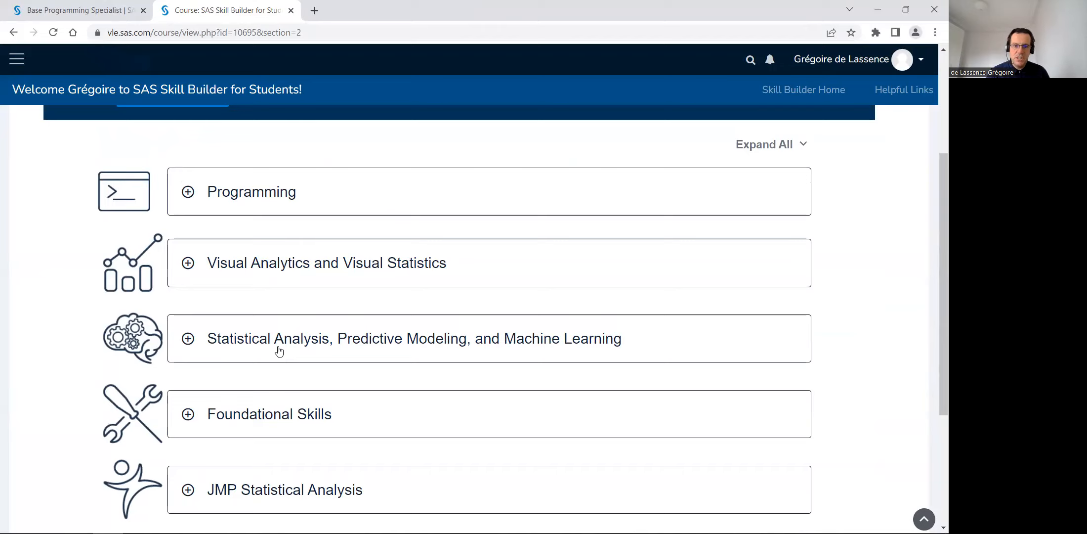
mouse_move(266, 340)
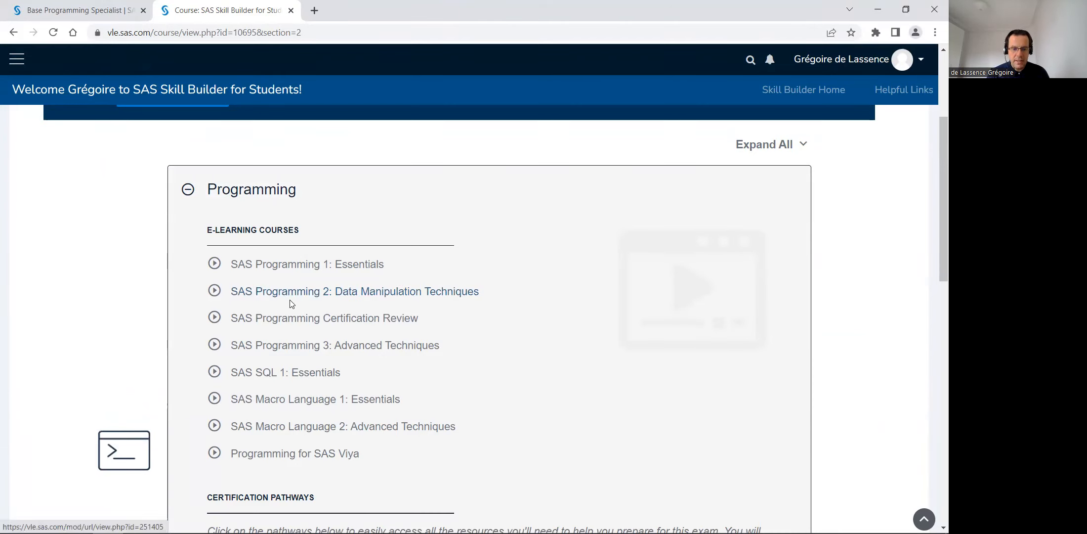
scroll(down, 3)
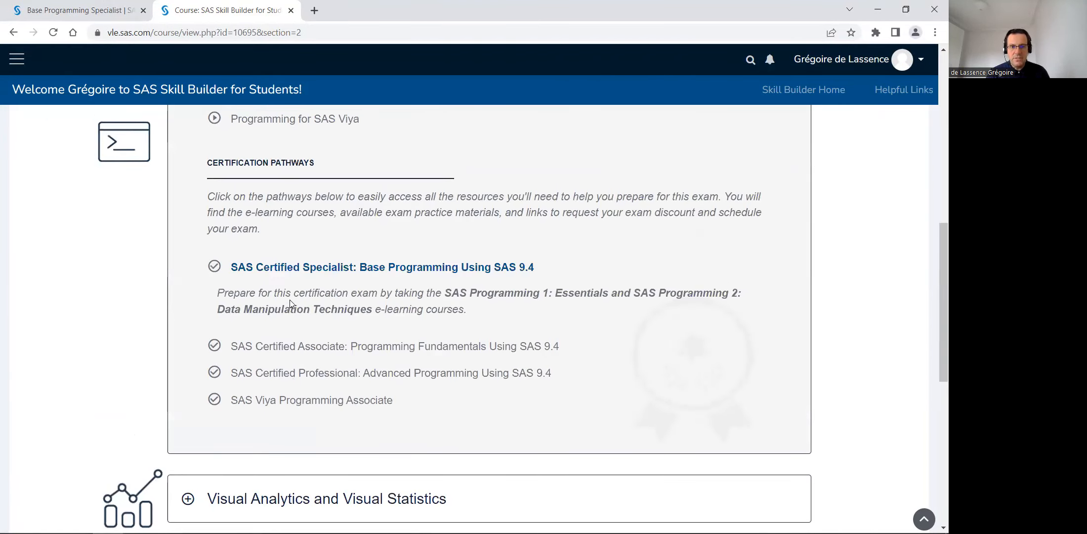
mouse_move(306, 270)
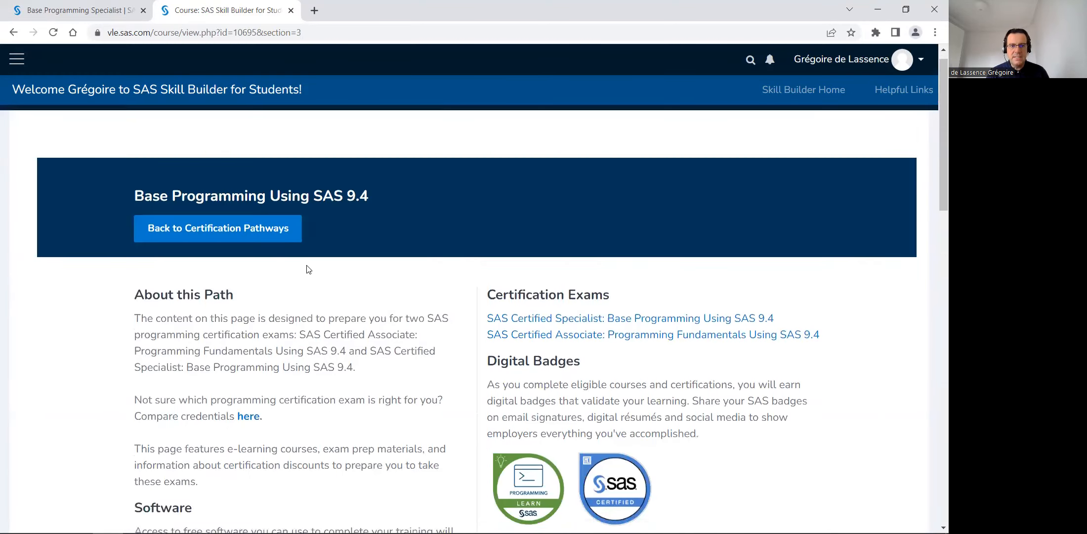
scroll(down, 3)
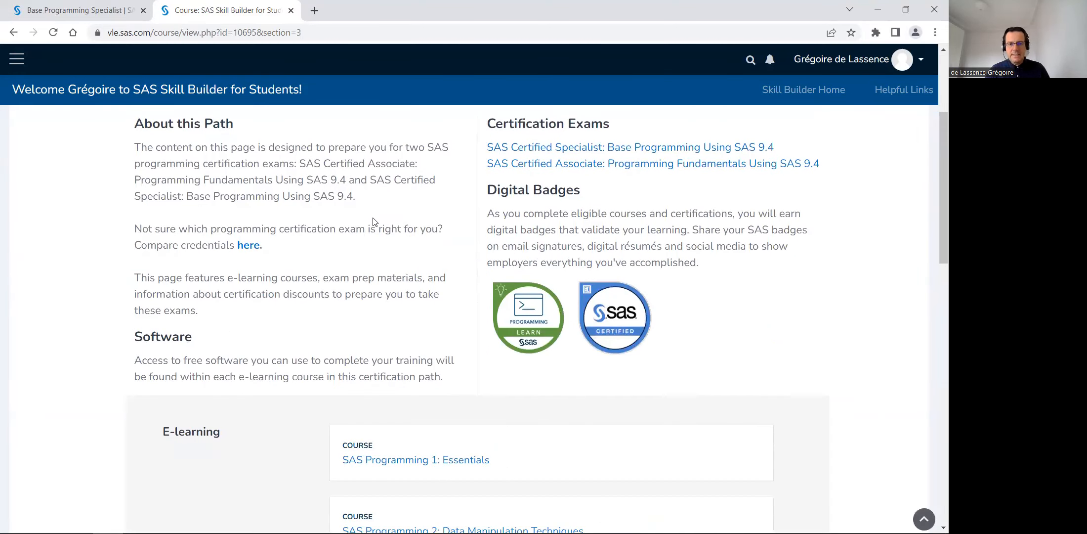
scroll(down, 3)
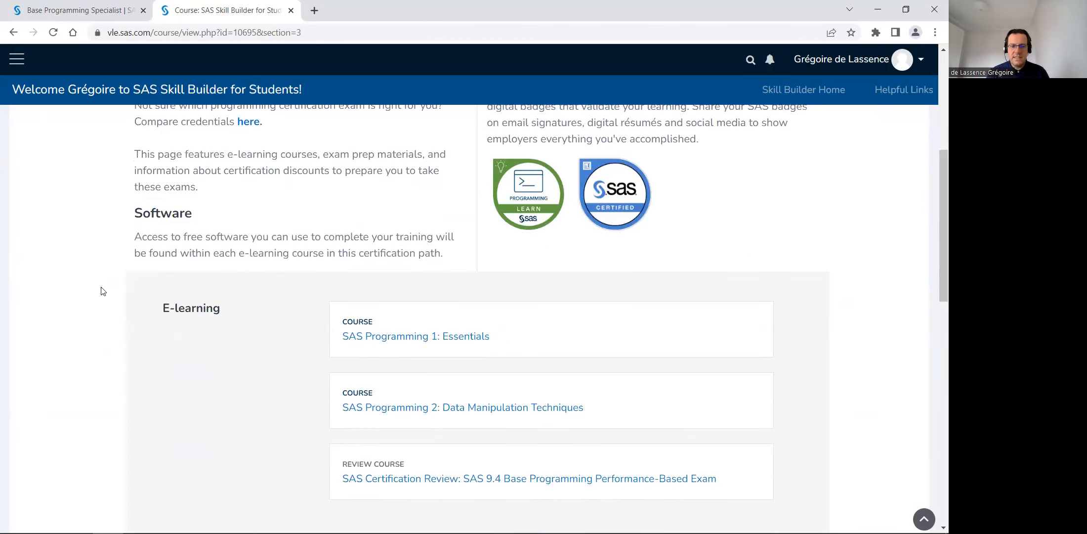
mouse_move(398, 410)
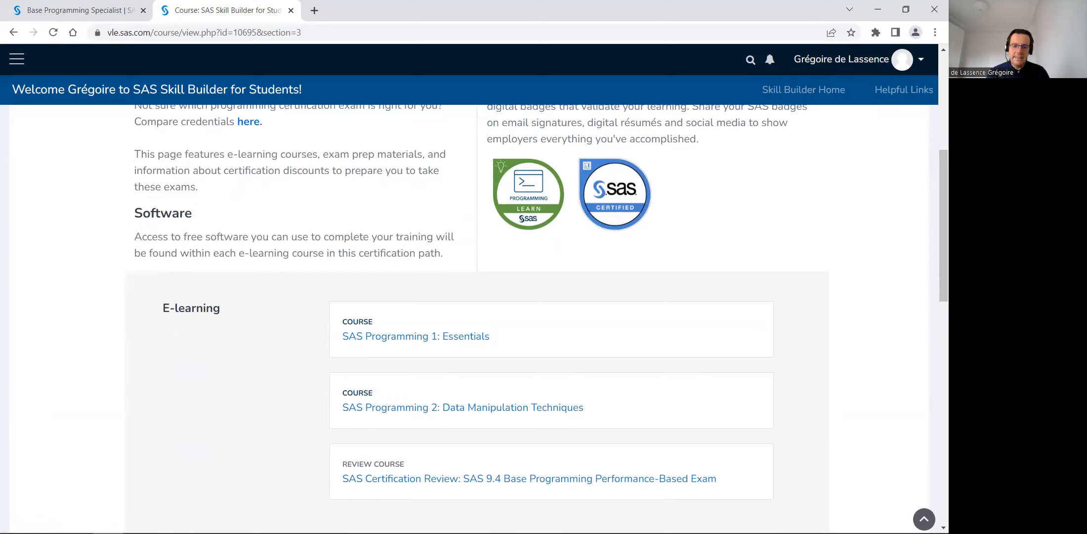
mouse_move(478, 489)
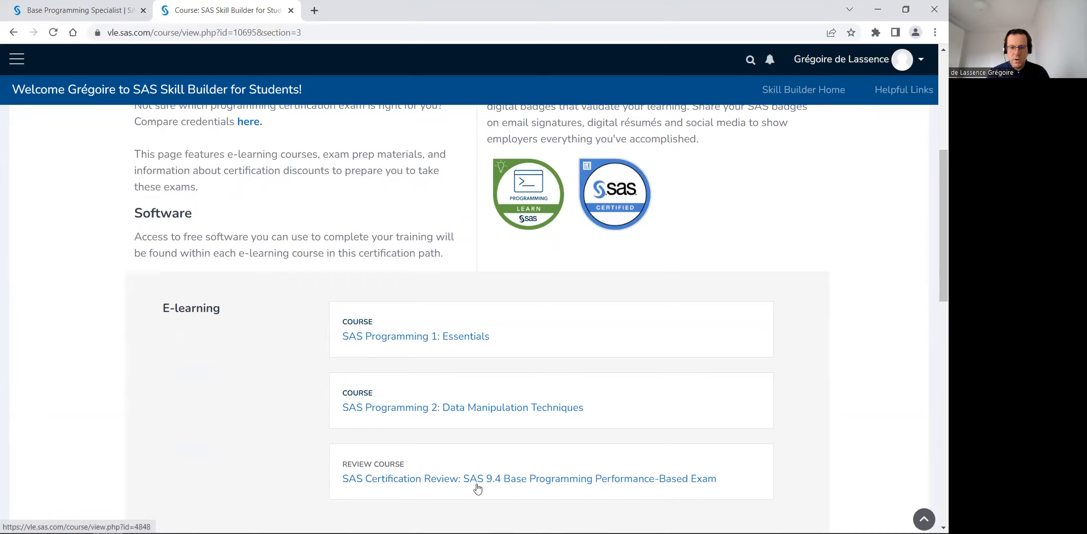
scroll(up, 3)
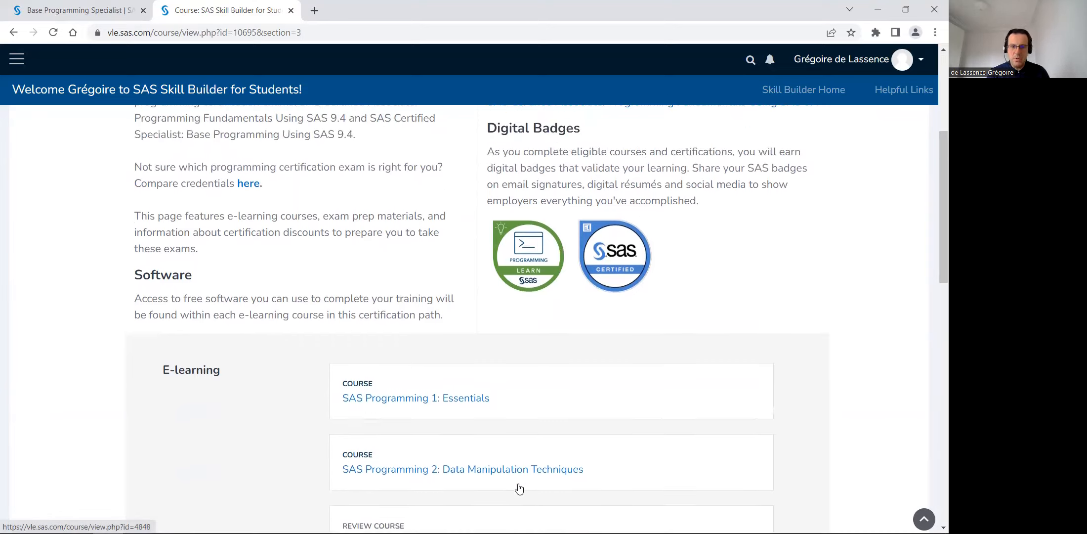
mouse_move(505, 406)
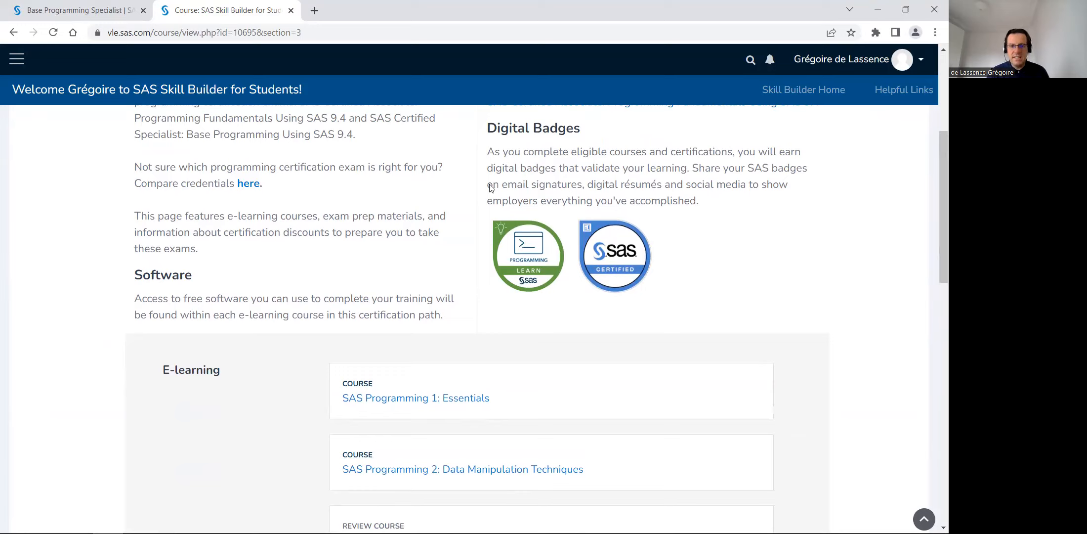
mouse_move(519, 272)
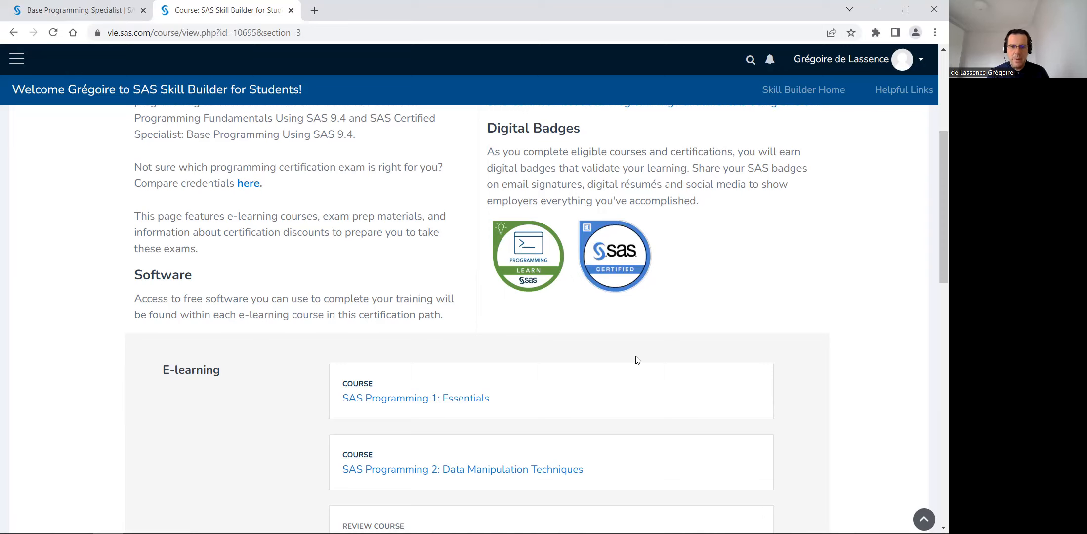
scroll(down, 3)
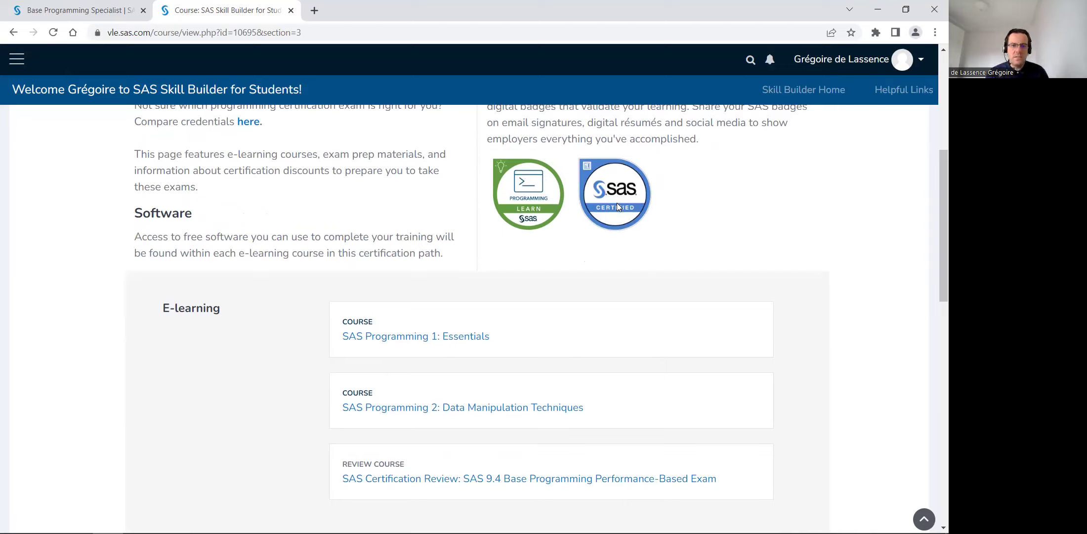
mouse_move(632, 203)
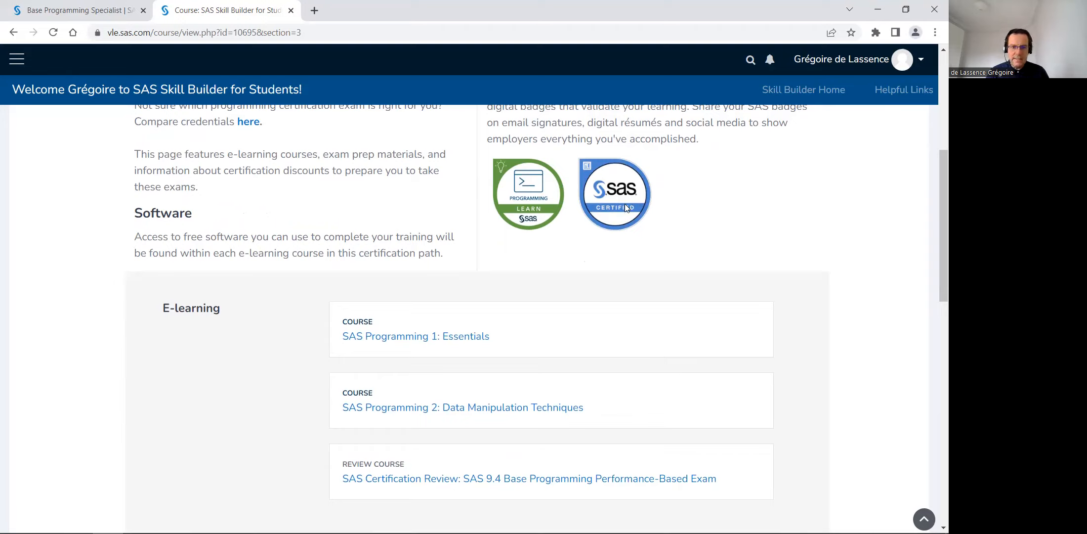
mouse_move(419, 321)
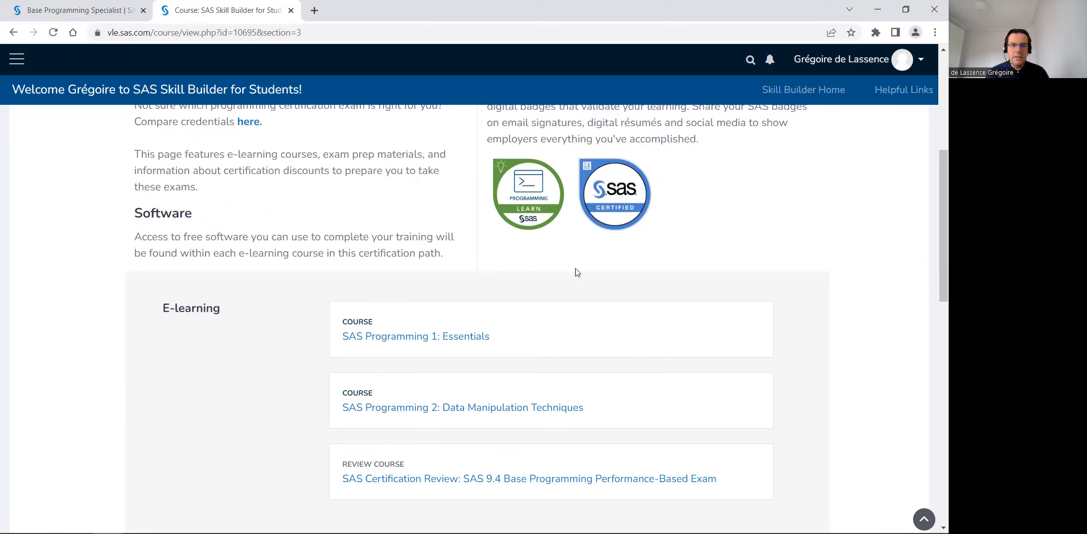
scroll(down, 3)
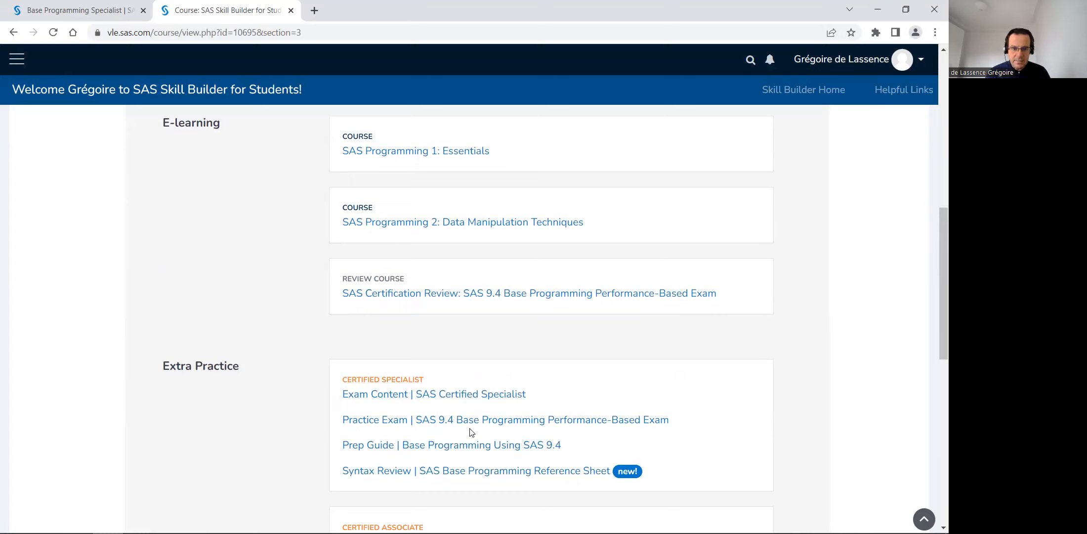
mouse_move(351, 399)
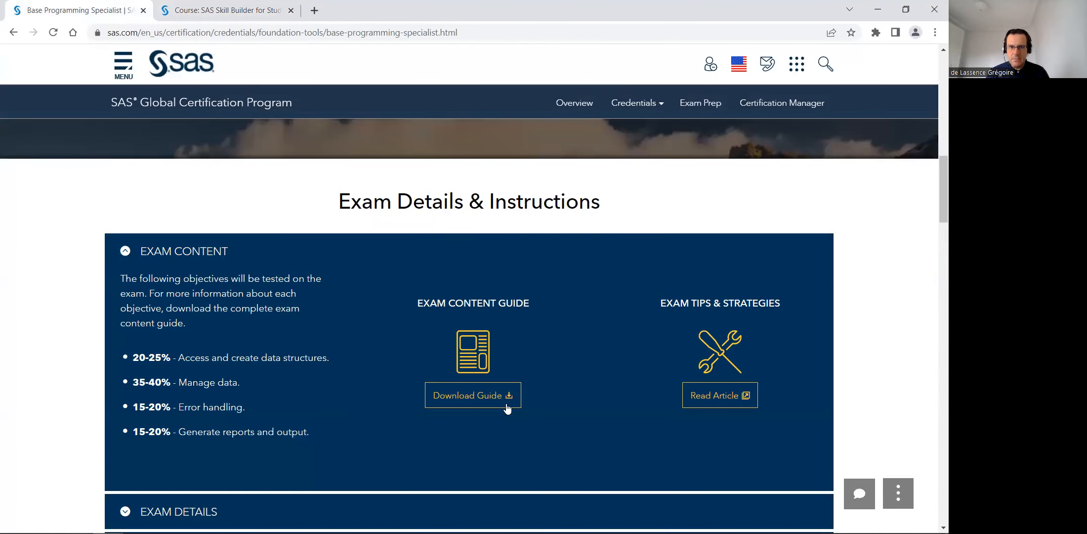
click(233, 10)
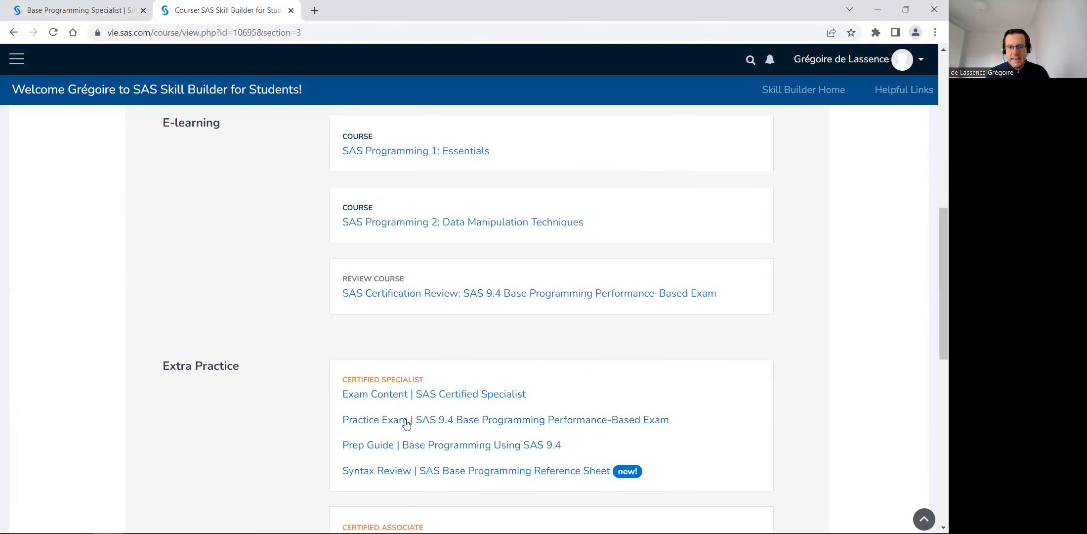
mouse_move(430, 427)
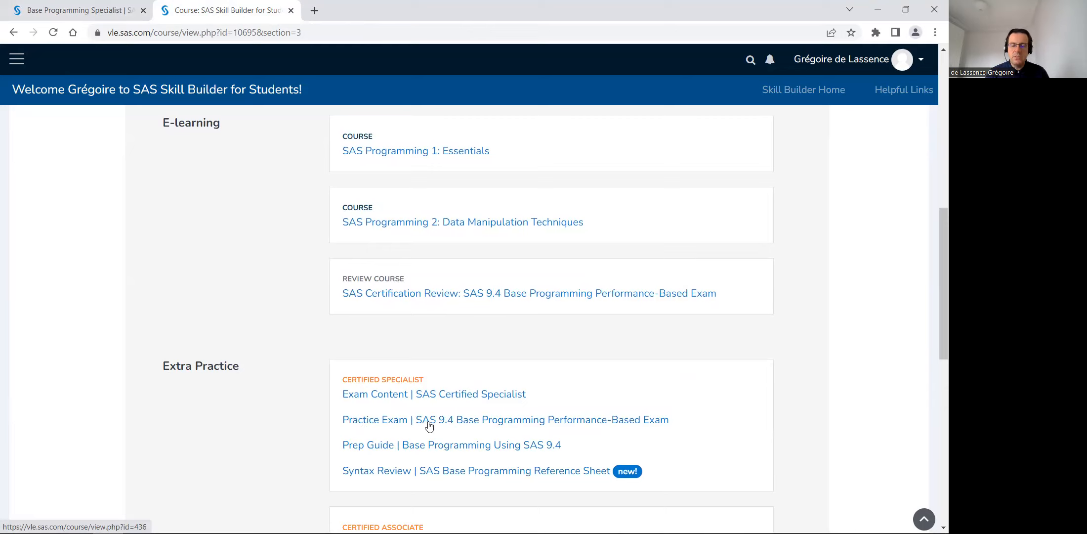
mouse_move(503, 422)
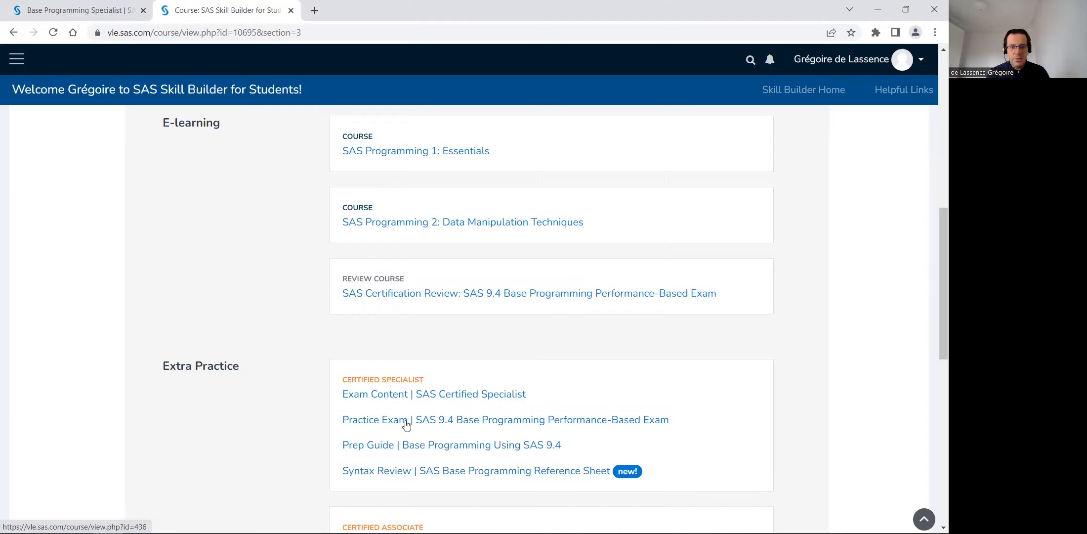
mouse_move(515, 424)
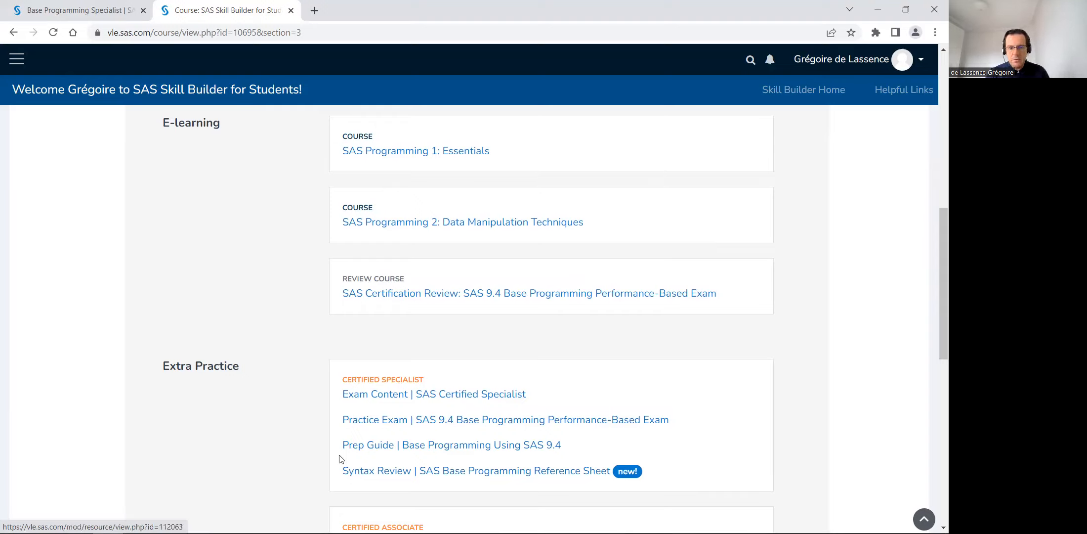
mouse_move(354, 451)
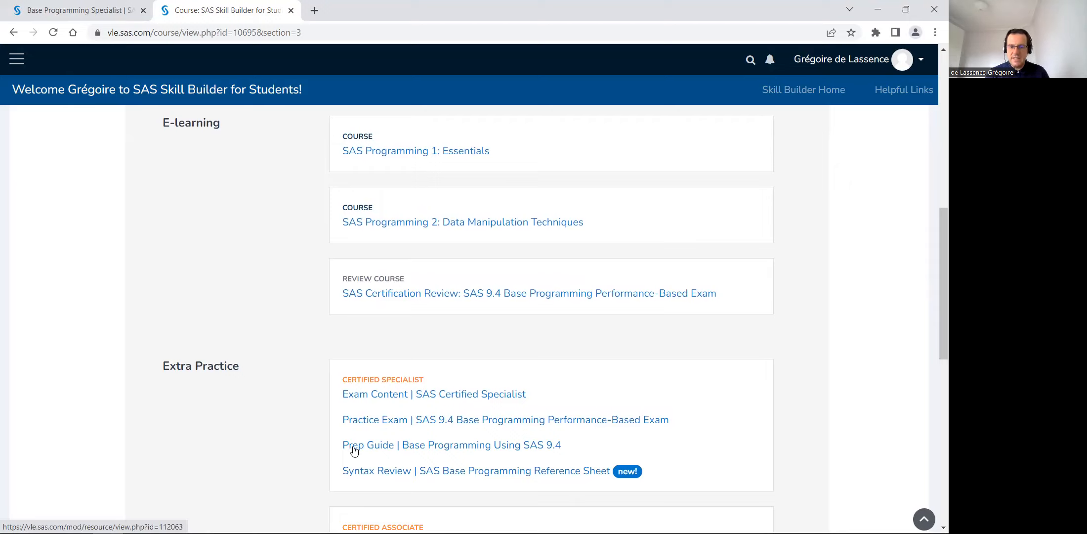
mouse_move(359, 450)
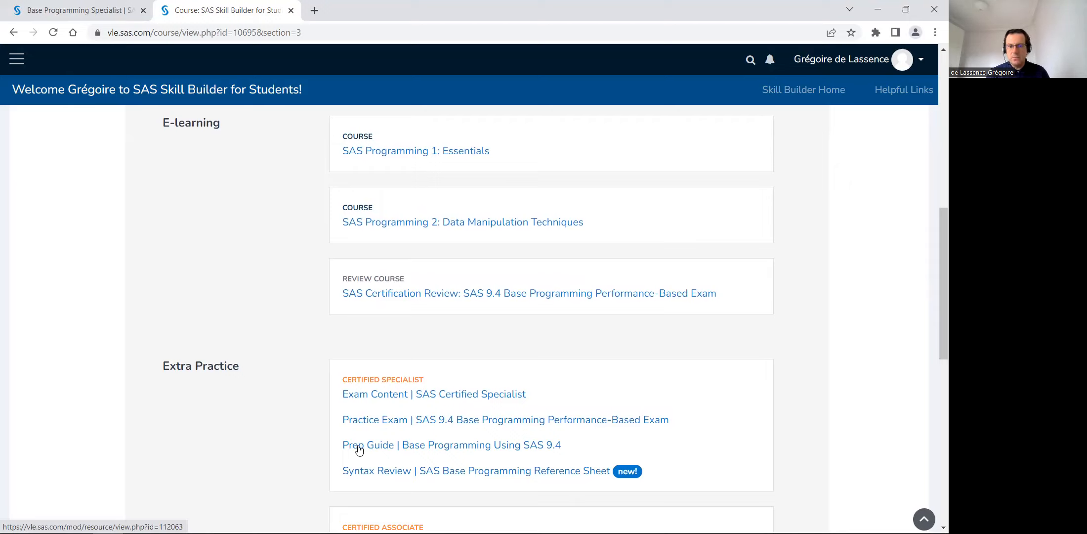
scroll(down, 3)
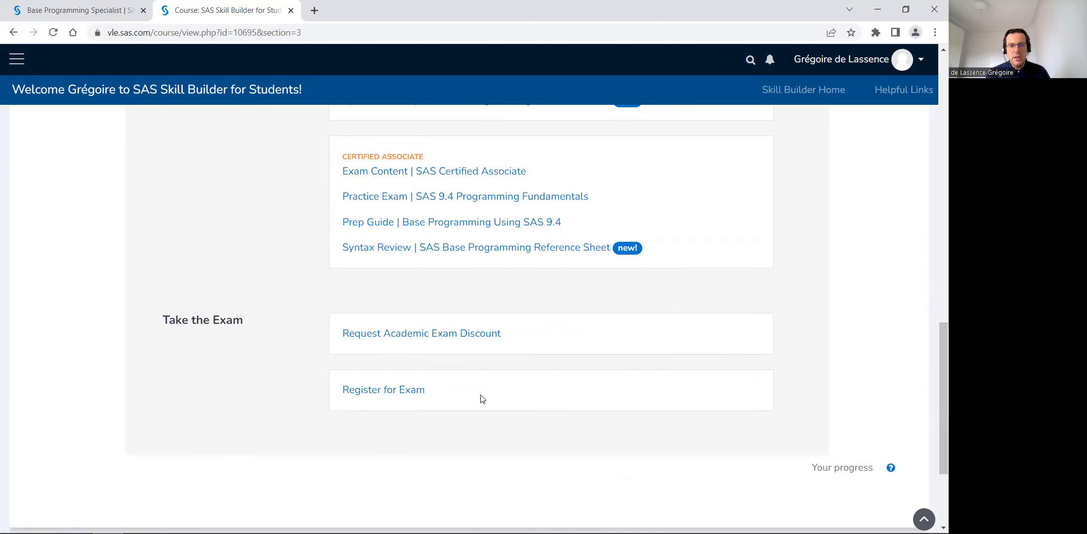
scroll(up, 3)
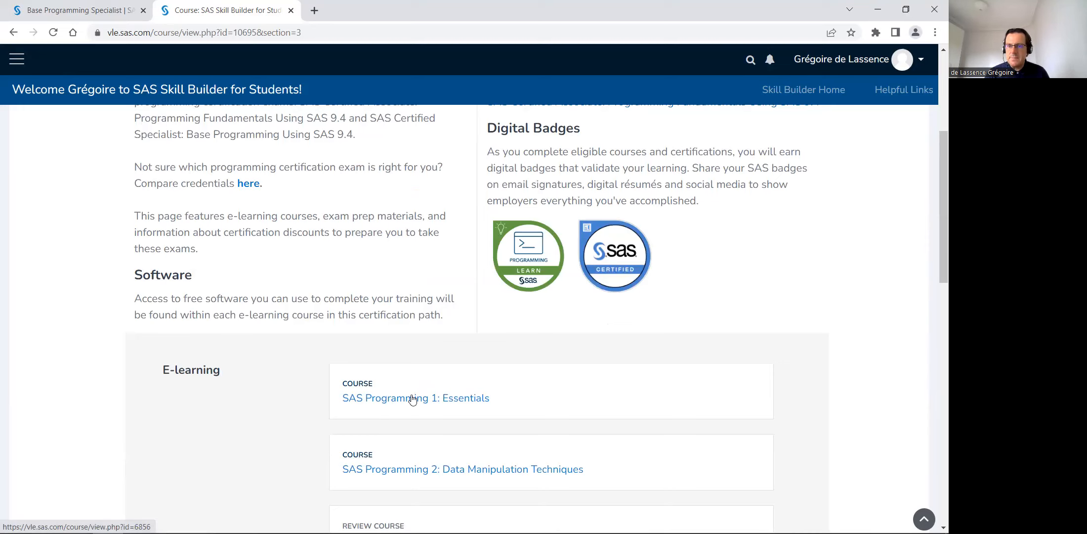
Launch the SAS Programming 1: Essentials lesson in a new tab, then return to the Skill Builder tab.
click(416, 398)
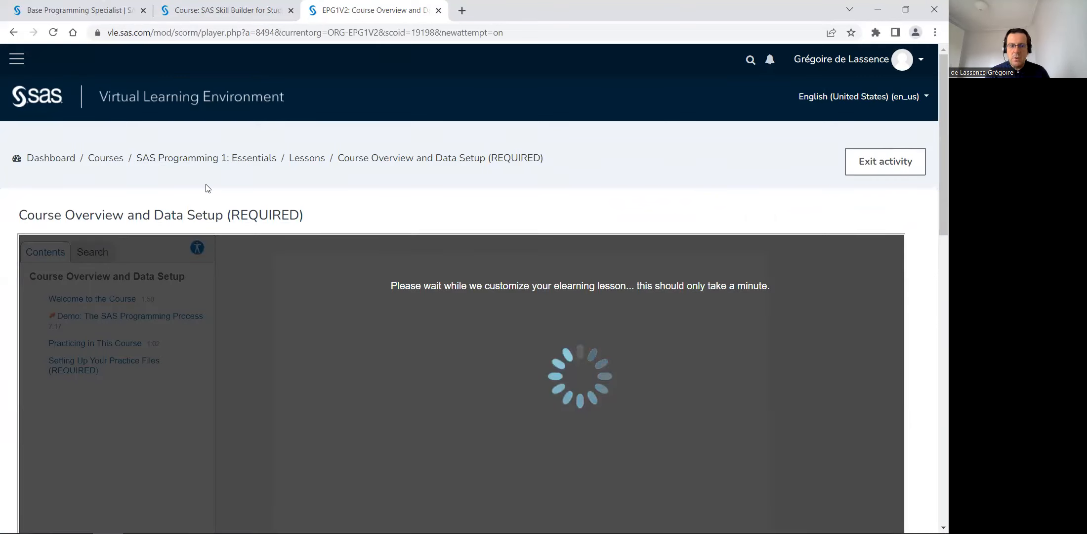
mouse_move(101, 320)
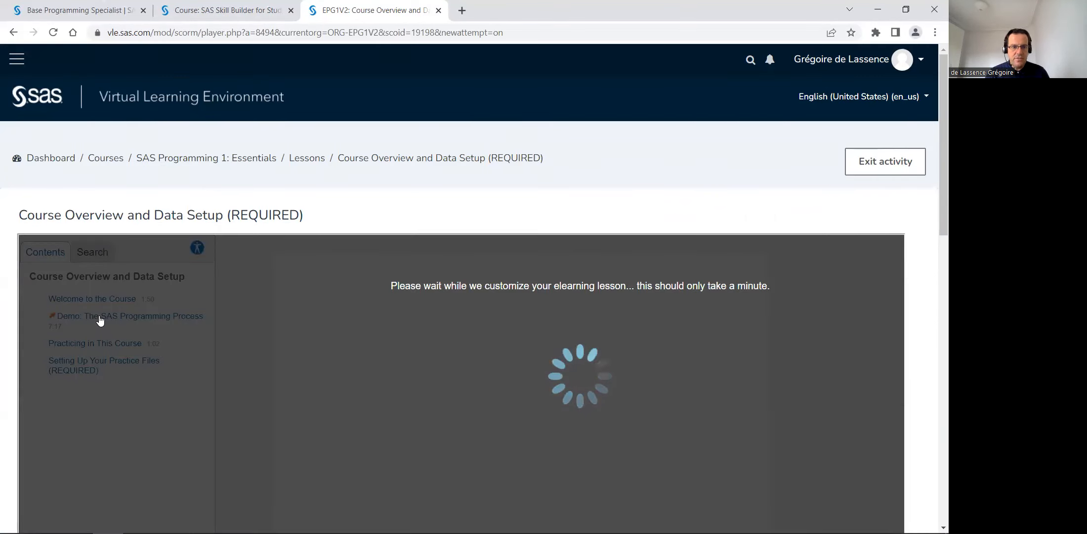
mouse_move(256, 318)
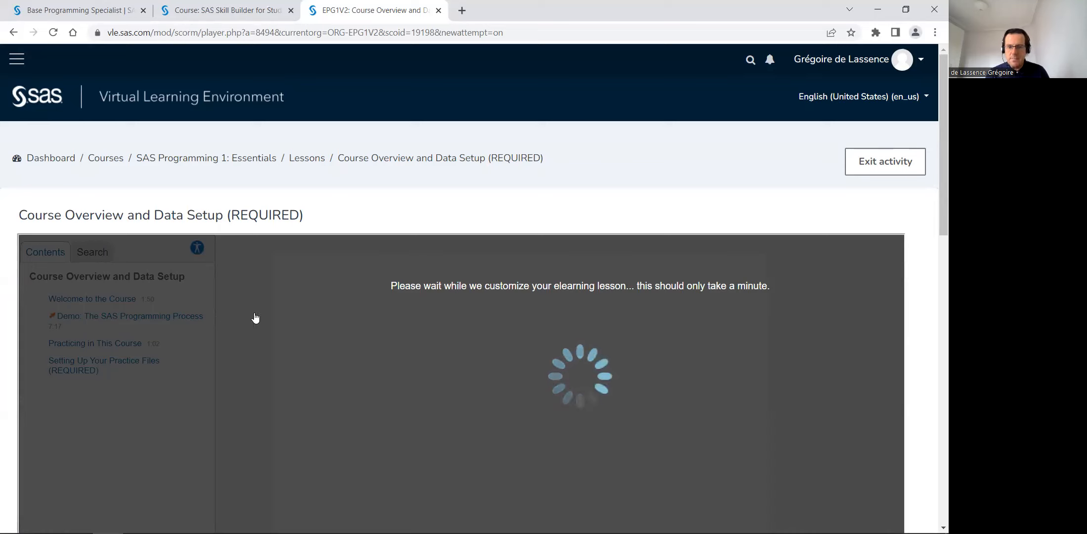
mouse_move(143, 320)
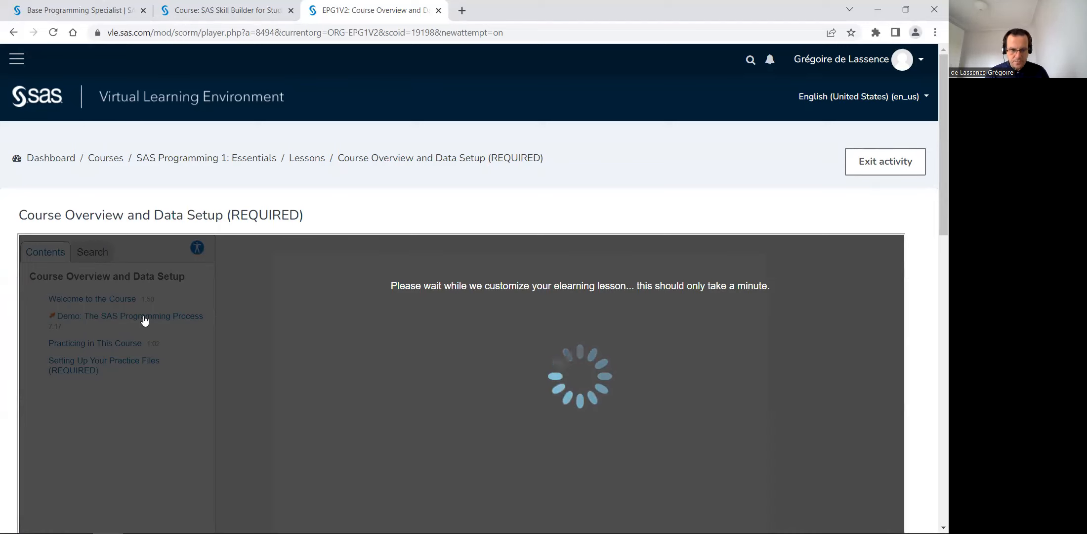
mouse_move(124, 403)
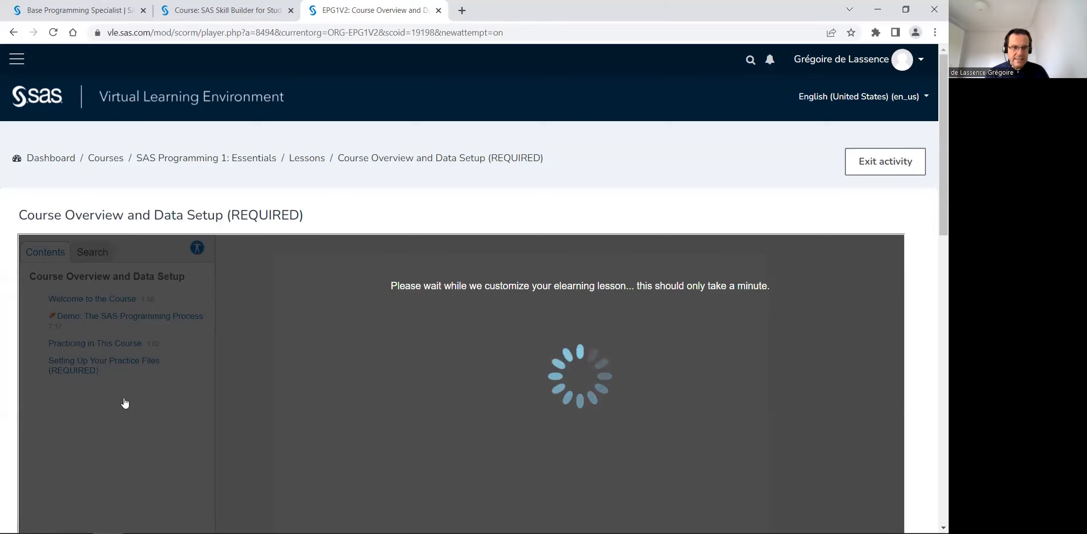
mouse_move(116, 387)
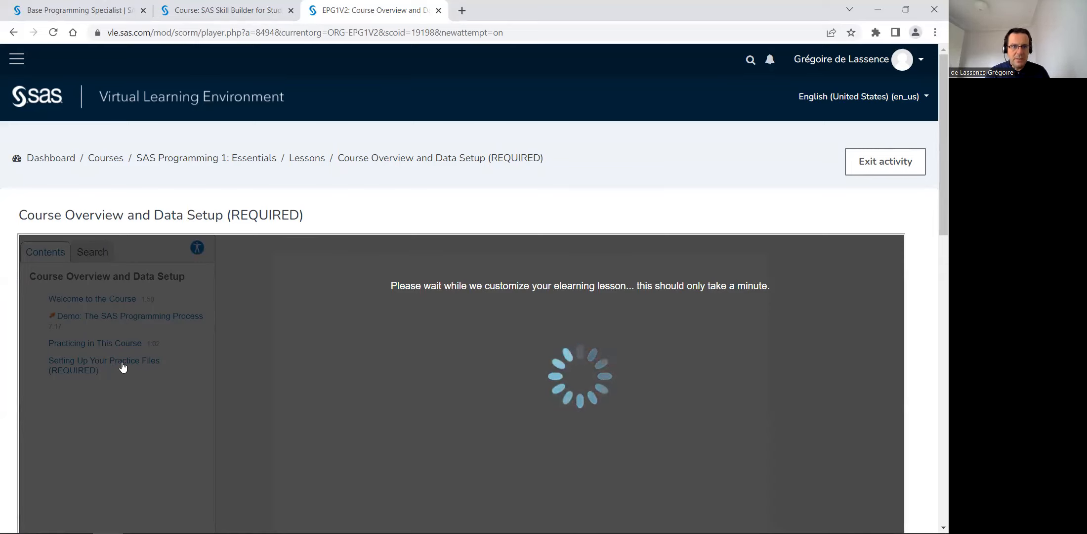
click(230, 10)
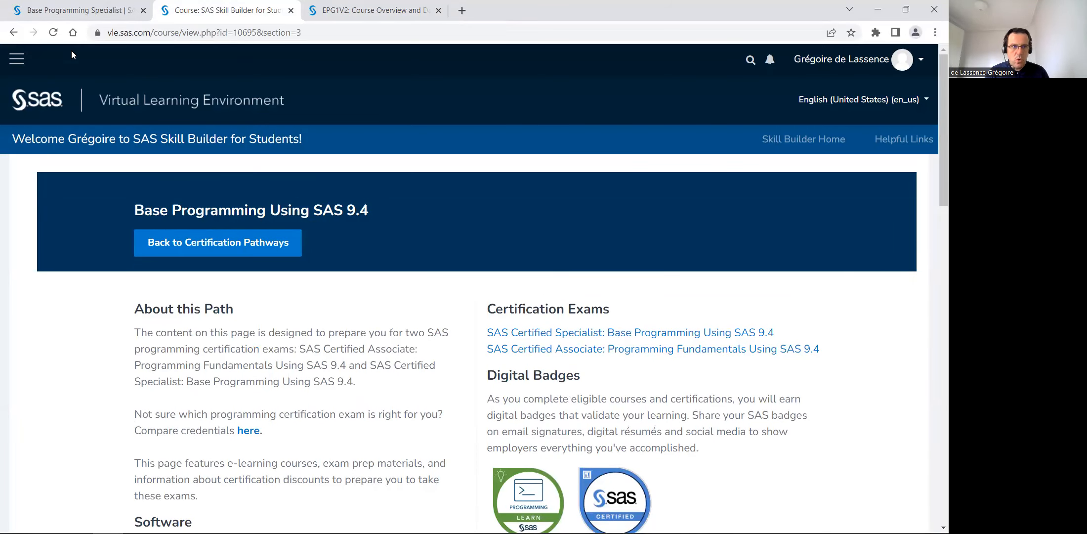
Reach Student Portal Home from the menu and open the Free Software academic page.
click(16, 59)
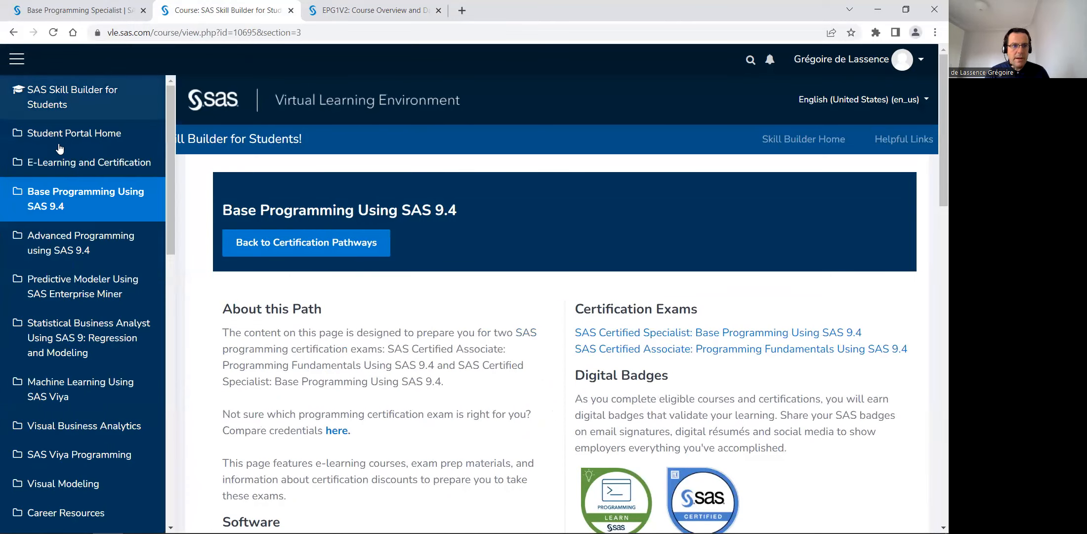
click(75, 133)
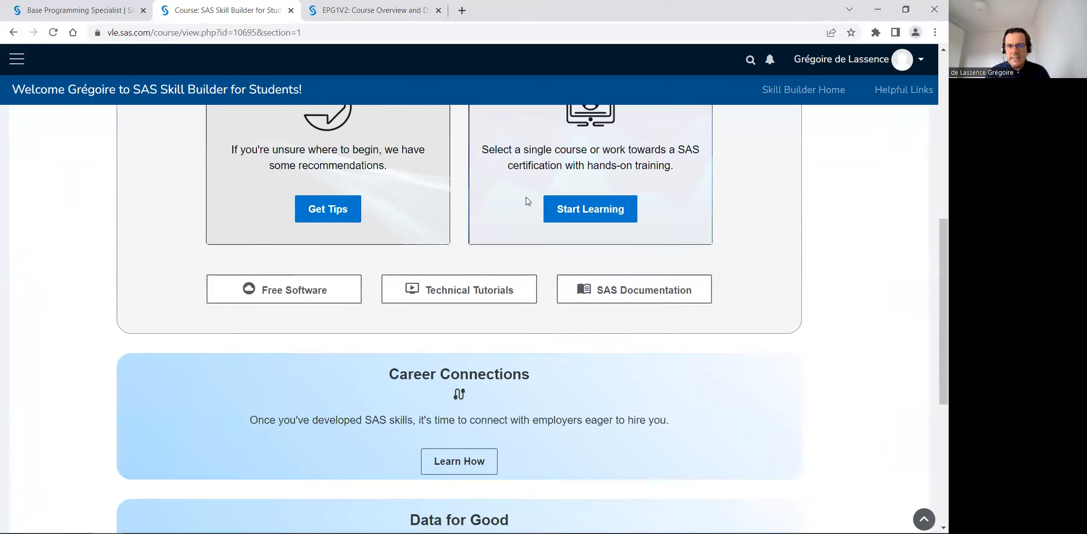
mouse_move(305, 294)
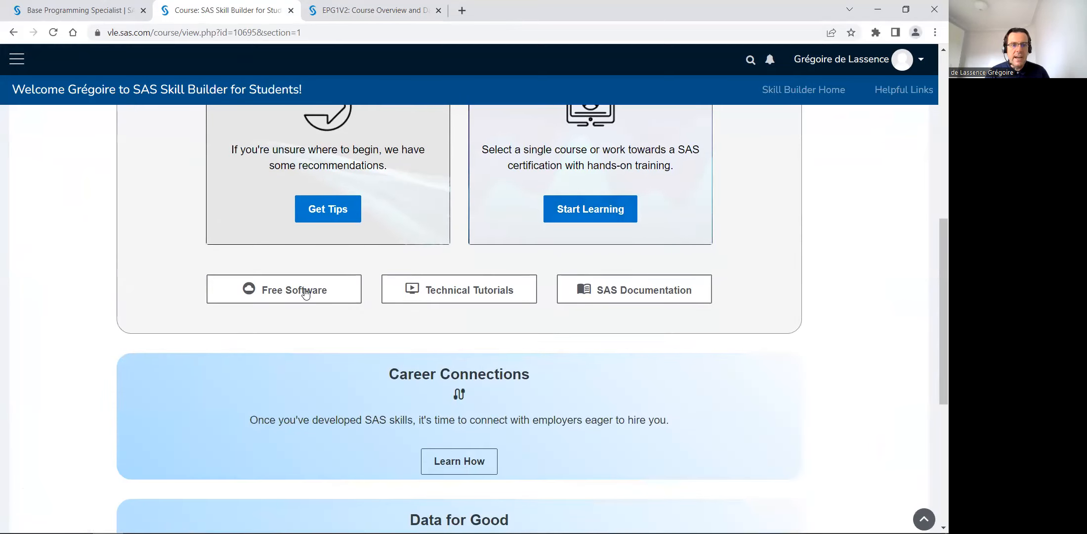
click(295, 290)
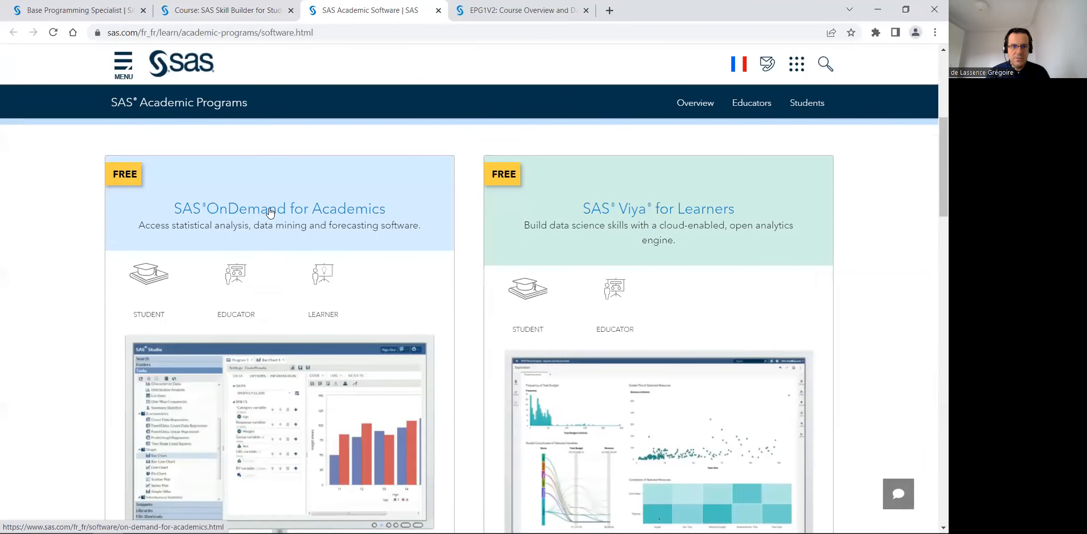
Scroll to the SAS Studio description and visit the SAS OnDemand for Academics page.
scroll(down, 3)
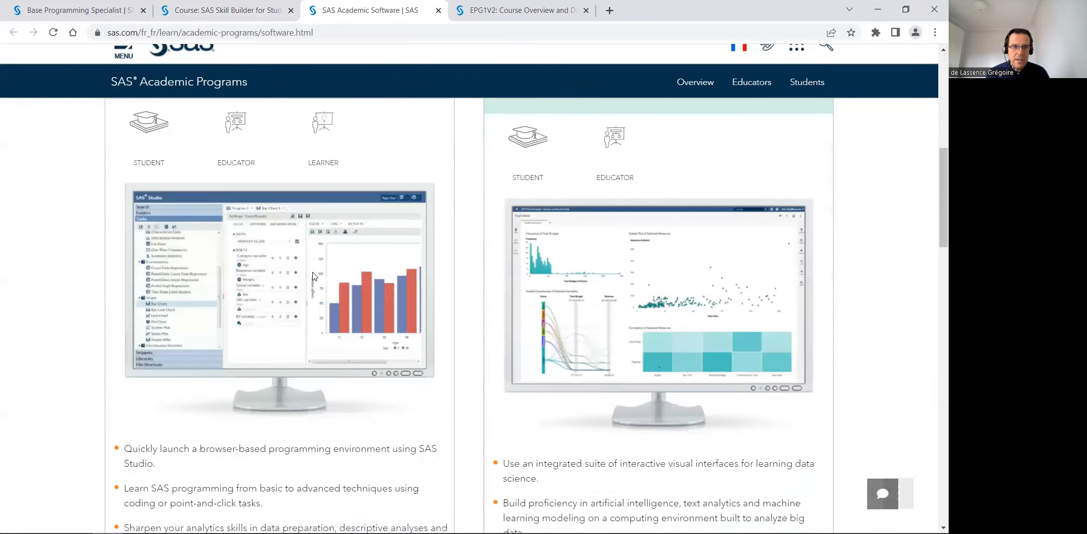
scroll(down, 3)
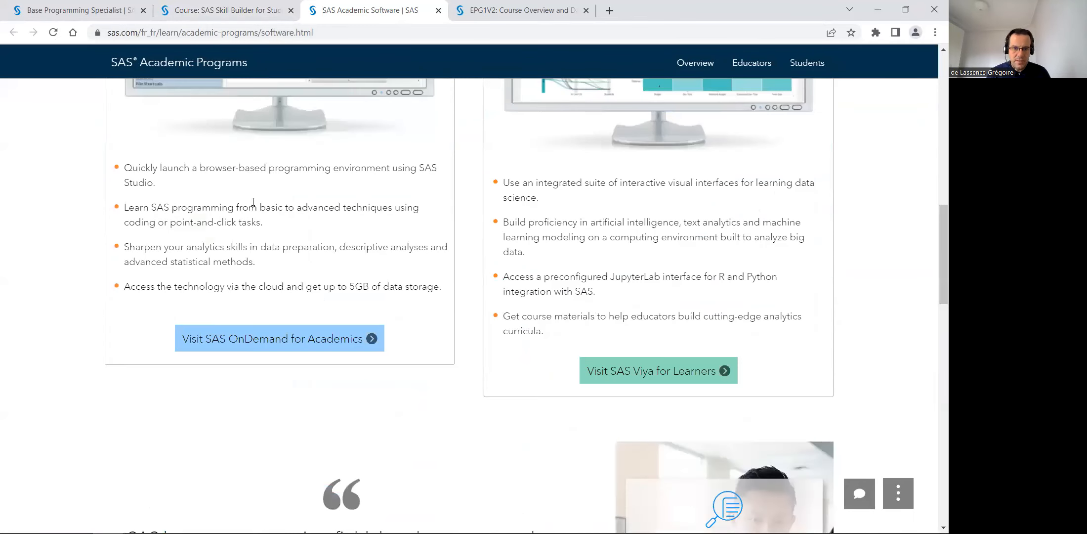
mouse_move(280, 339)
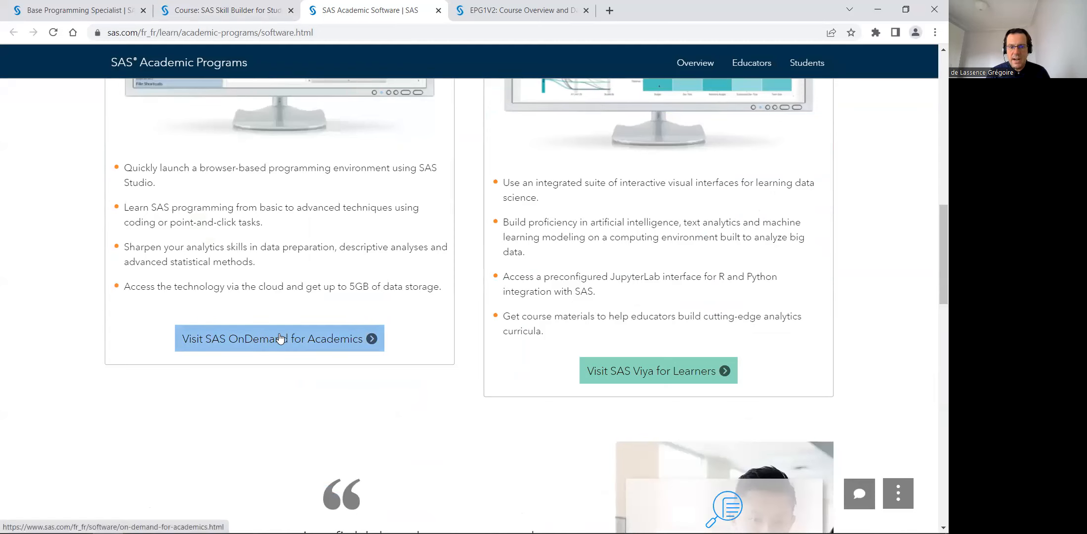
click(279, 338)
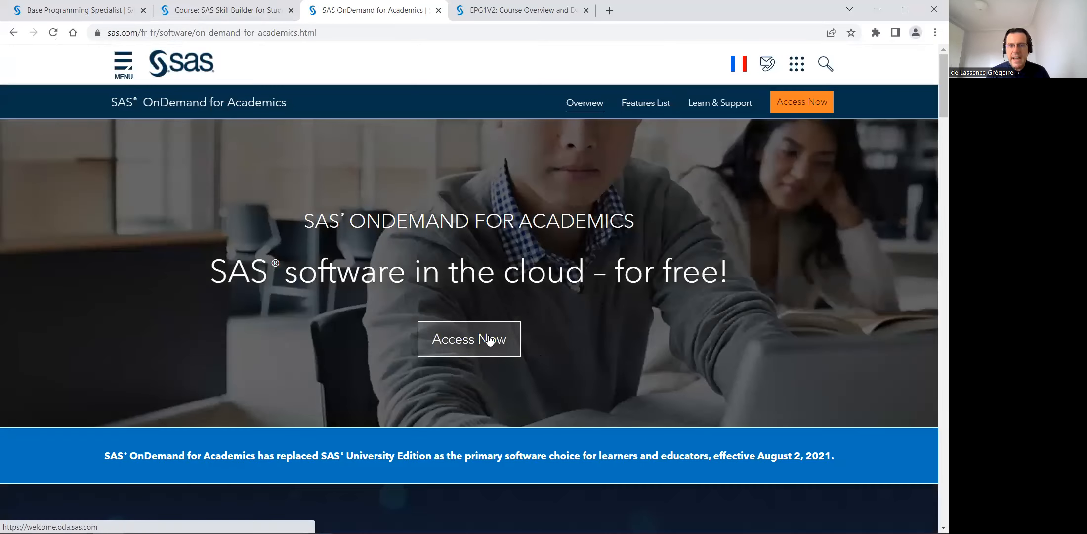
Reach the OnDemand sign-in page, accept the license terms, and sign in.
click(469, 339)
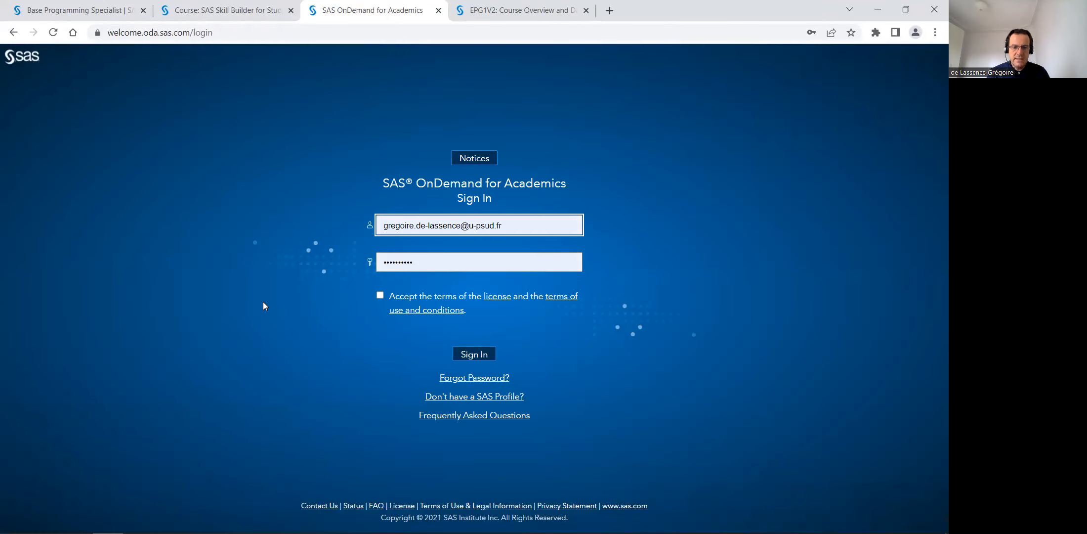
click(380, 296)
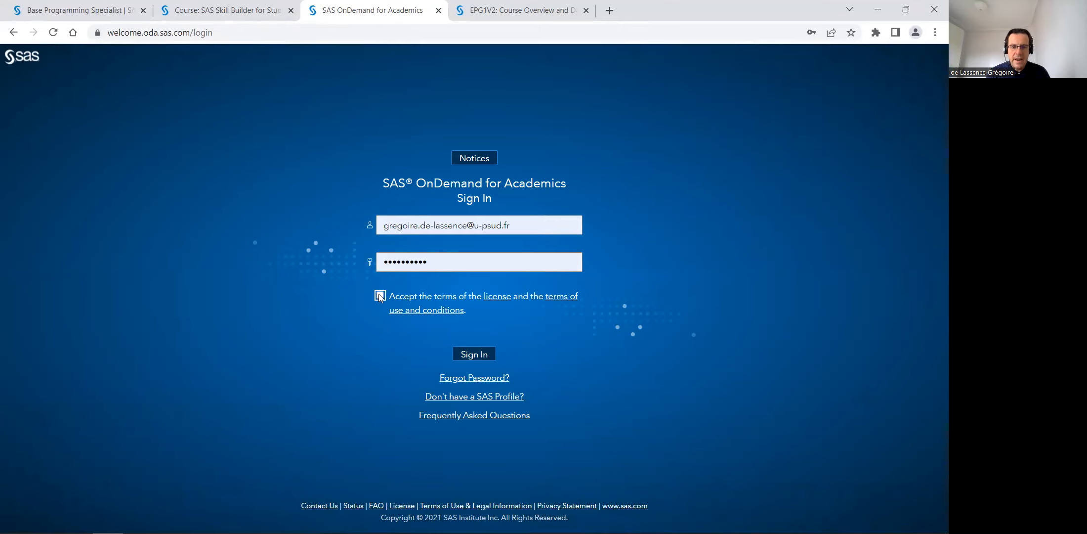
click(380, 295)
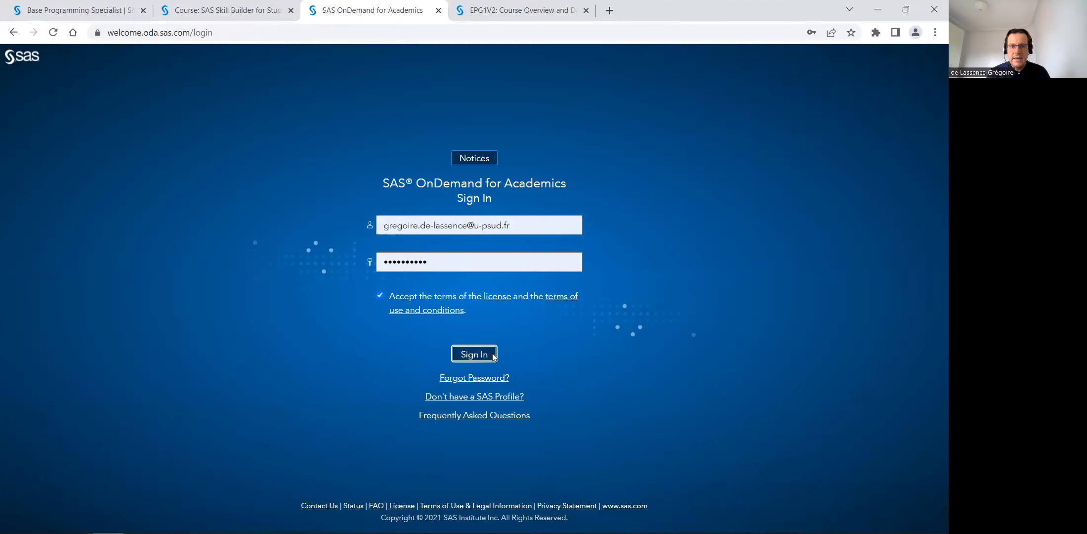
click(474, 354)
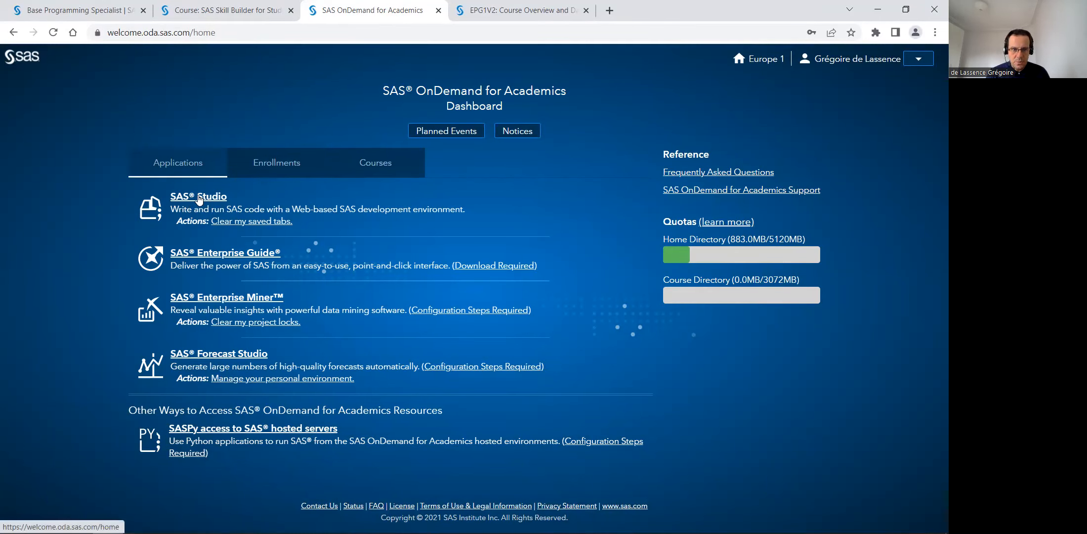
mouse_move(705, 294)
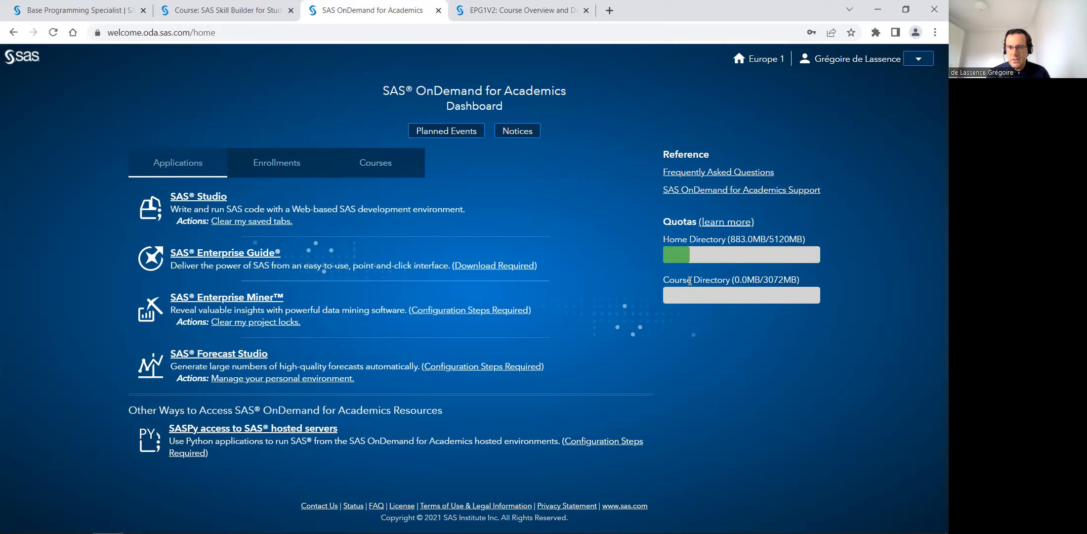
mouse_move(773, 303)
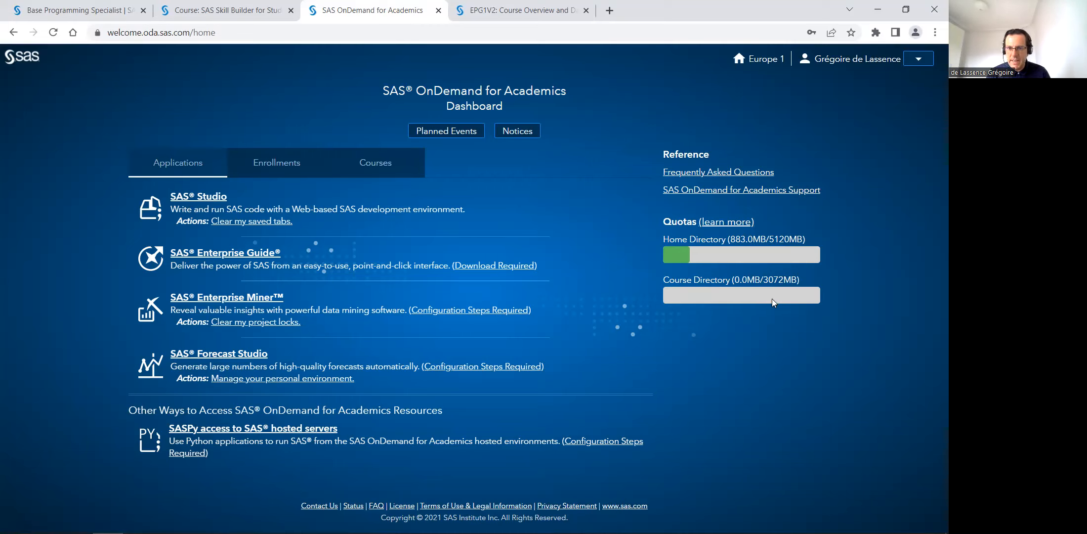
mouse_move(789, 256)
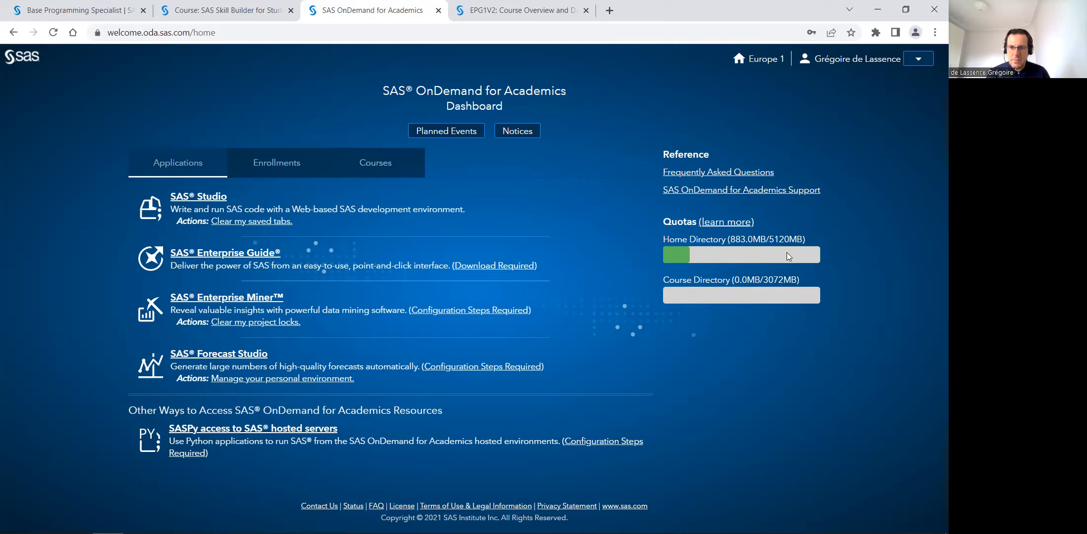
mouse_move(761, 293)
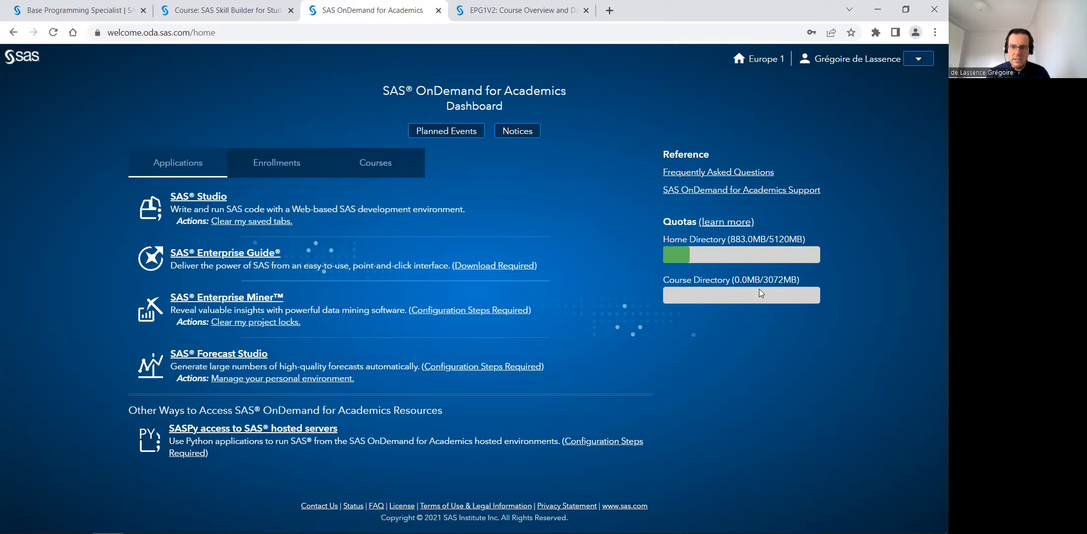
mouse_move(766, 299)
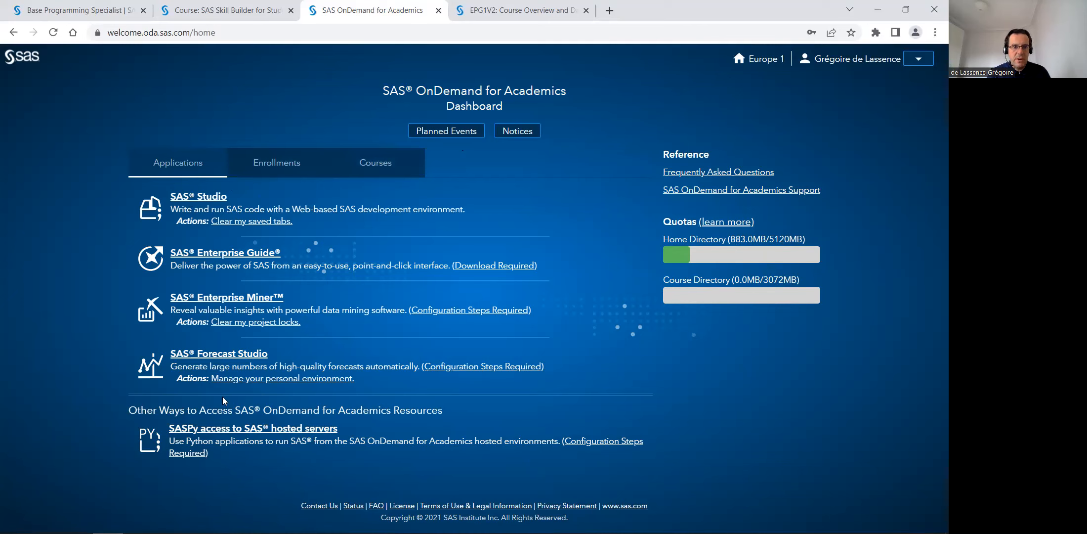
mouse_move(241, 333)
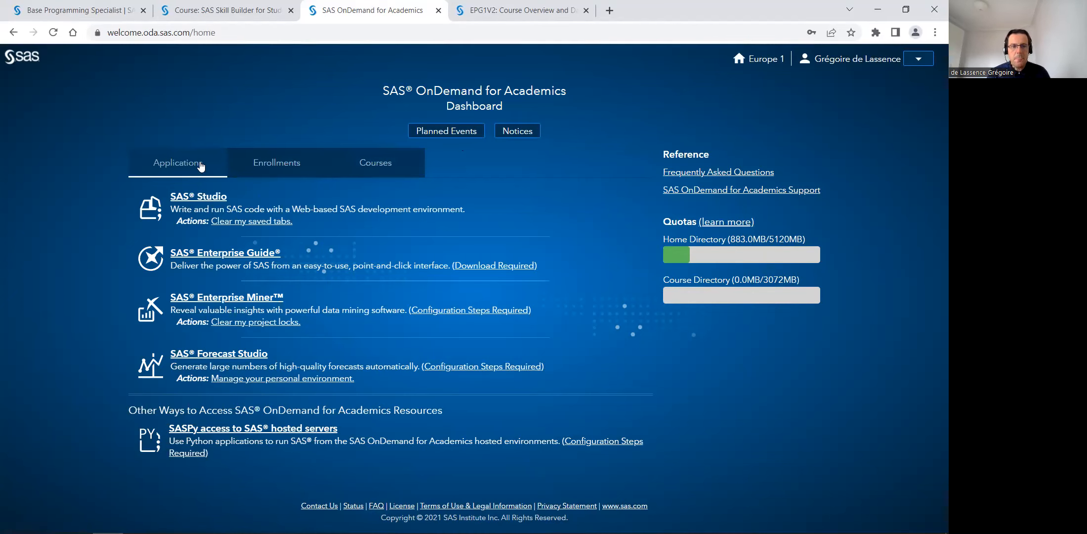
mouse_move(206, 197)
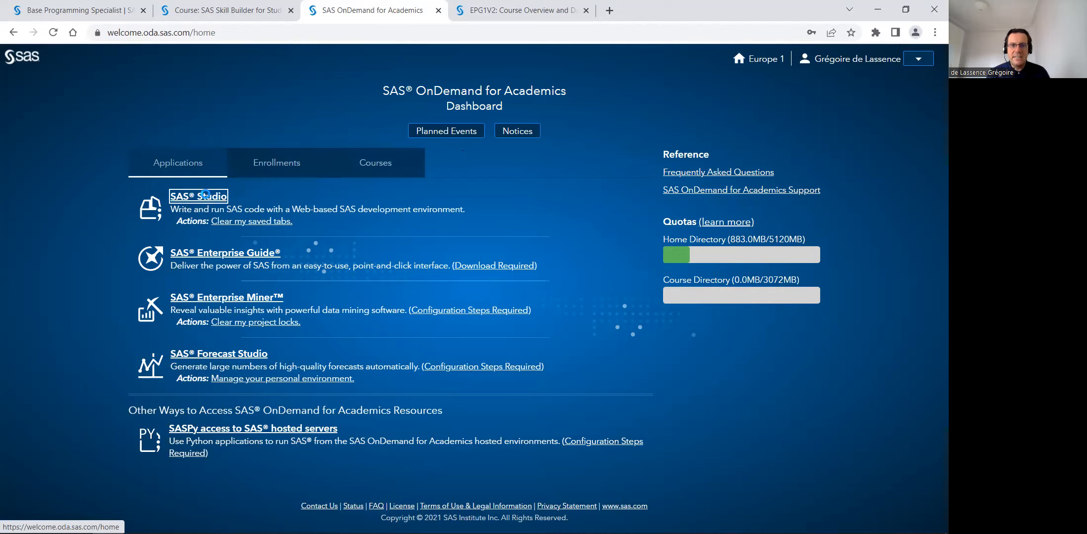
Launch SAS Studio from the dashboard's Applications tab.
click(206, 195)
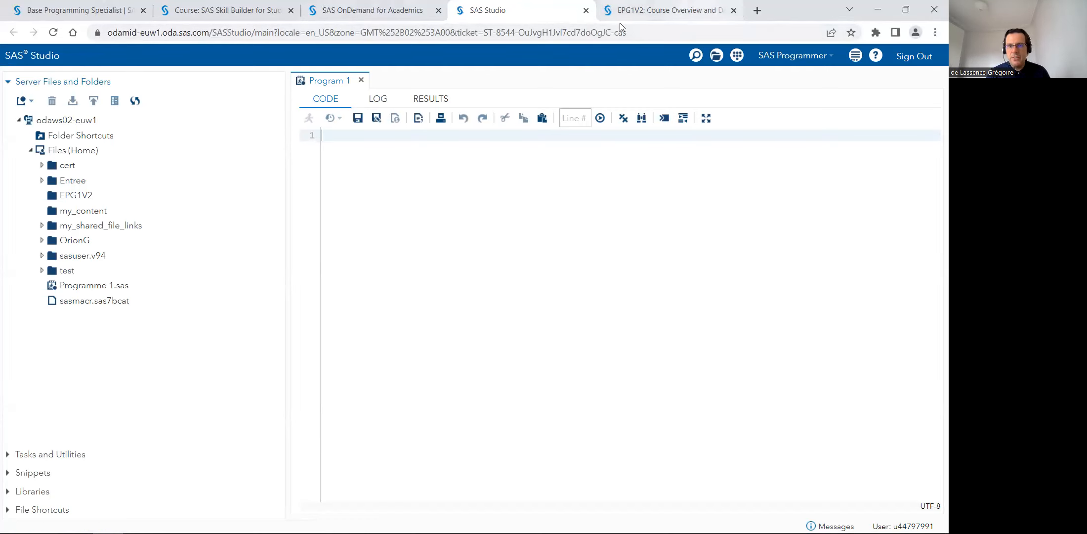
On the EPG1V2 tab, open the OnDemand instructions in 'Setting Up Your Practice Files'.
click(670, 9)
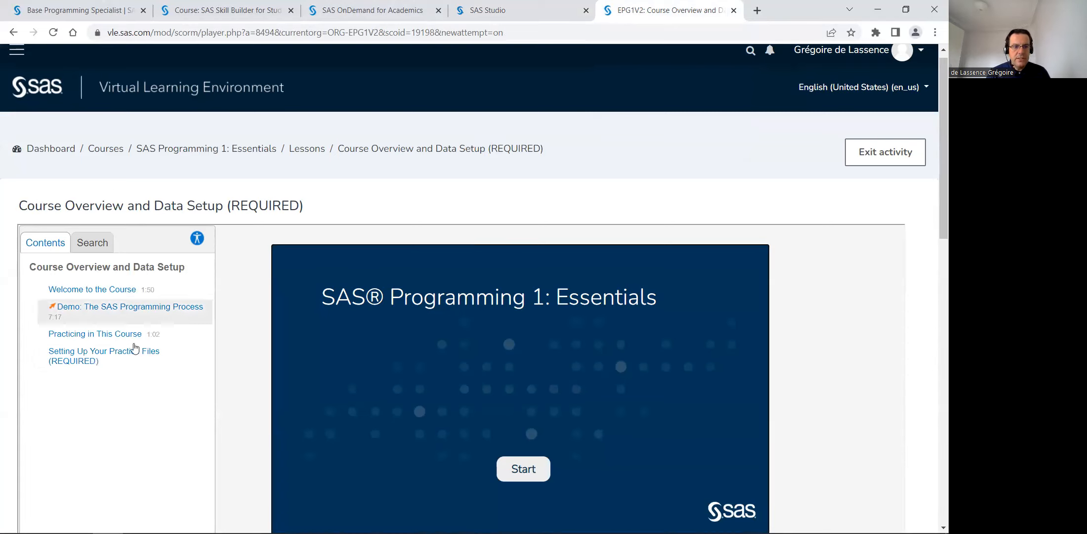
mouse_move(92, 310)
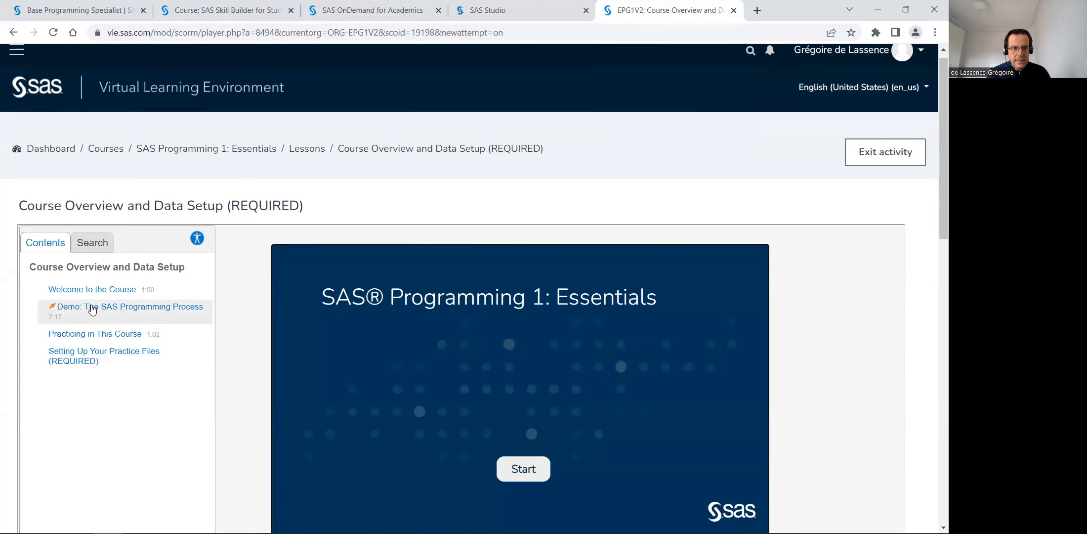
mouse_move(71, 310)
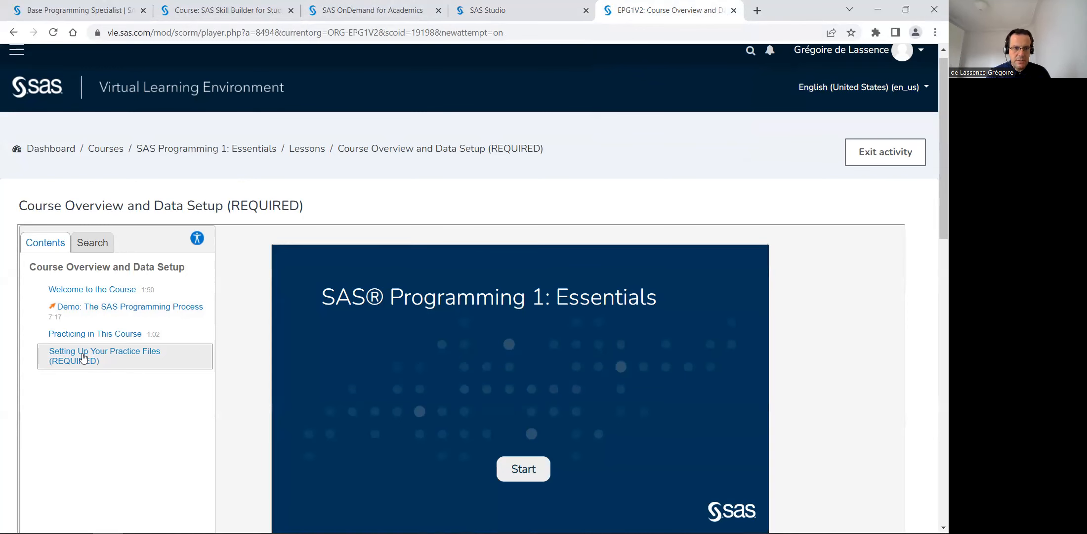
click(104, 351)
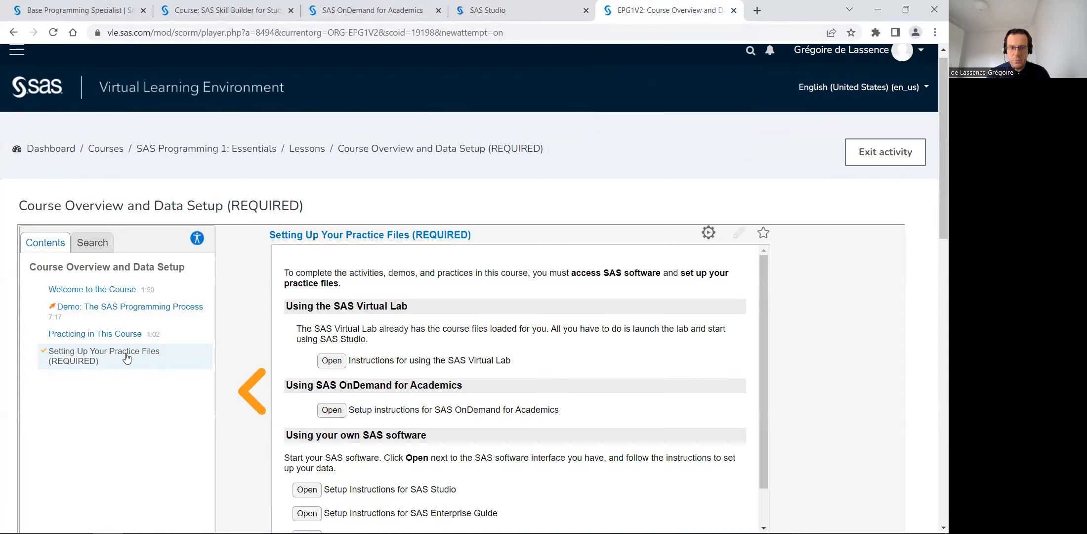
scroll(down, 3)
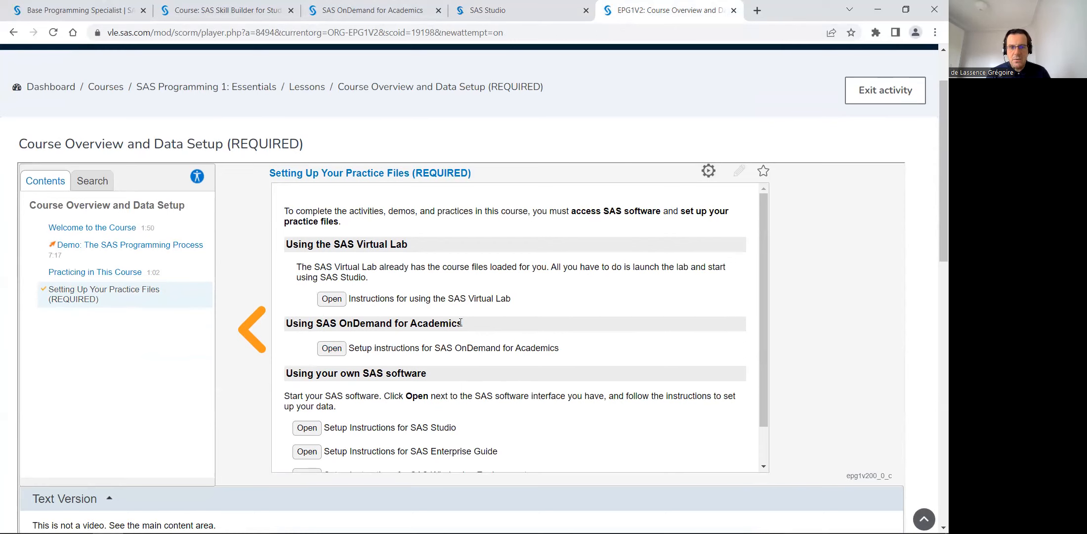
click(332, 348)
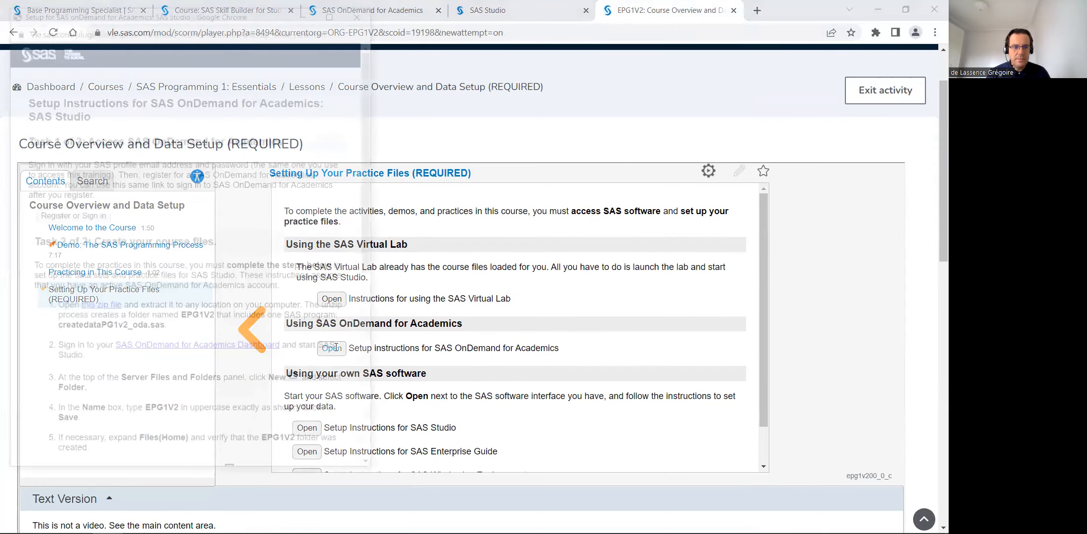
Download pg1v2setup_oda.zip from the setup popup and open it from the download bar.
click(331, 348)
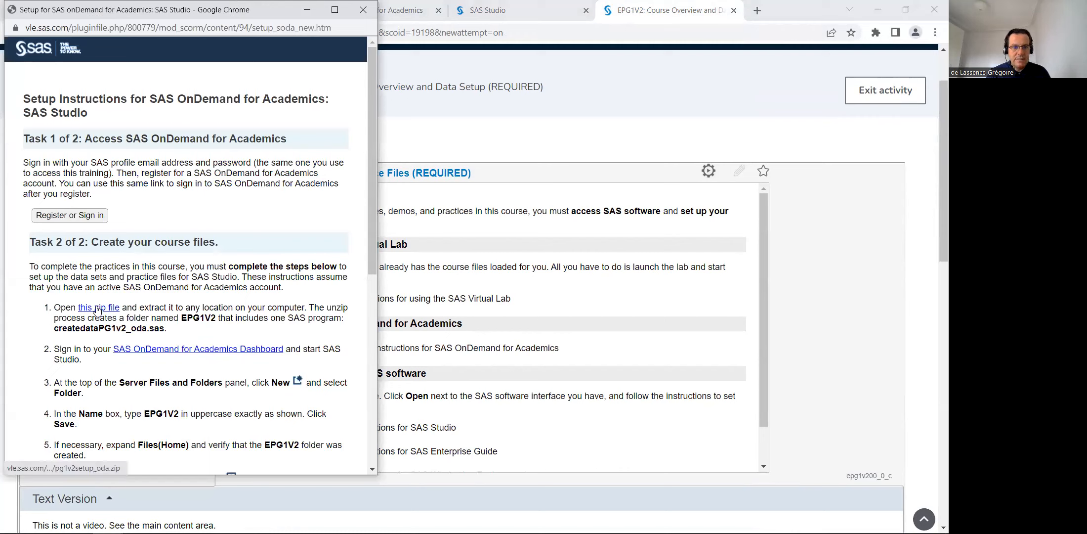
click(99, 307)
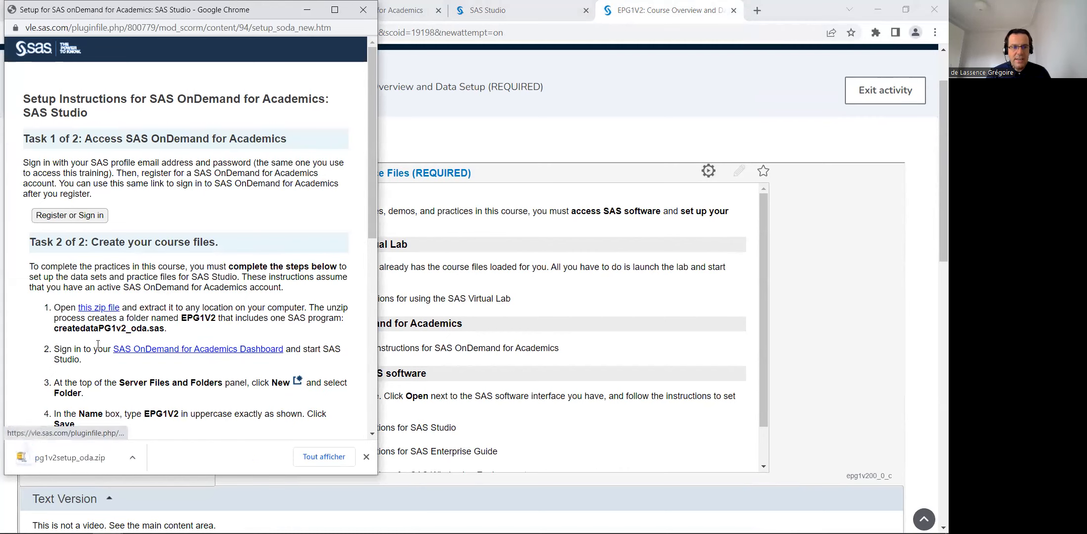
mouse_move(101, 439)
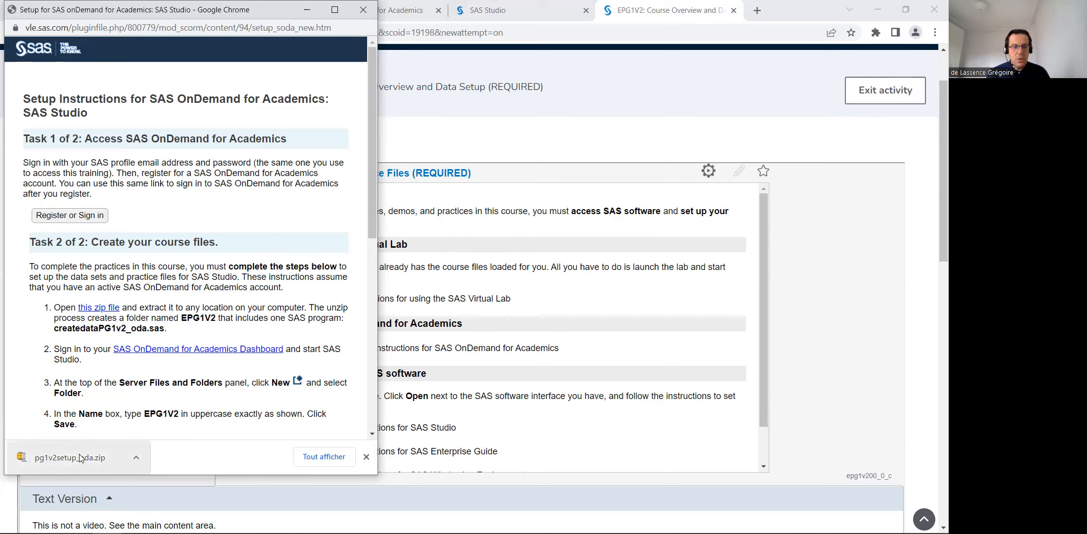
click(69, 458)
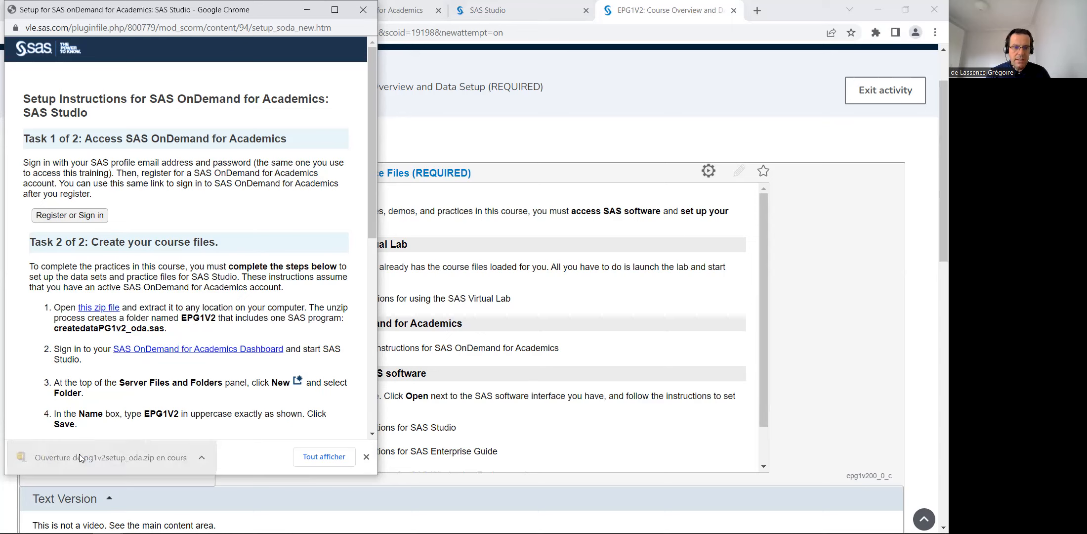
click(109, 458)
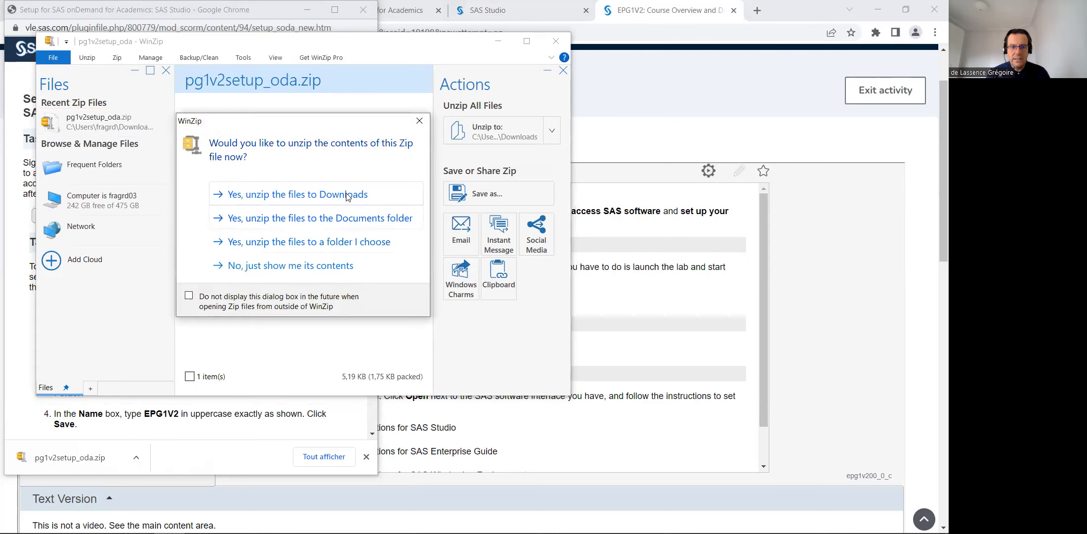
Unzip the practice files to Downloads and minimize WinZip.
click(299, 195)
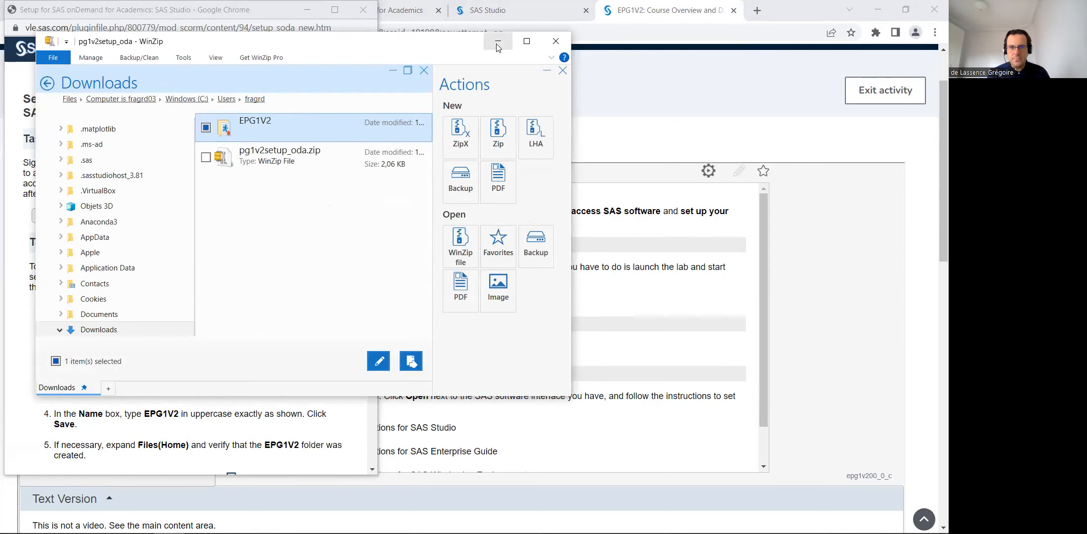
click(555, 41)
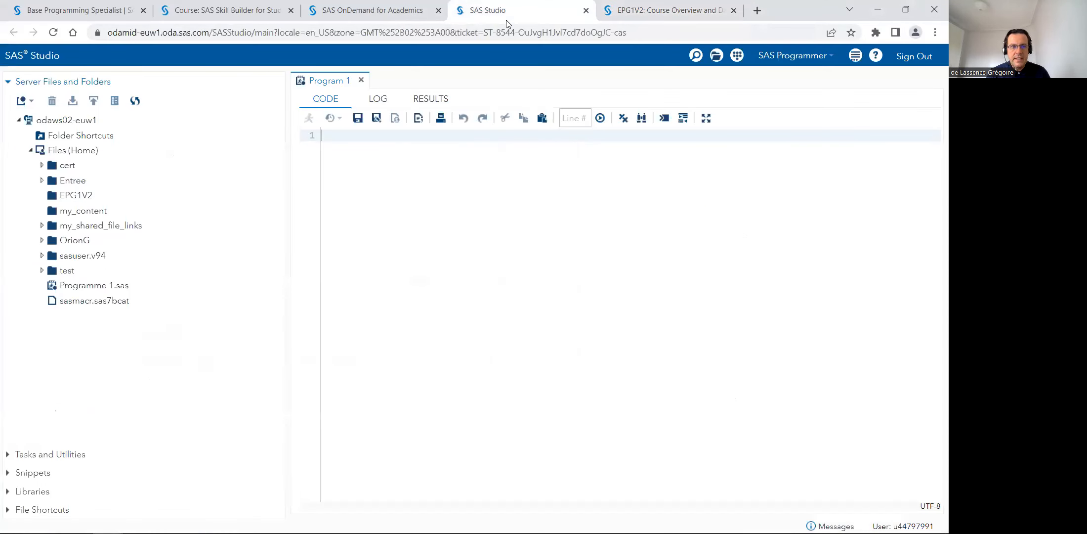
Choose Upload Files from the EPG1V2 folder's right-click menu in Server Files and Folders.
click(76, 195)
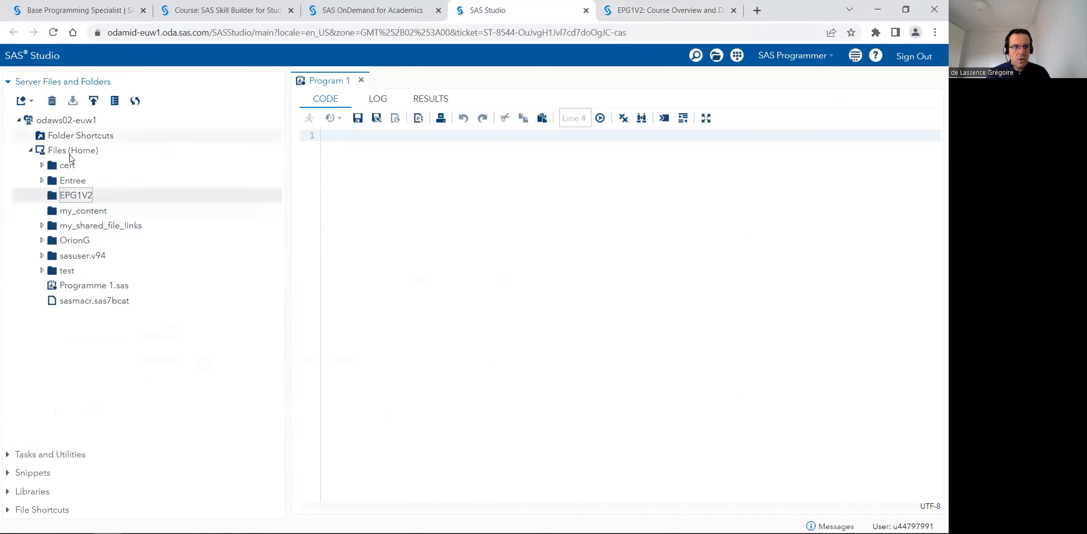
right_click(73, 151)
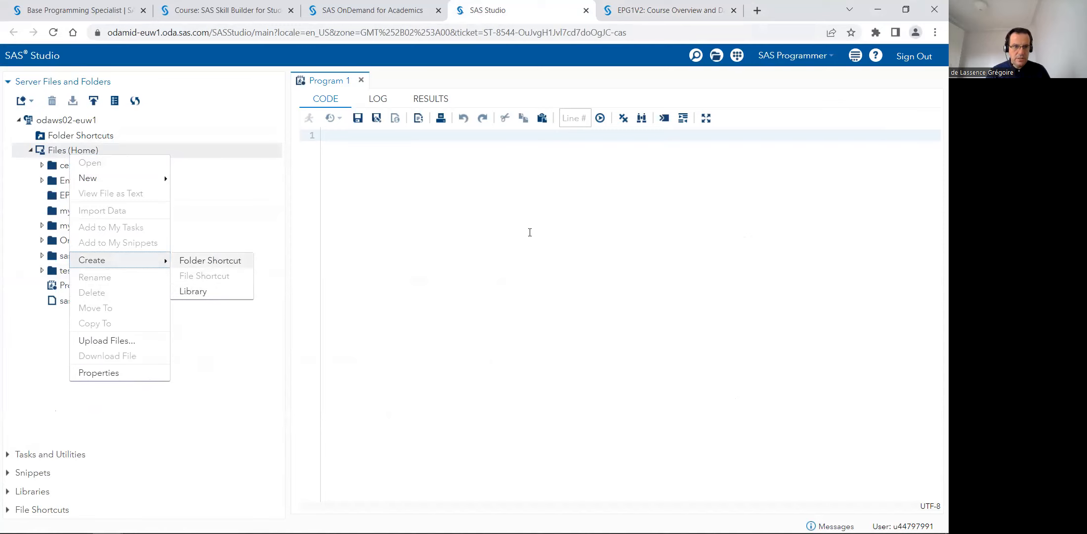
click(530, 232)
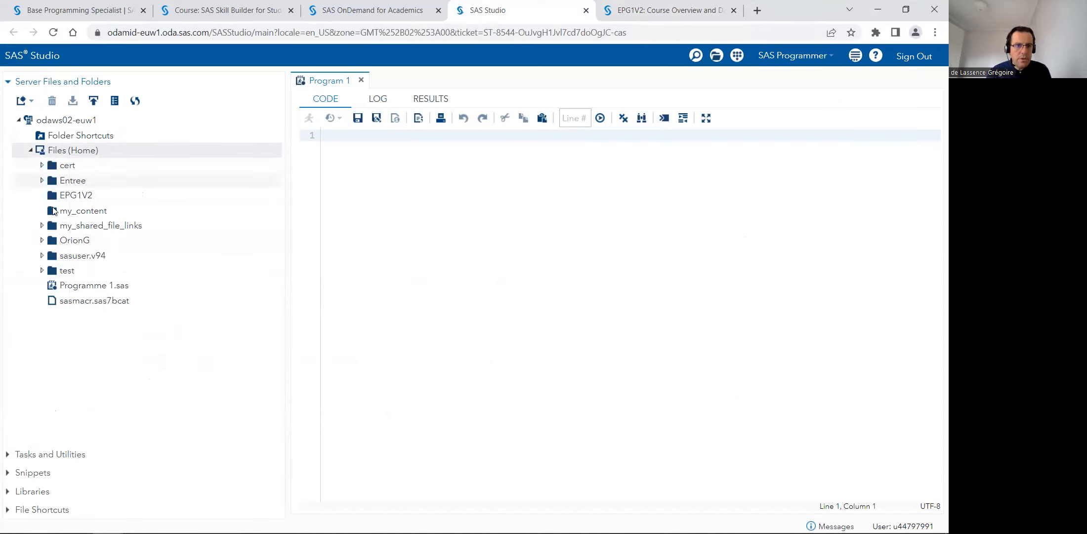
click(76, 195)
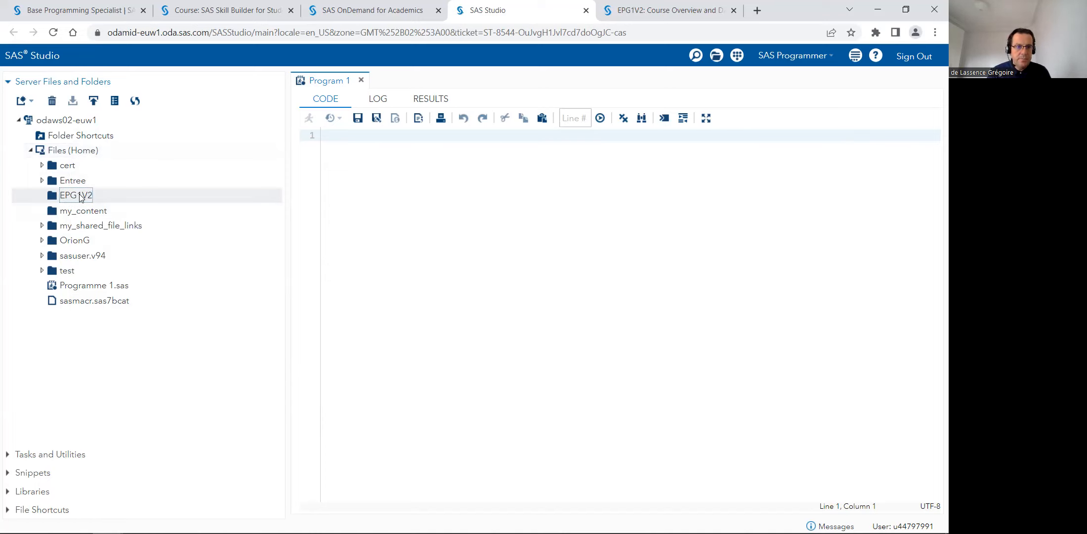
right_click(75, 196)
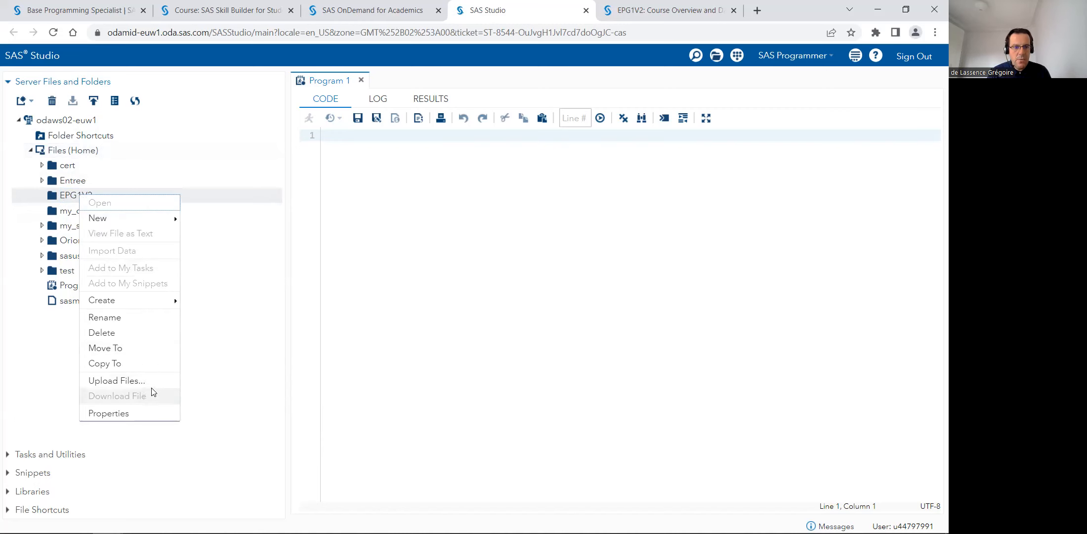
click(117, 381)
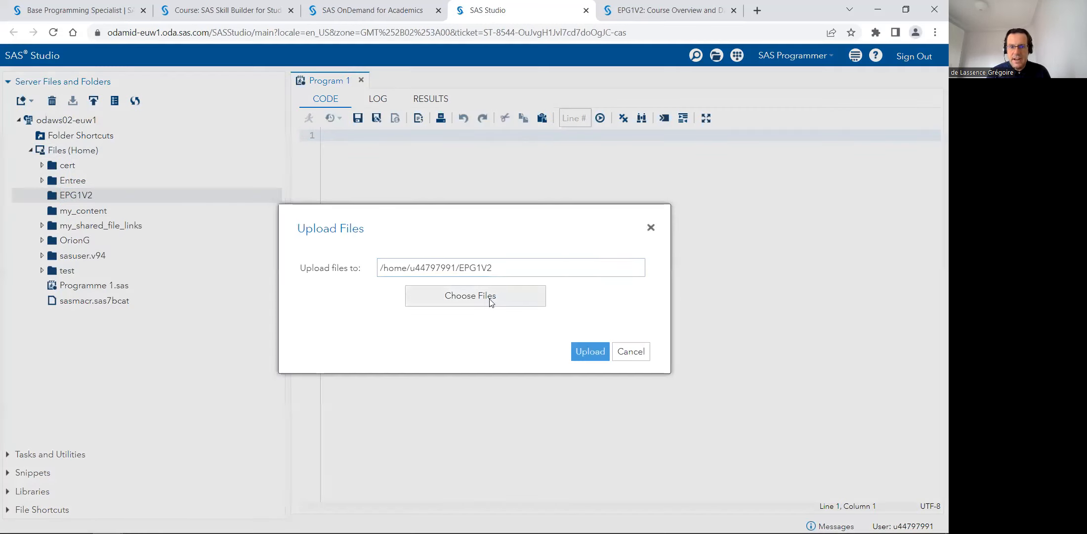
Choose createdataPG1v2_oda.sas from the computer and upload it to EPG1V2.
click(476, 296)
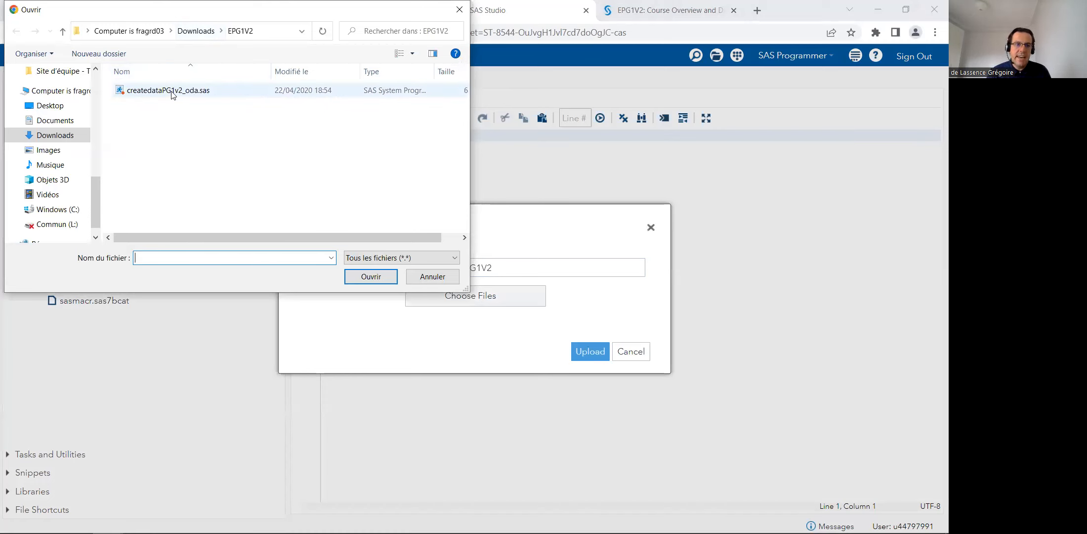
click(371, 277)
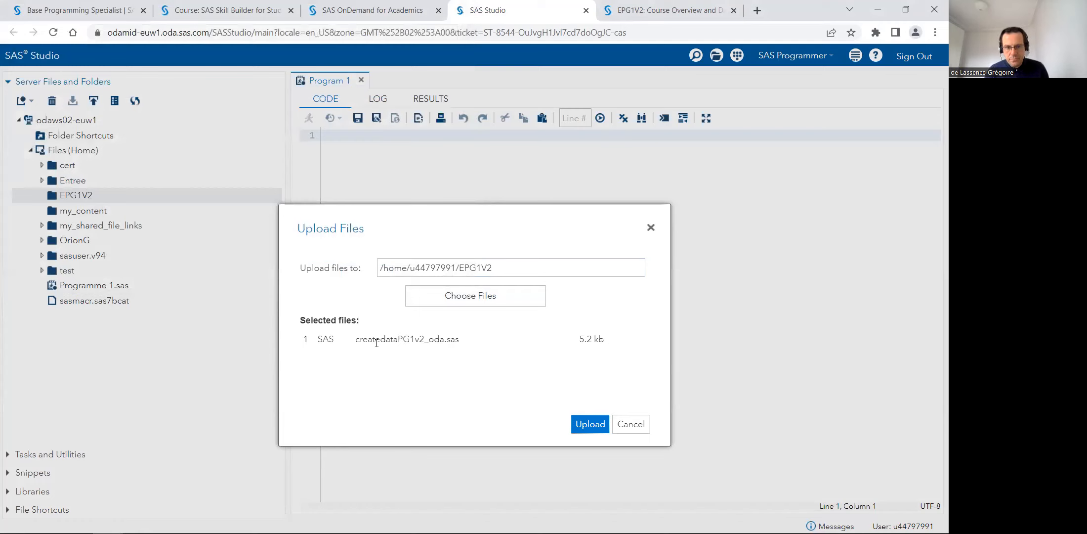
click(590, 424)
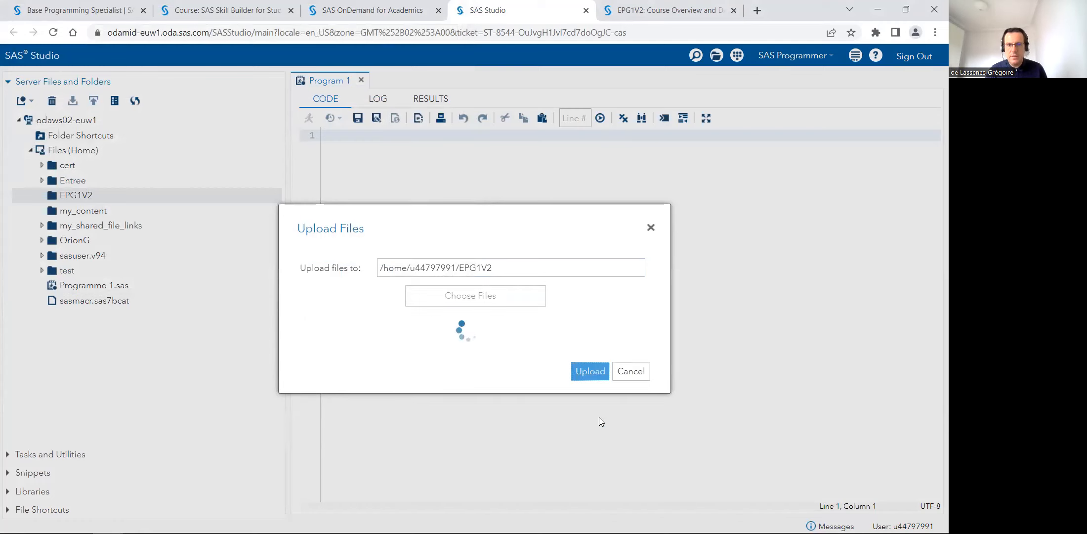
click(590, 372)
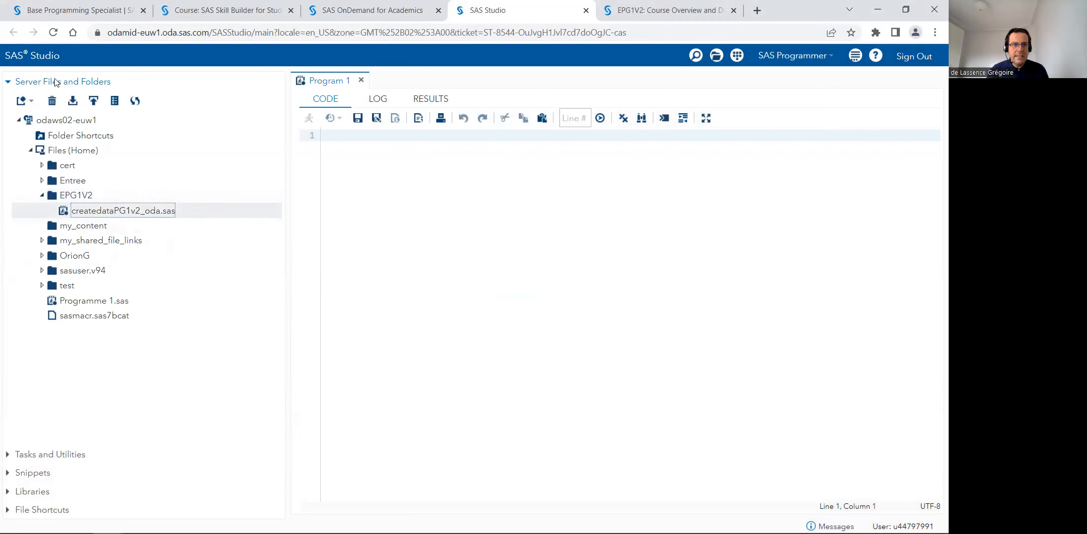
Open and run createdataPG1v2_oda.sas, then return to the course tab.
double_click(122, 210)
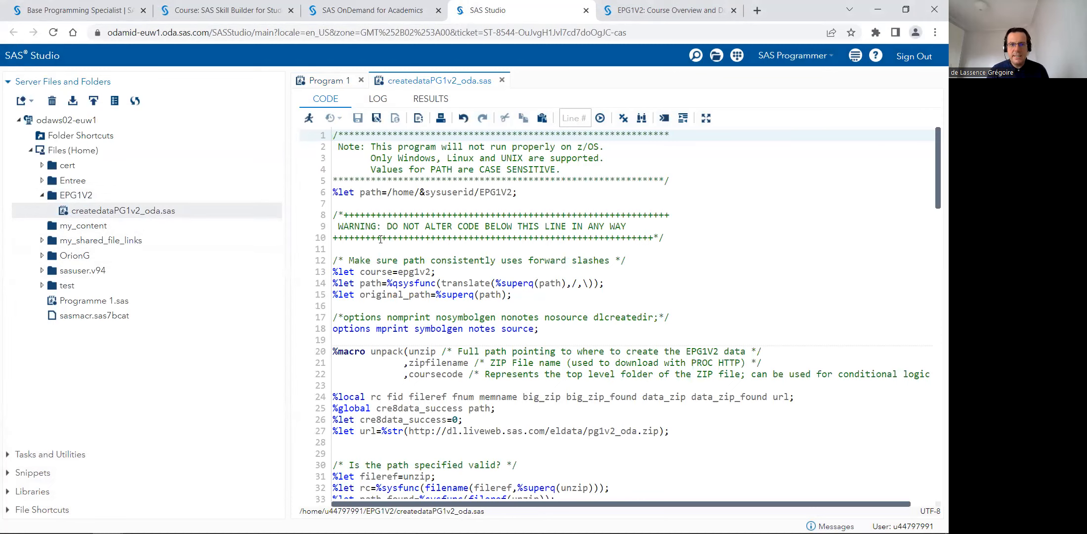
mouse_move(309, 119)
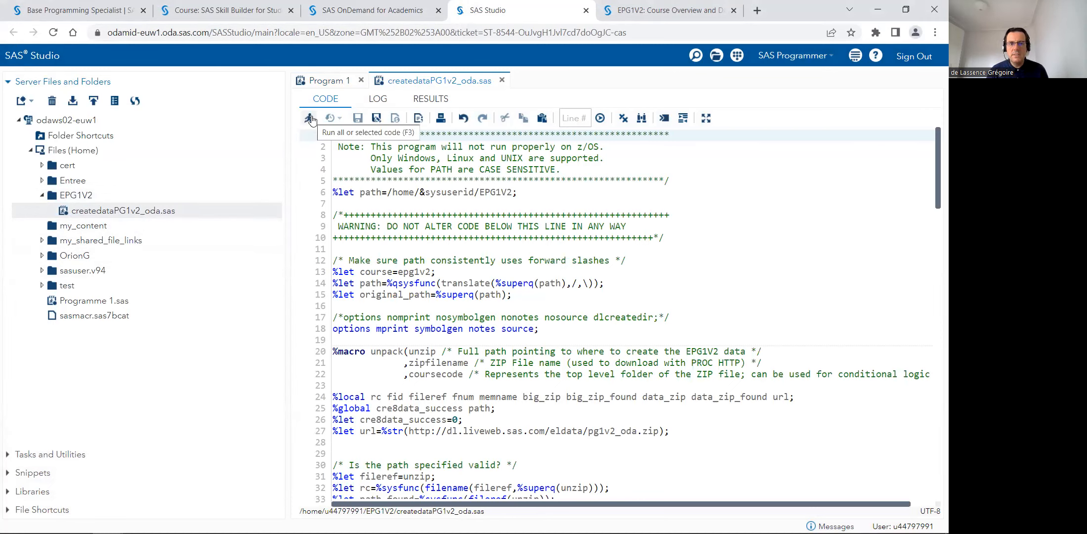
click(309, 118)
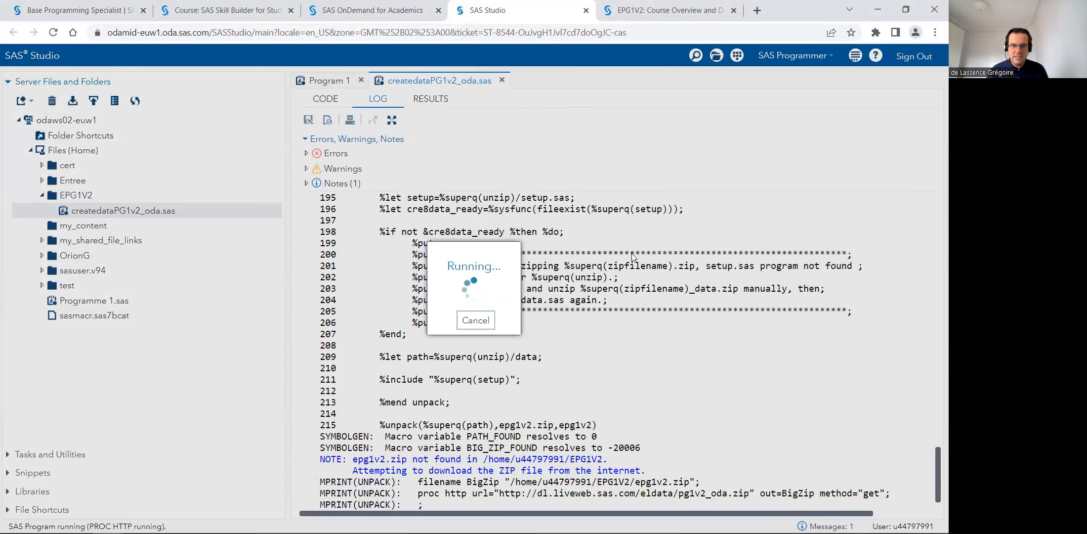
mouse_move(575, 413)
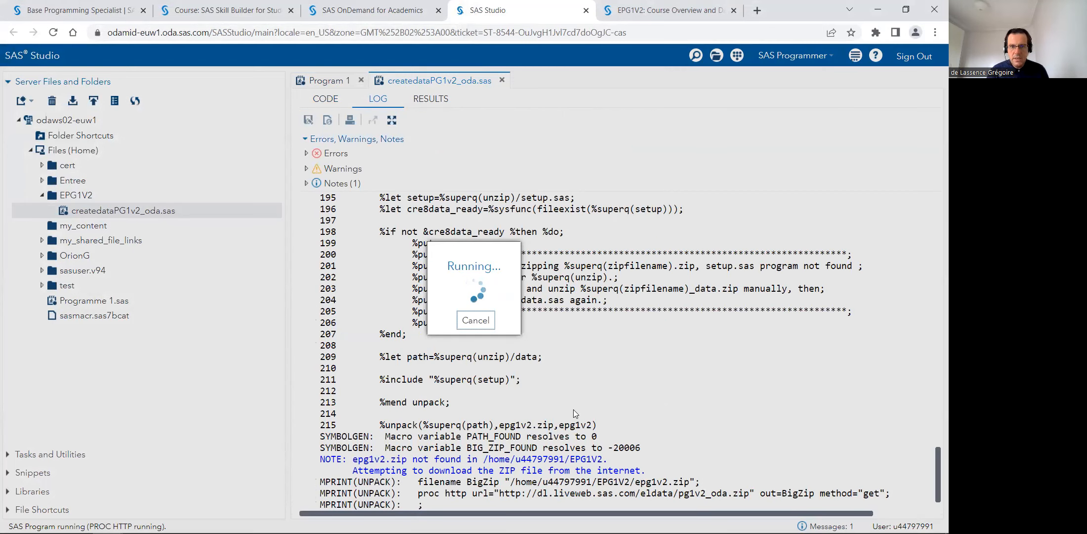
mouse_move(595, 380)
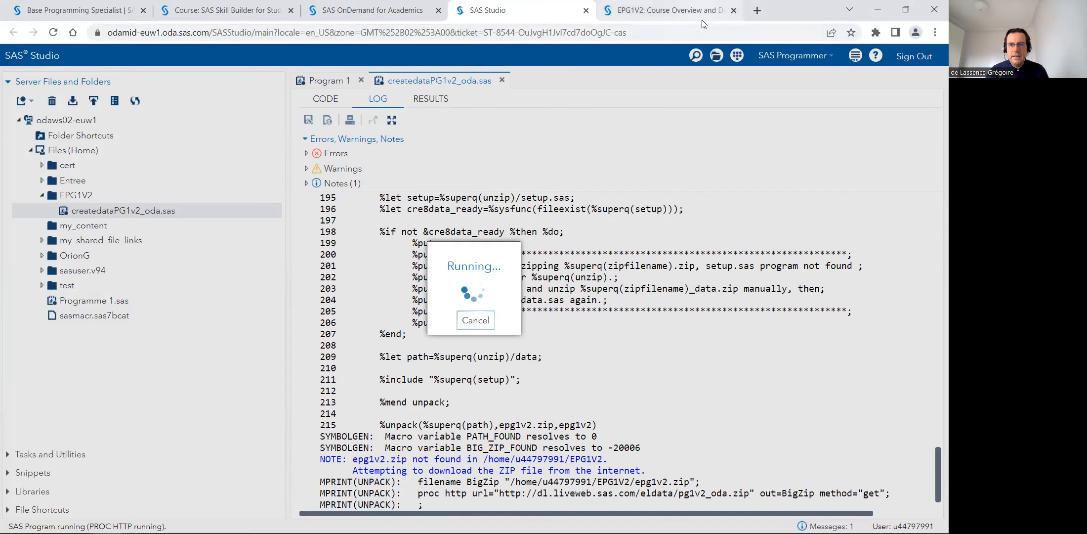
click(671, 10)
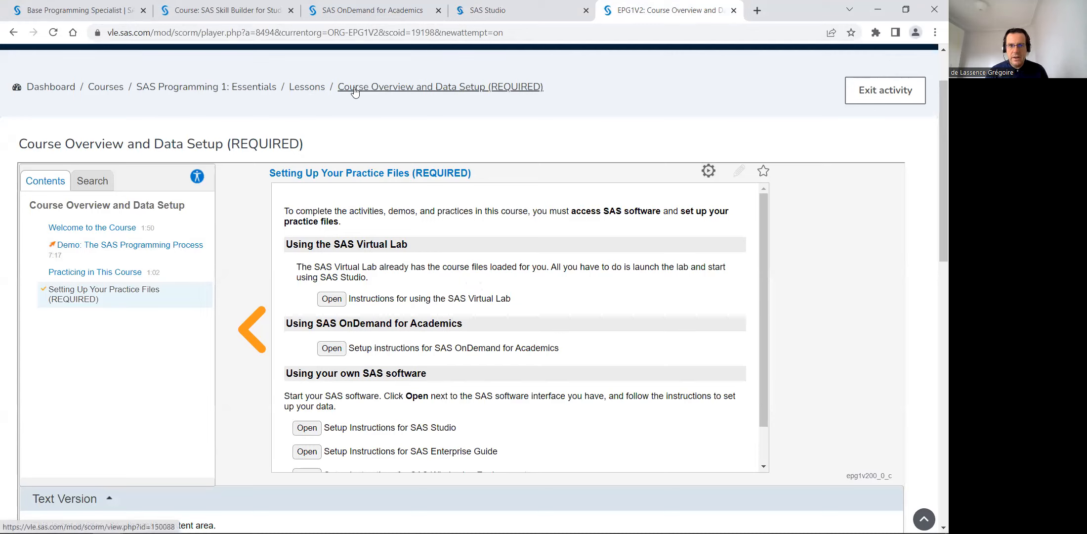
mouse_move(312, 94)
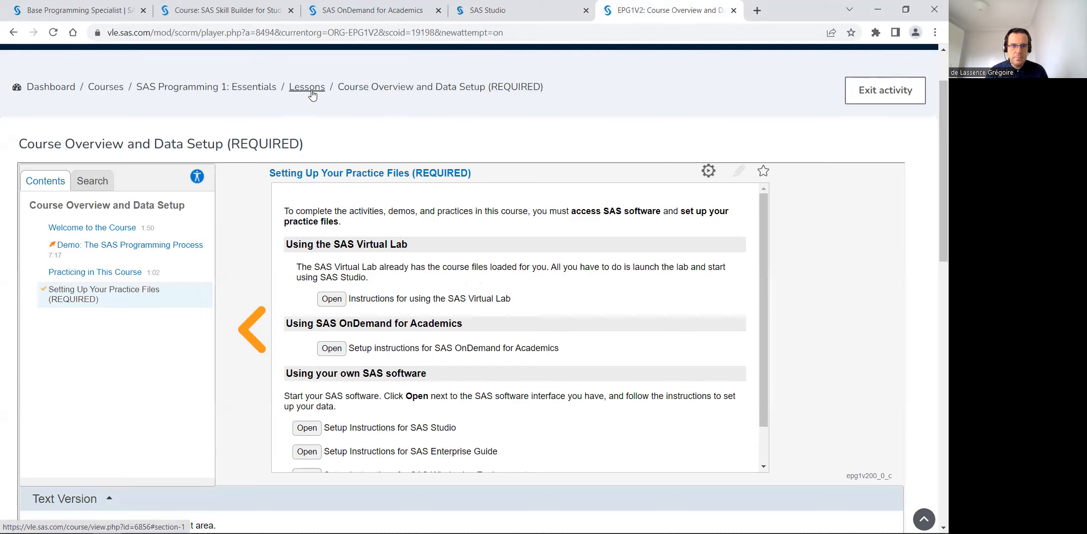
Go back to the course's lessons list and open Lesson 1: Essentials.
click(307, 86)
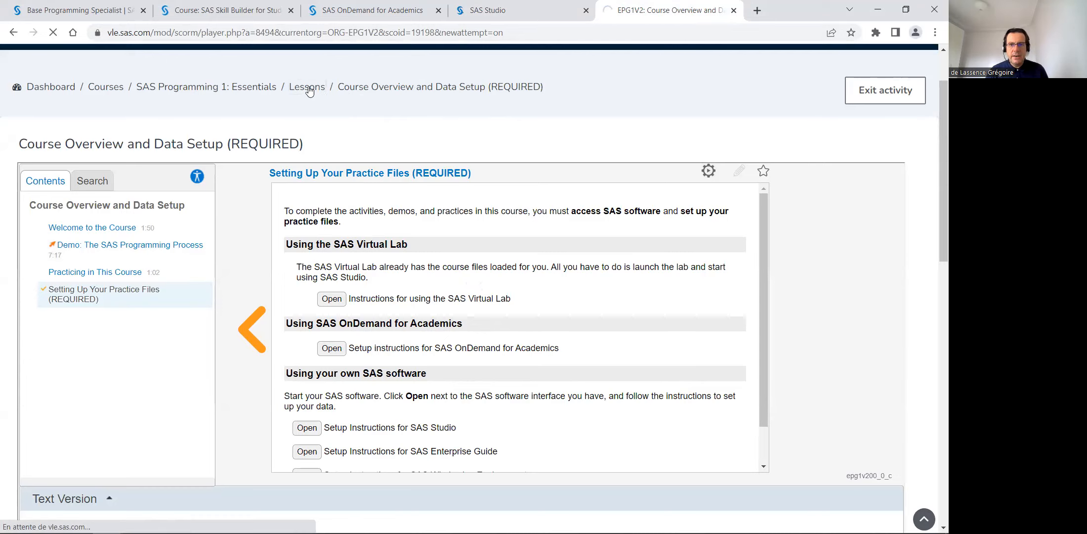
click(307, 86)
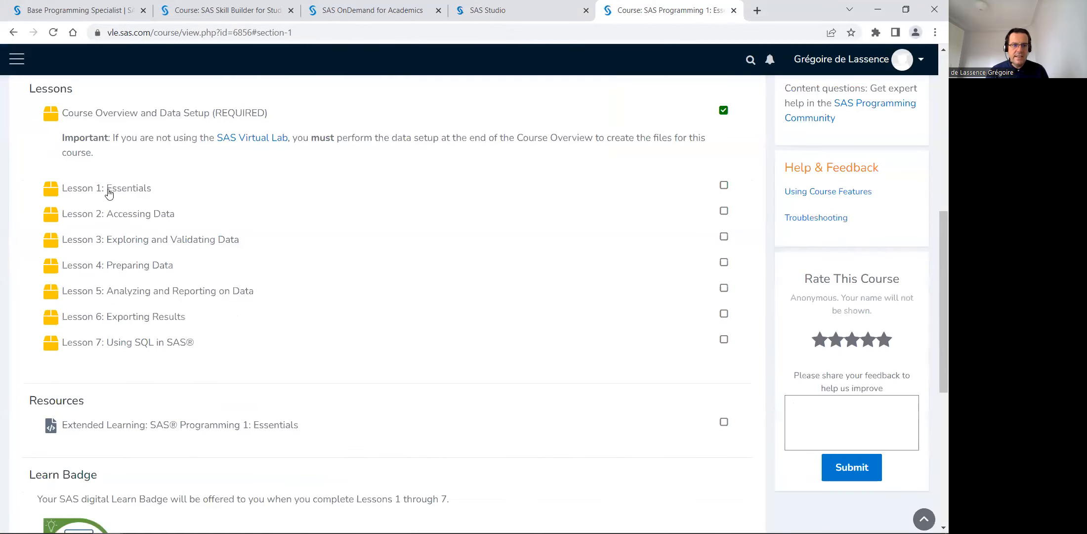
mouse_move(134, 254)
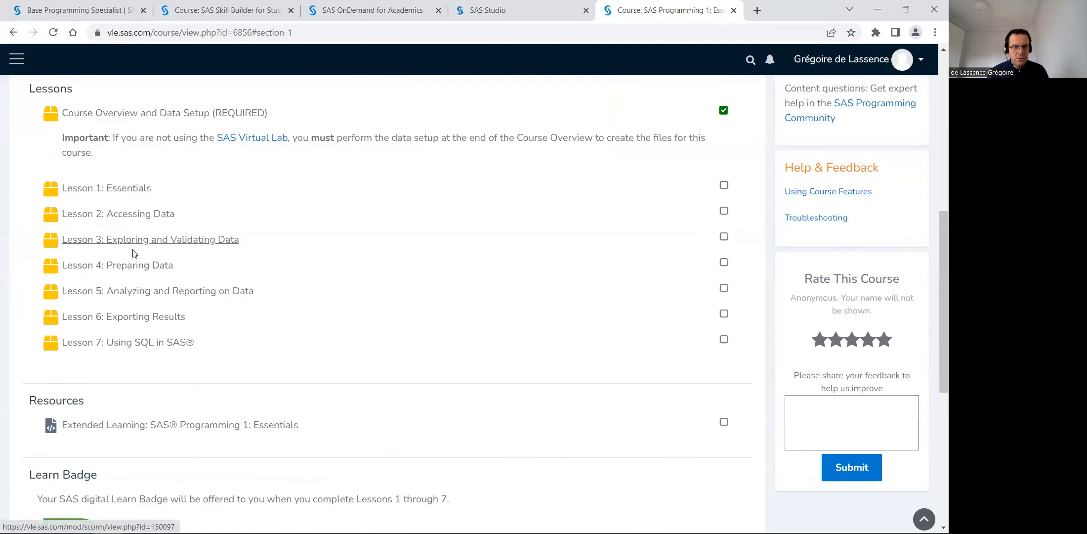
mouse_move(141, 274)
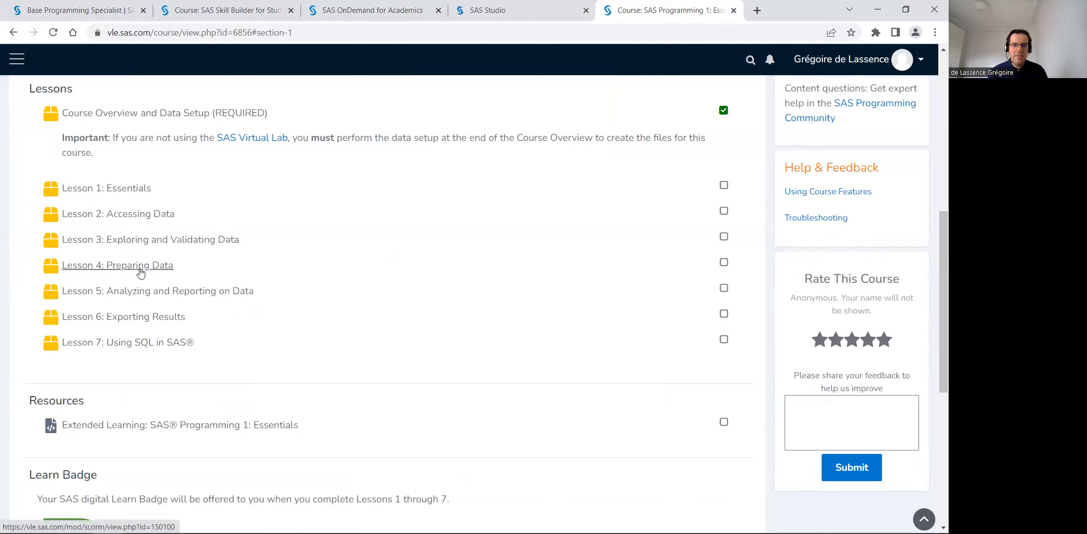
mouse_move(131, 189)
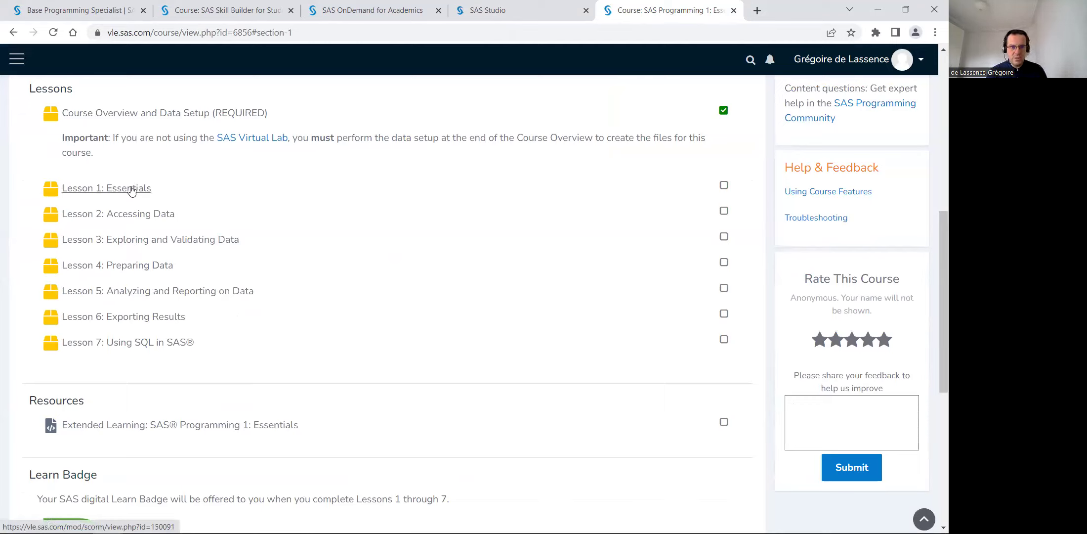
click(112, 188)
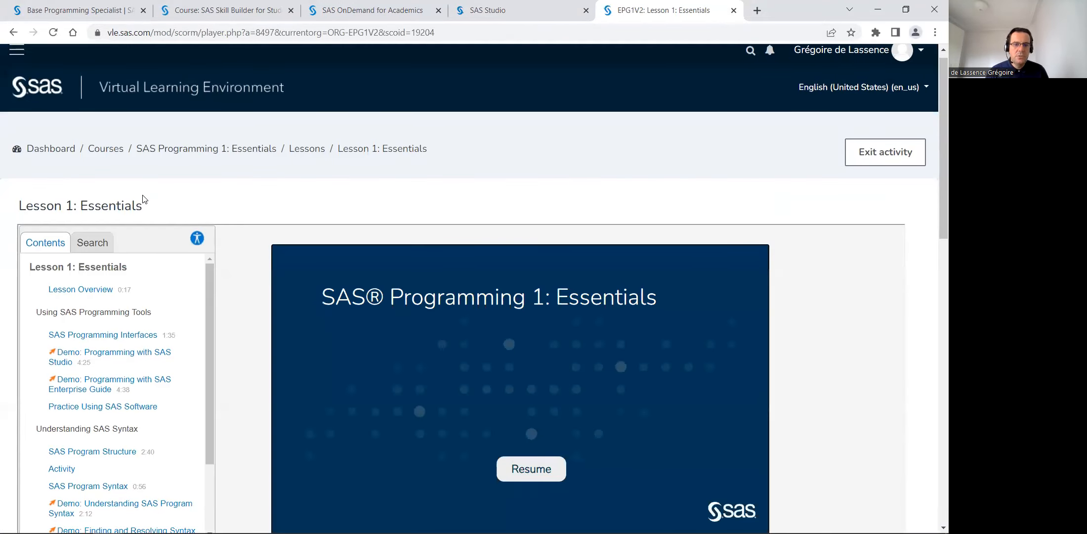
Open Lesson 1's Lesson Review and Quiz page and launch its 10-question quiz.
scroll(down, 3)
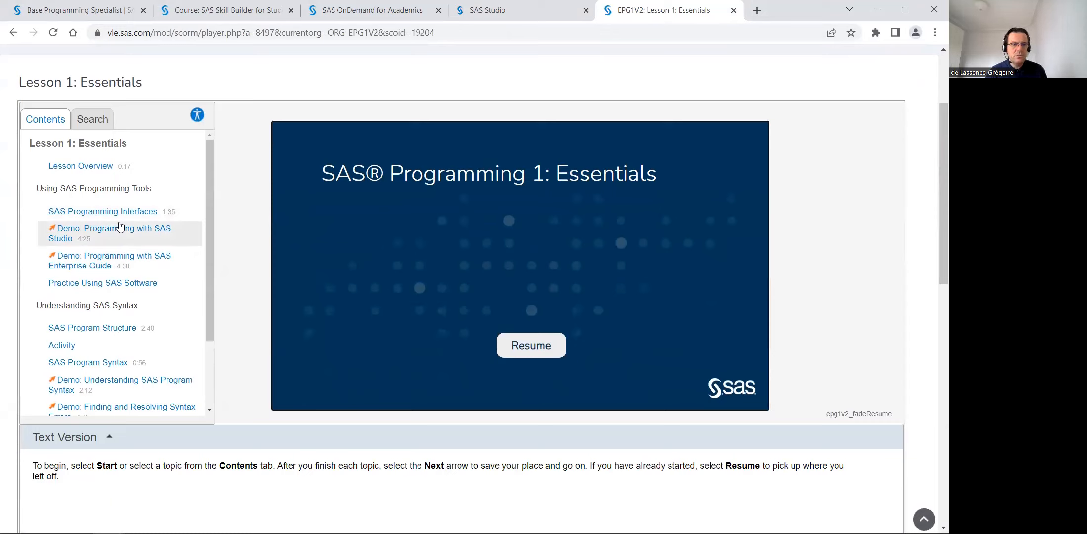
mouse_move(126, 268)
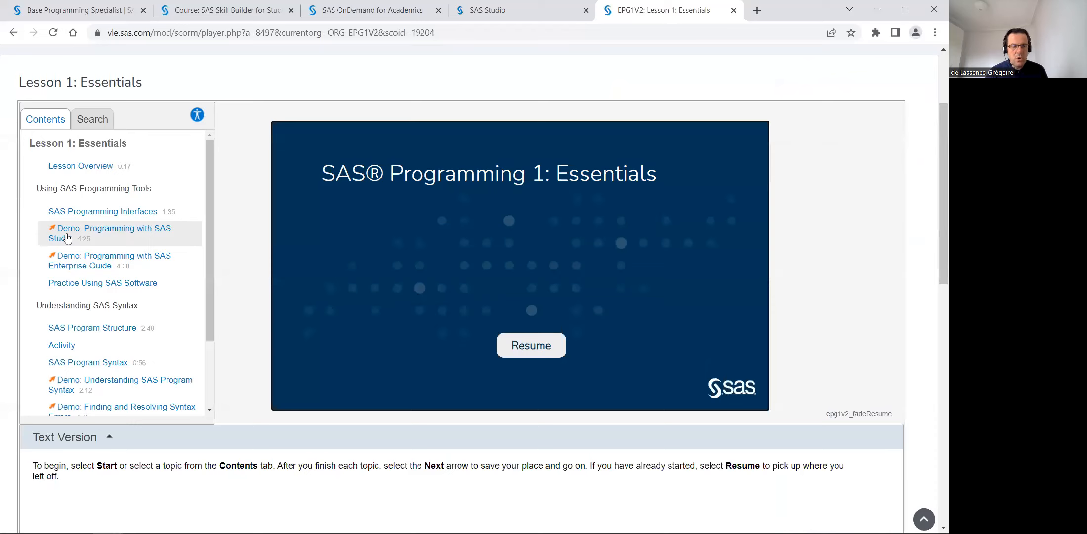
mouse_move(150, 242)
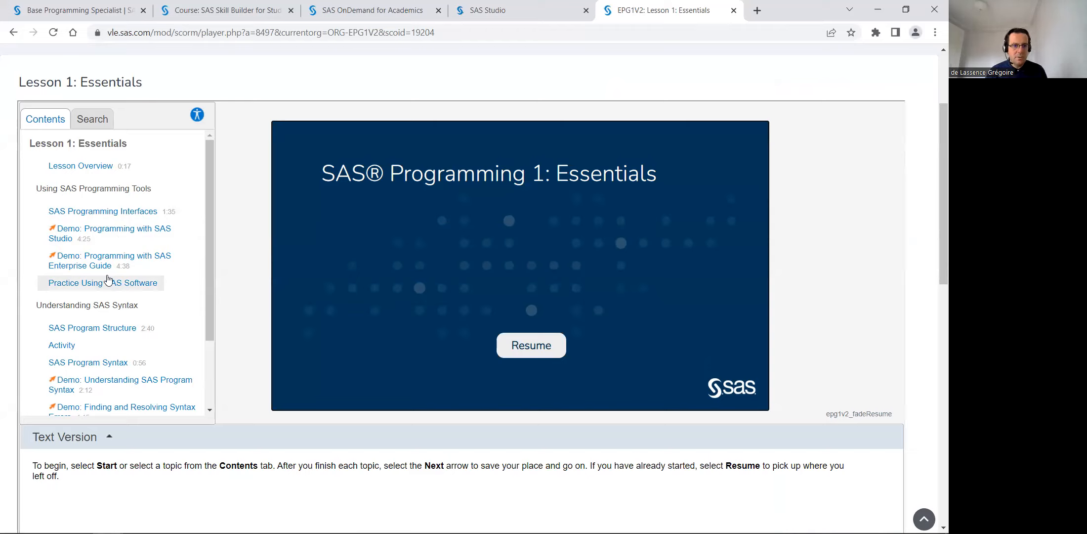
scroll(down, 3)
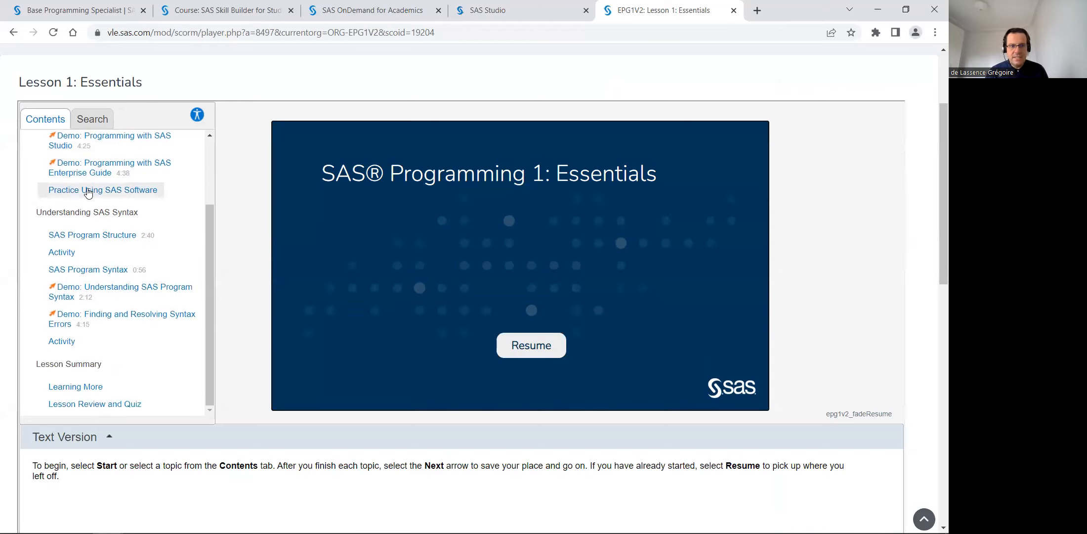
mouse_move(110, 256)
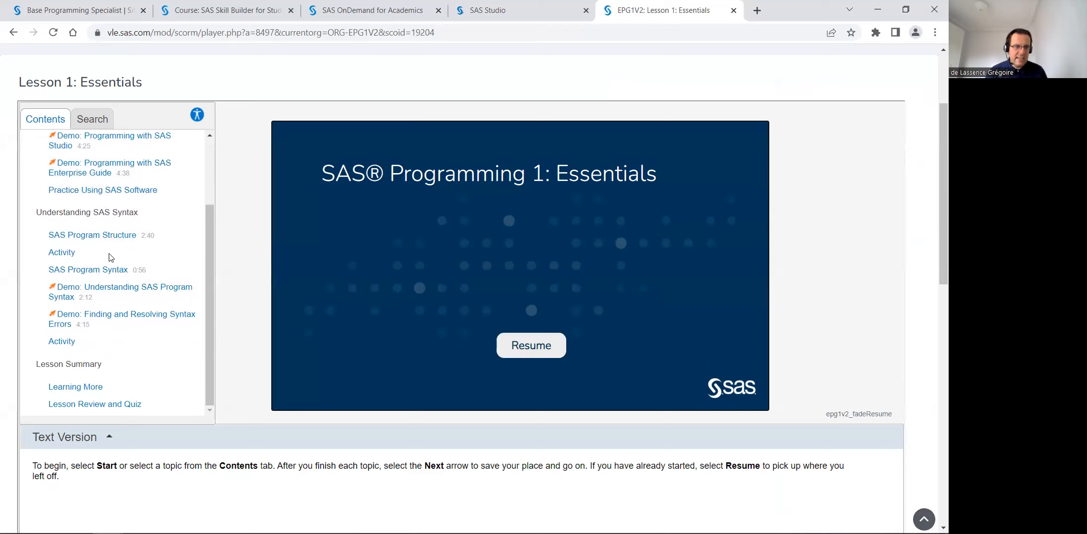
scroll(down, 3)
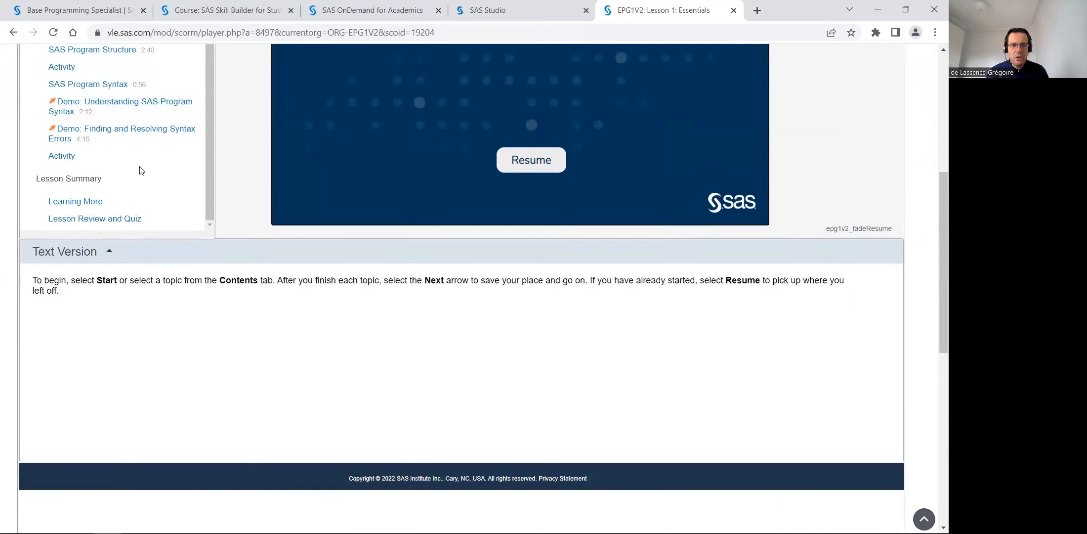
mouse_move(94, 229)
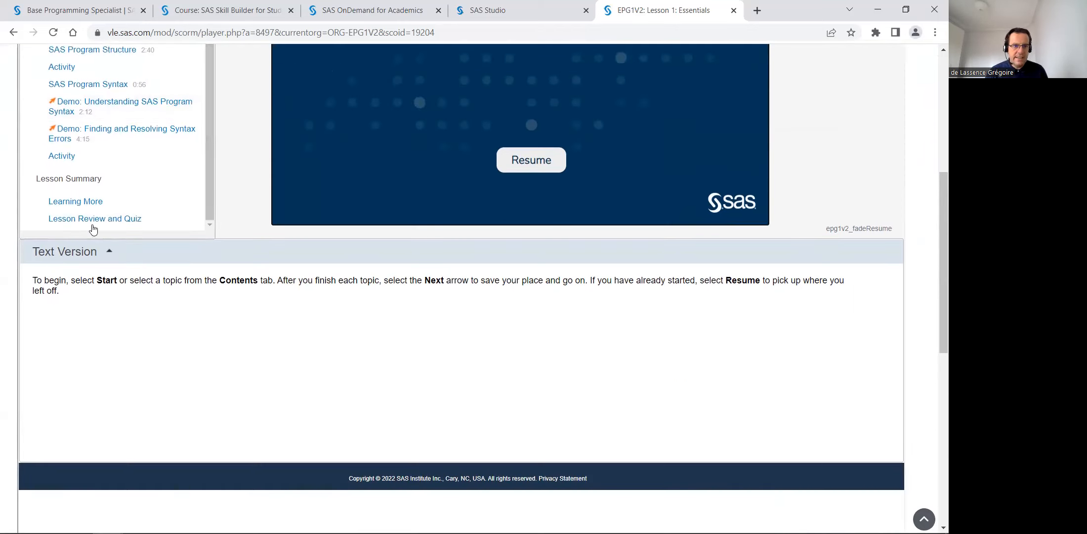
click(95, 219)
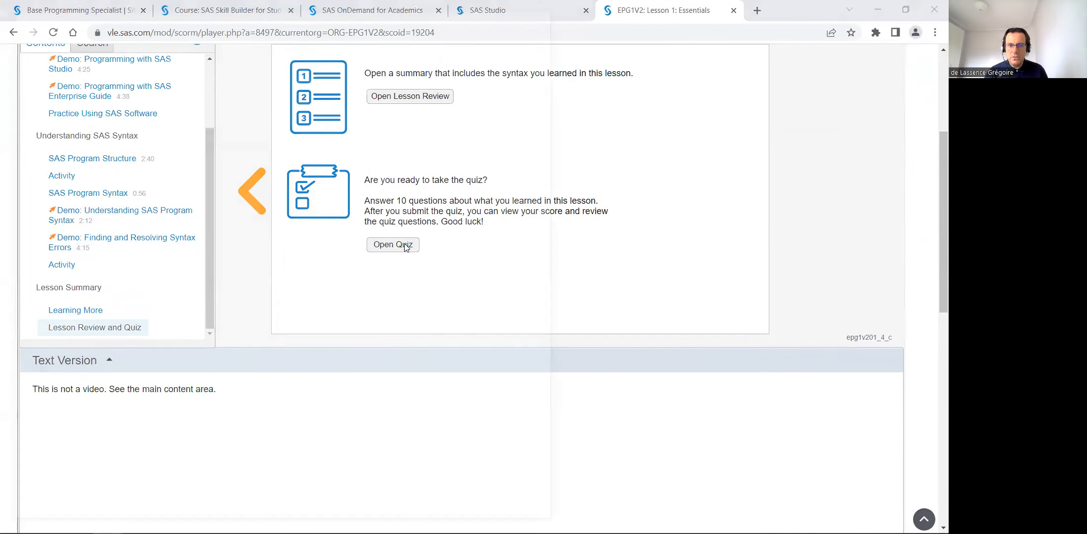
click(393, 245)
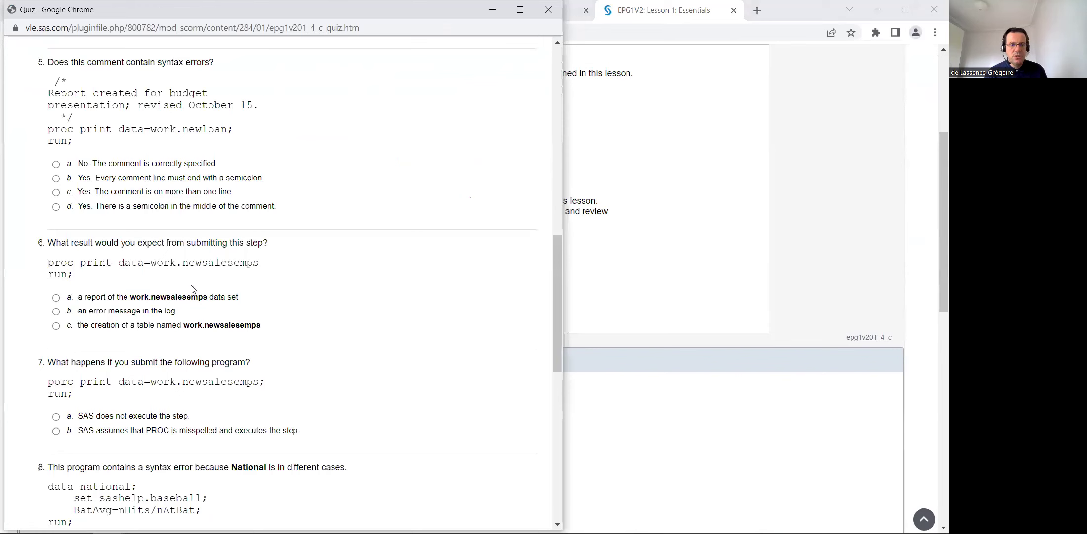
Submit the Lesson 1 quiz unanswered for 0%, then return to the Skill Builder course.
scroll(down, 3)
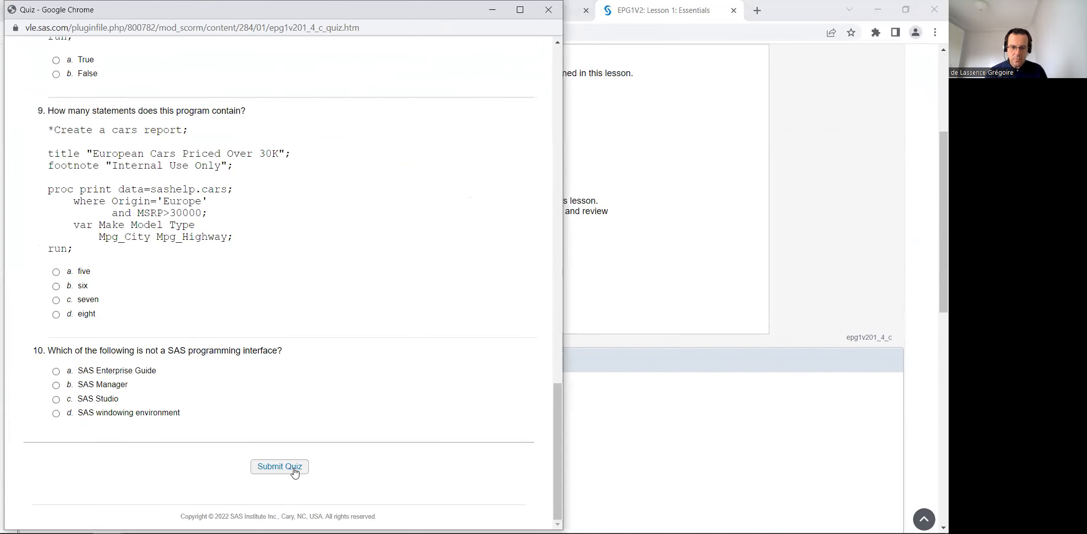
click(279, 466)
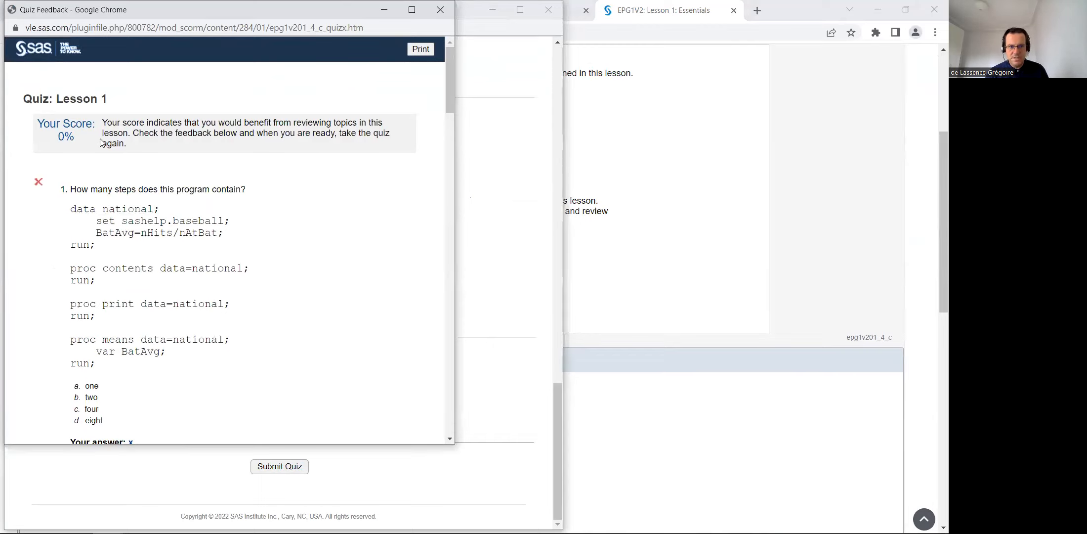
mouse_move(192, 223)
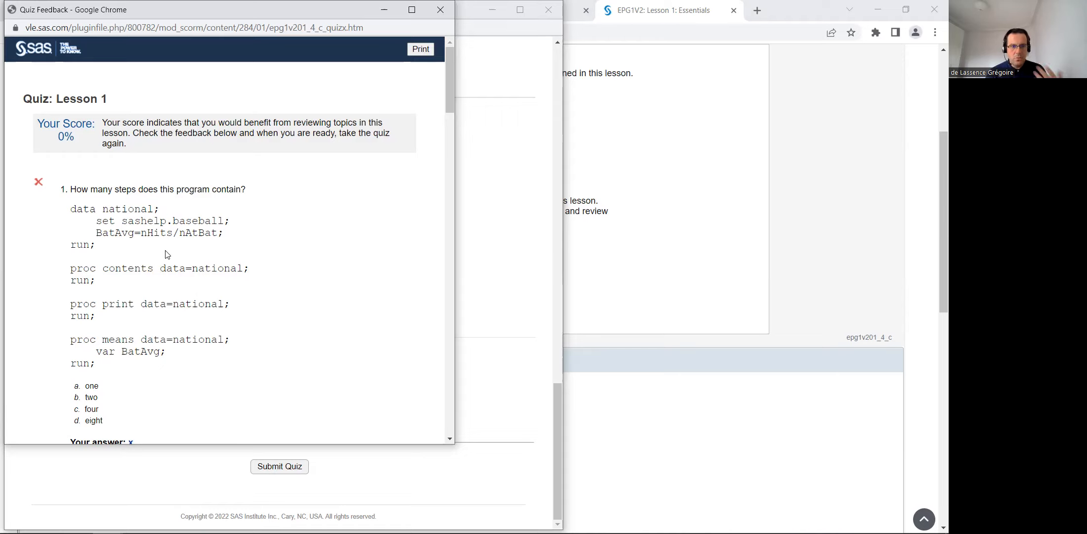
mouse_move(186, 253)
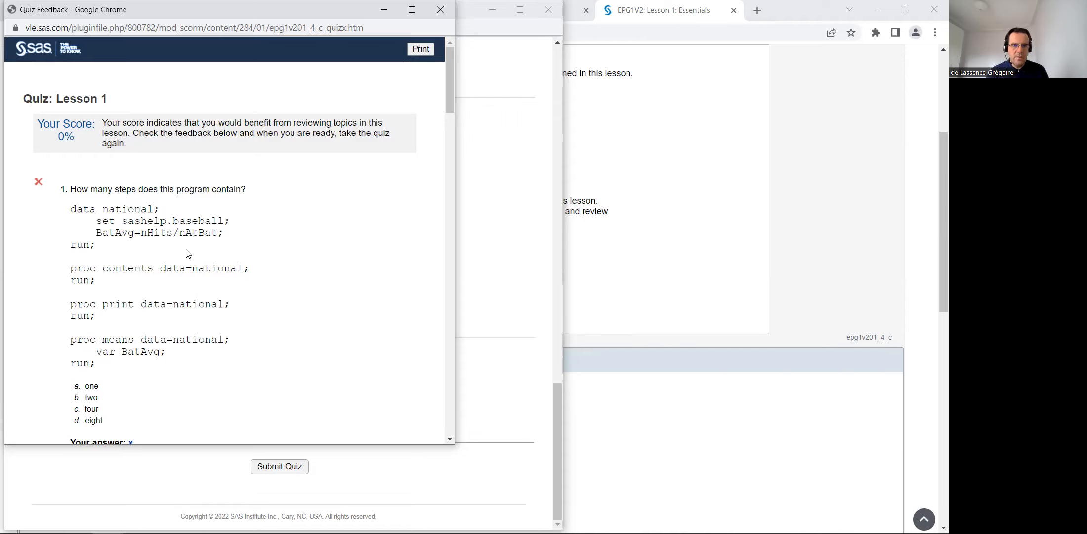
scroll(down, 3)
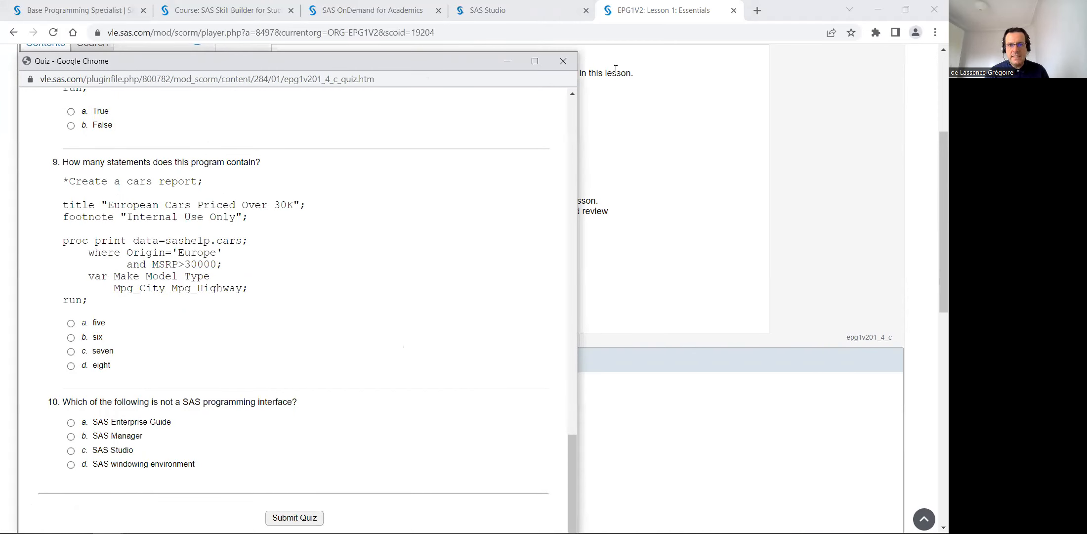
click(563, 61)
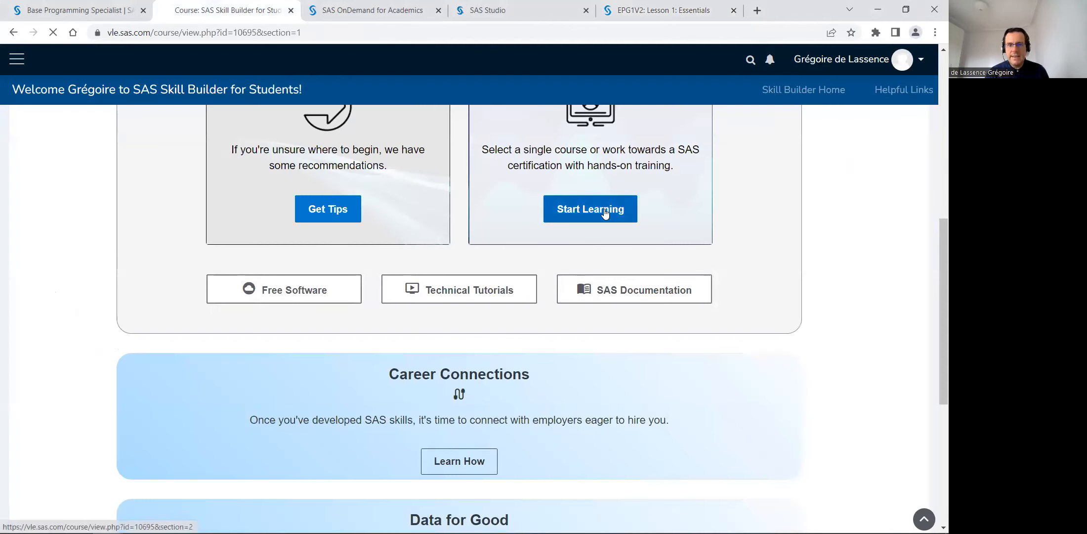
Start Learning and scroll the certification pathways toward the Base Programming practice exam course.
click(590, 208)
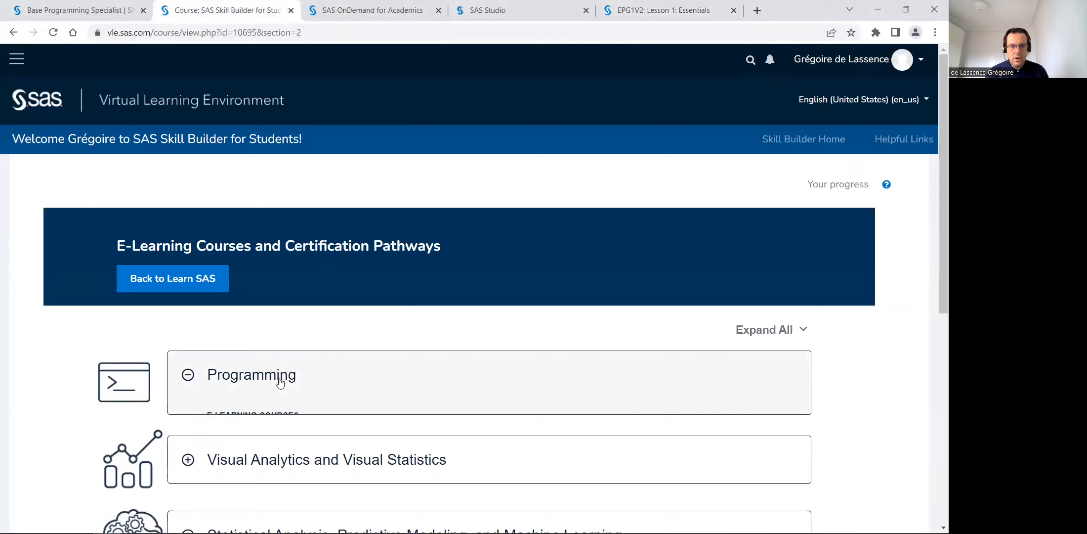
scroll(down, 3)
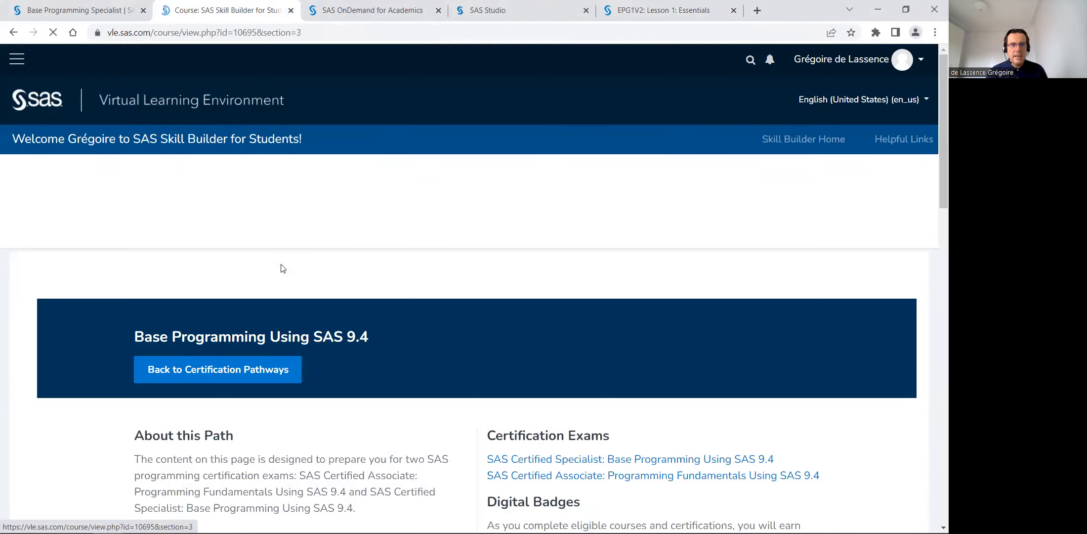
scroll(down, 3)
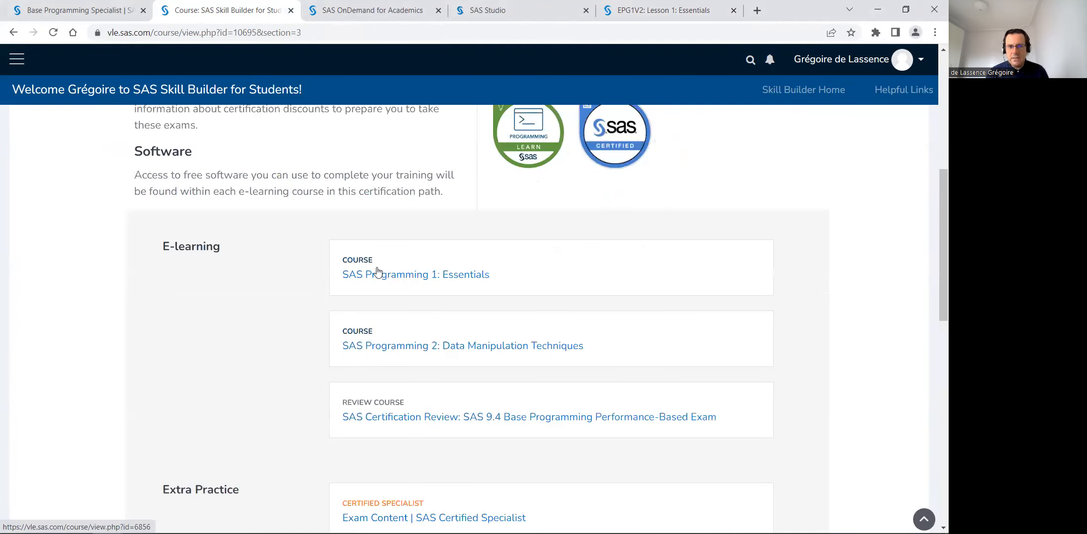
mouse_move(471, 344)
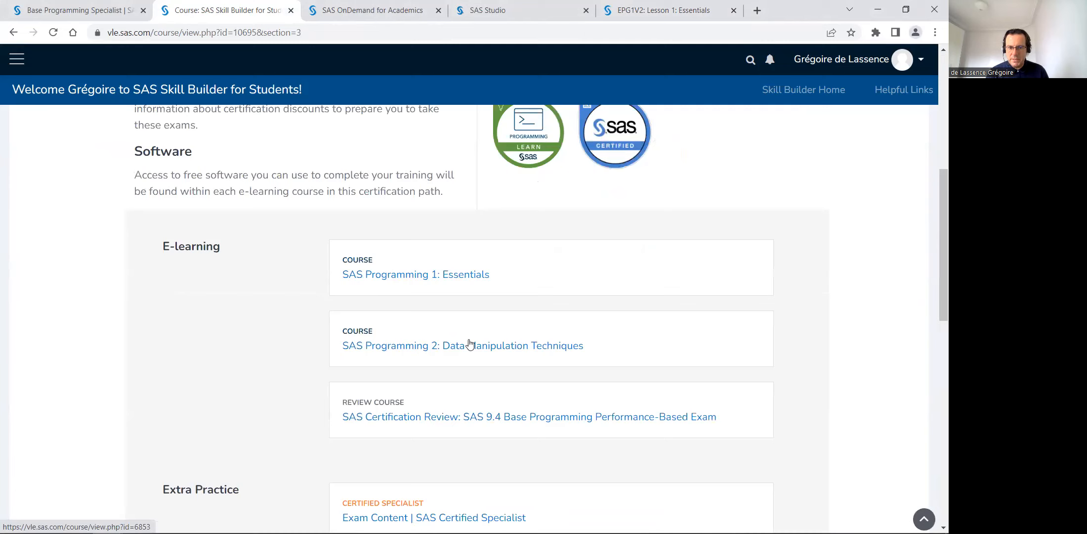
scroll(down, 3)
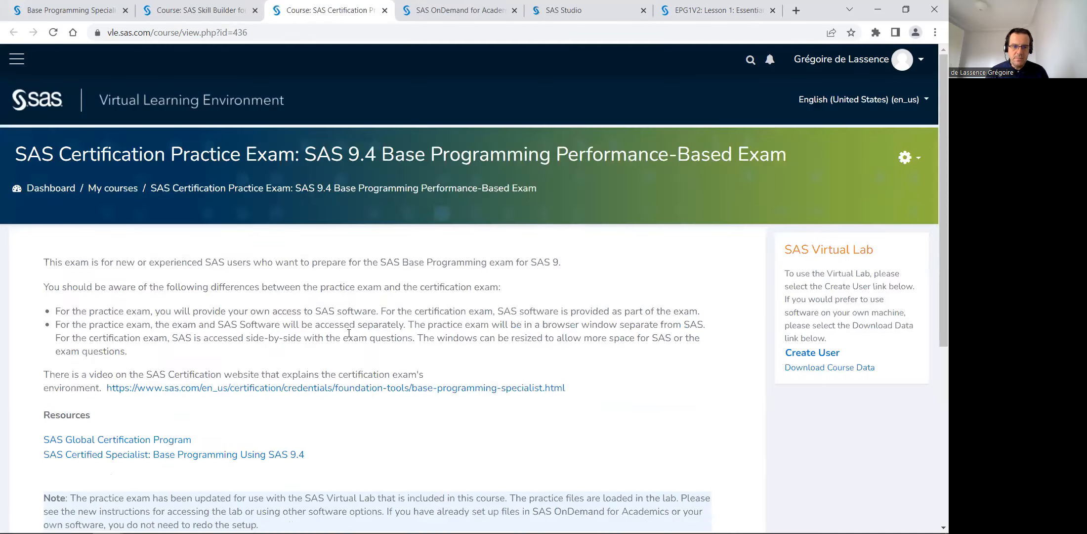
Resume the practice exam attempt, page to the first project, and switch to SAS Studio.
scroll(down, 3)
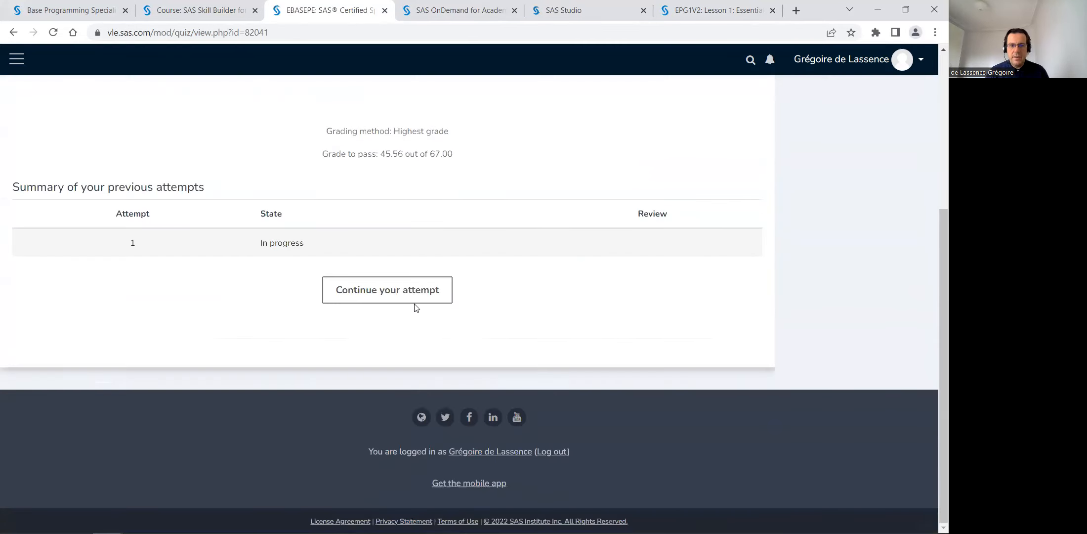
click(387, 290)
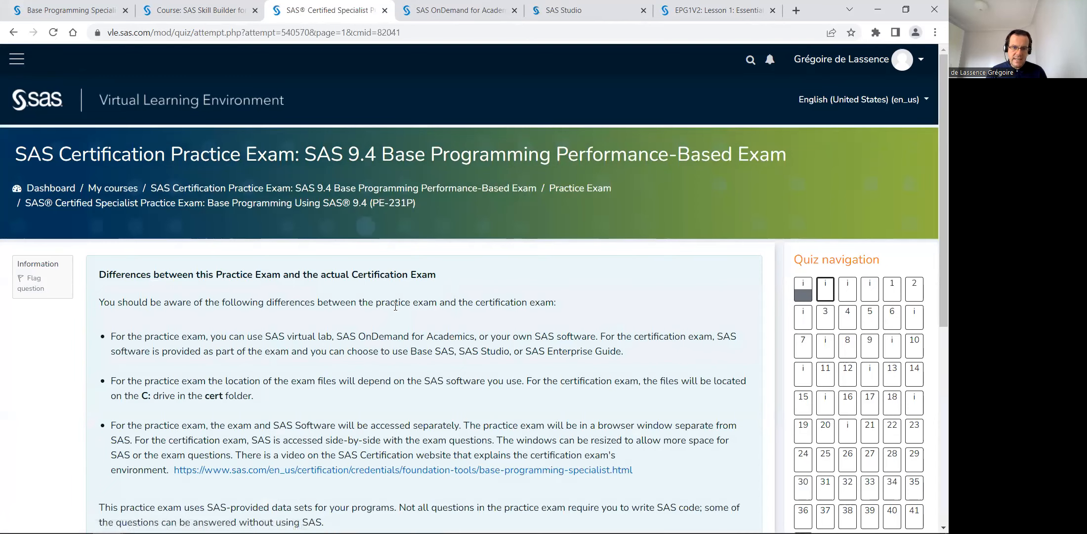
scroll(down, 3)
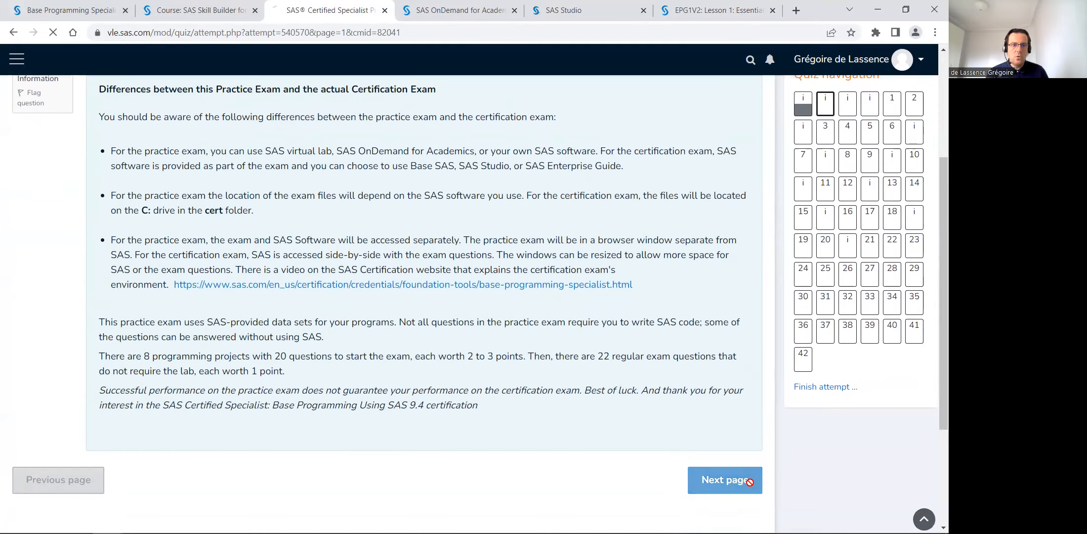
click(725, 480)
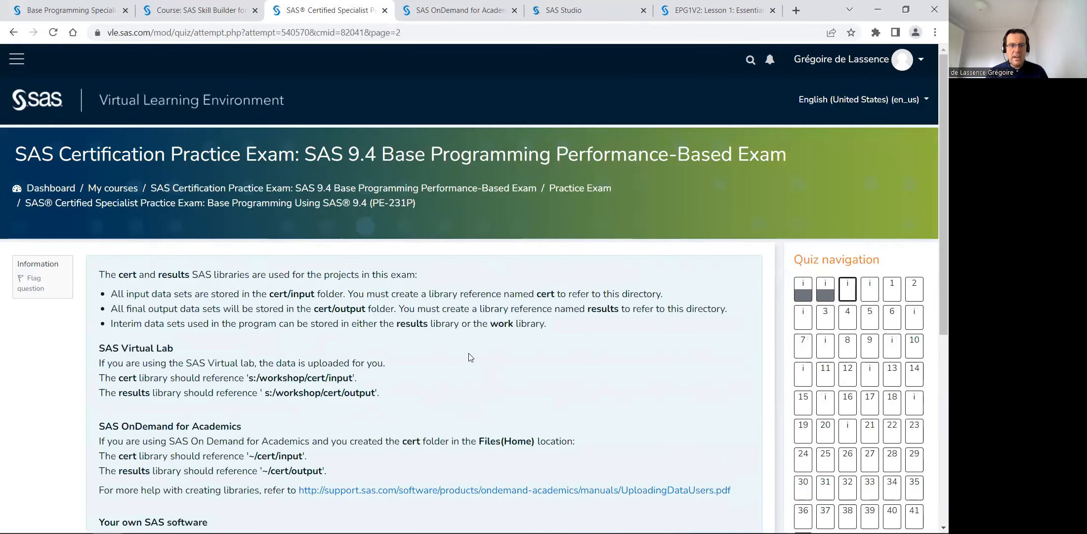
mouse_move(257, 384)
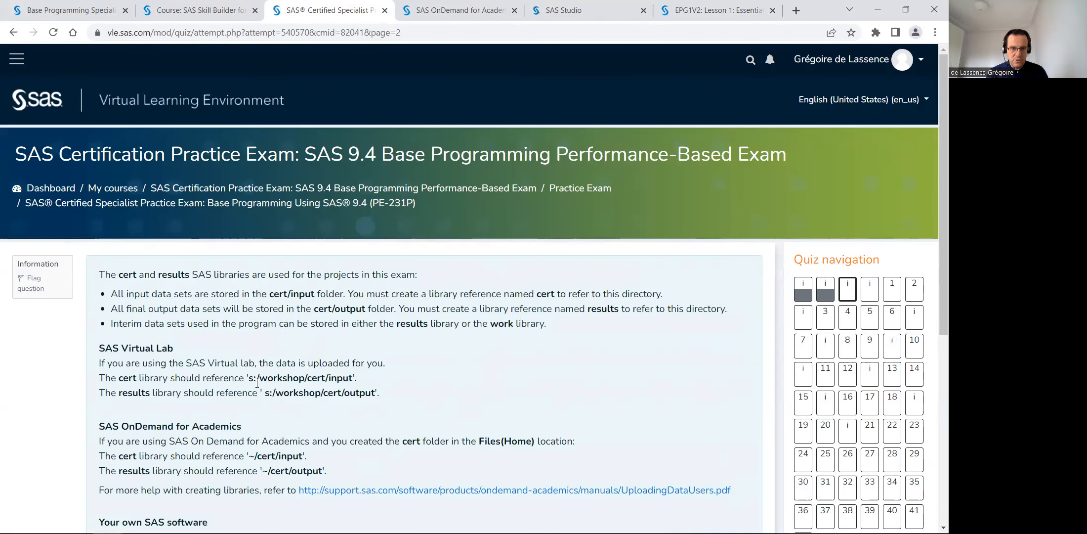
scroll(down, 3)
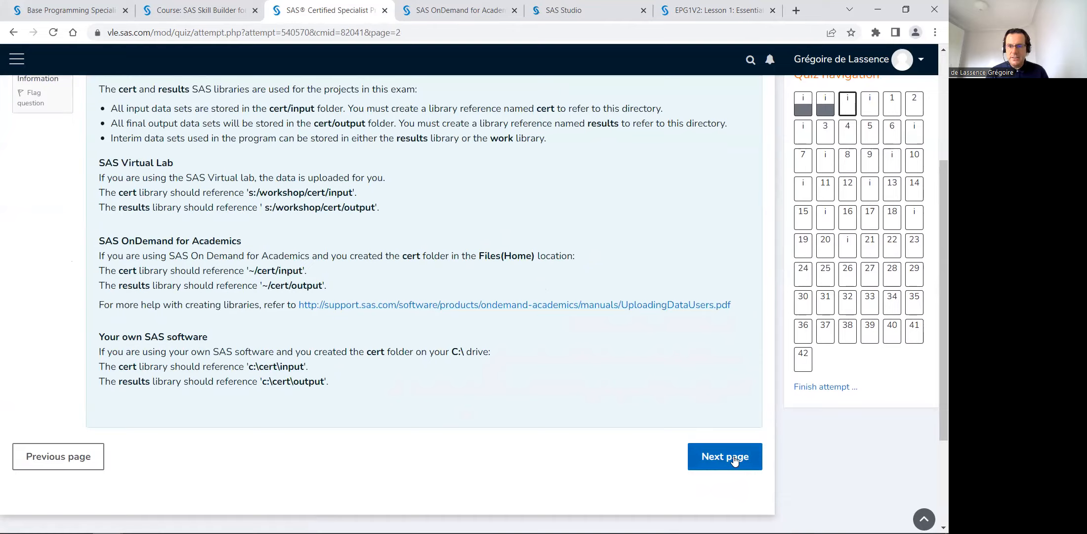
click(725, 457)
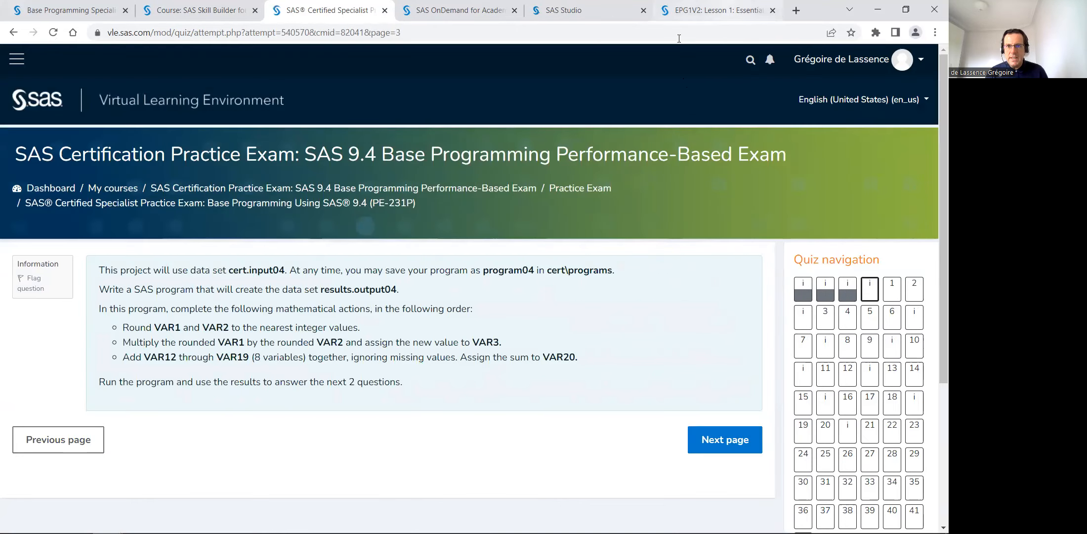
click(563, 9)
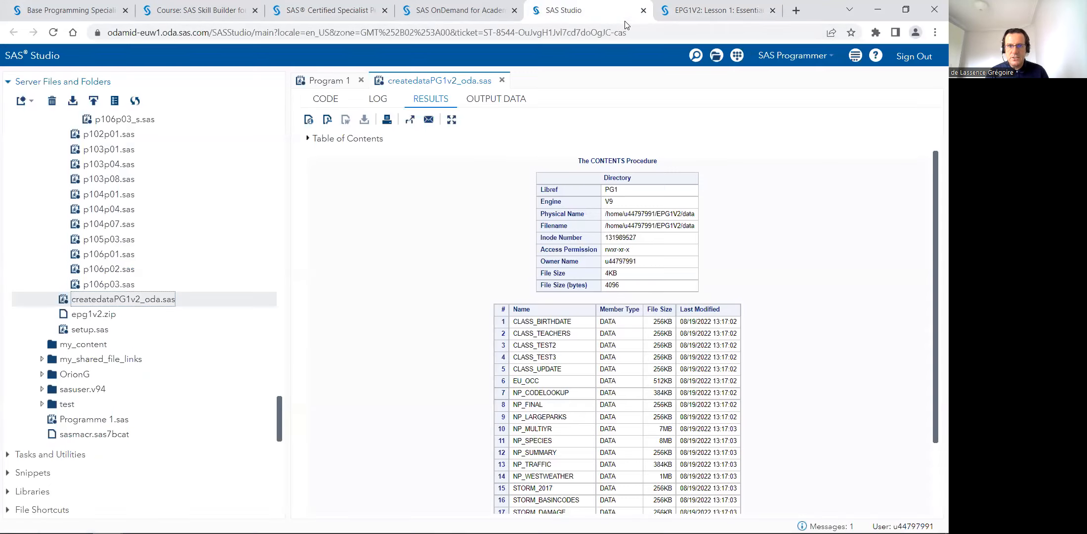
Expand the cert folder and fold up the EPG1V2 demos and practices folders.
scroll(down, 3)
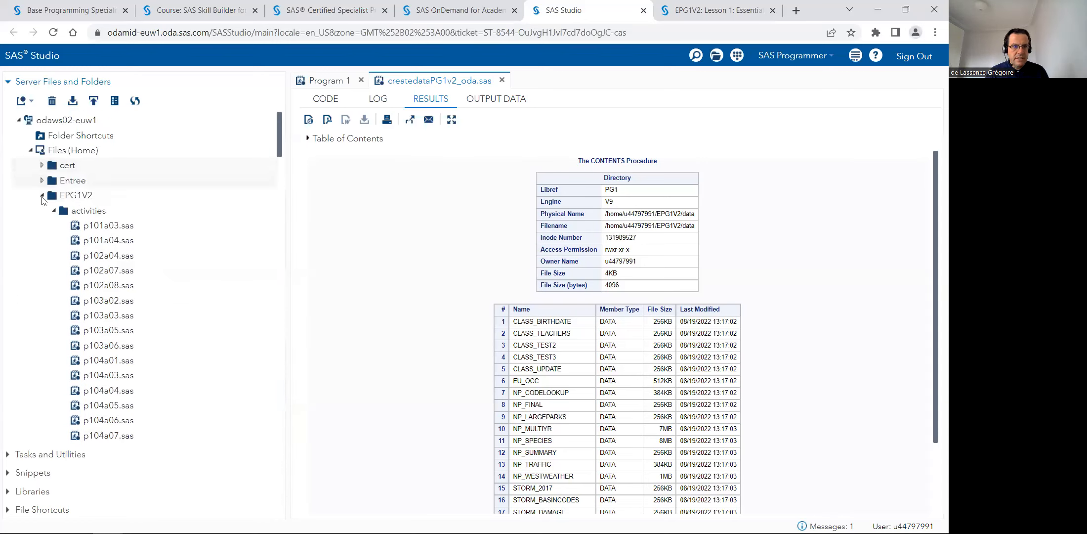
click(42, 165)
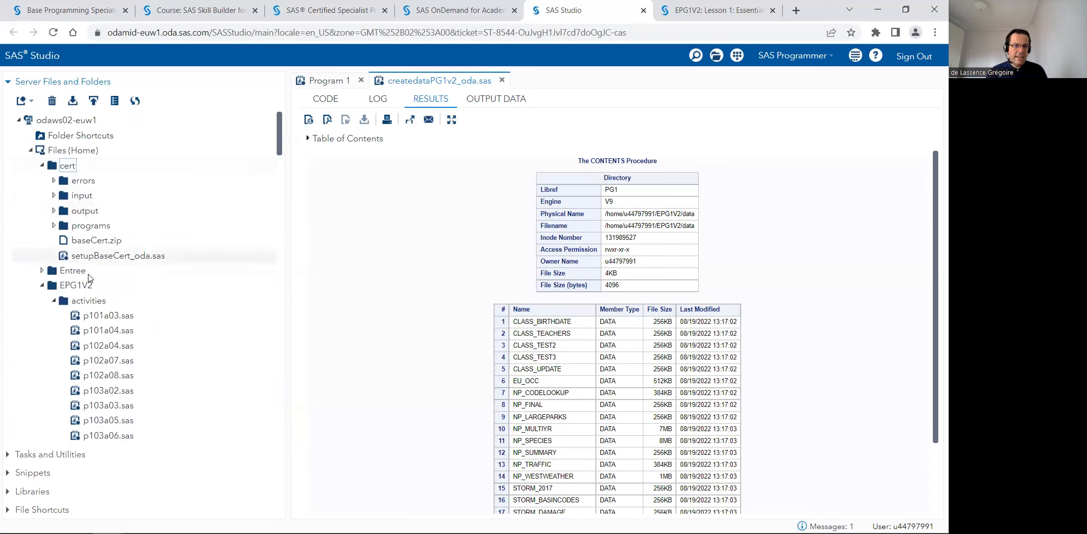
mouse_move(68, 201)
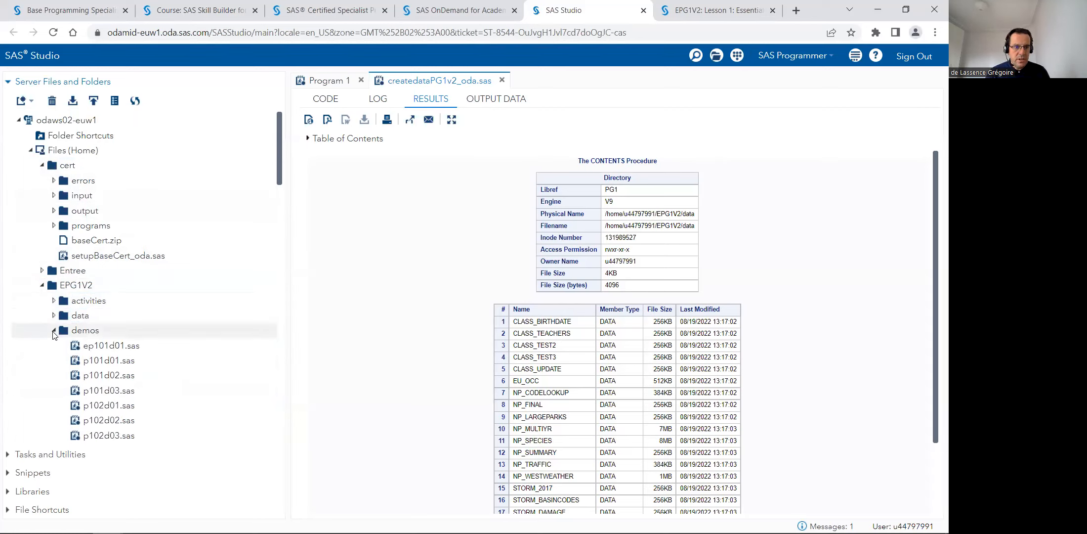
click(54, 330)
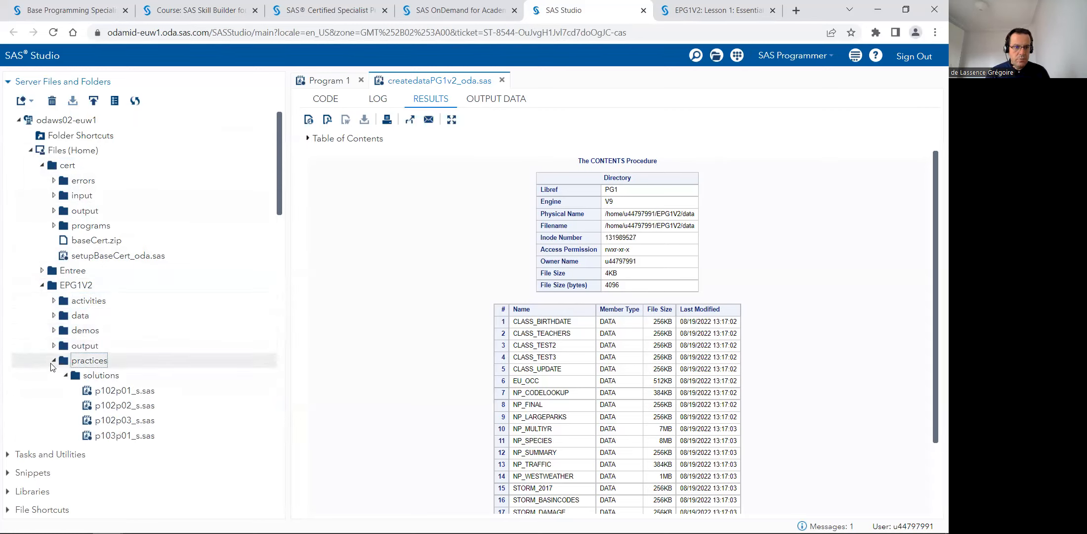
click(326, 98)
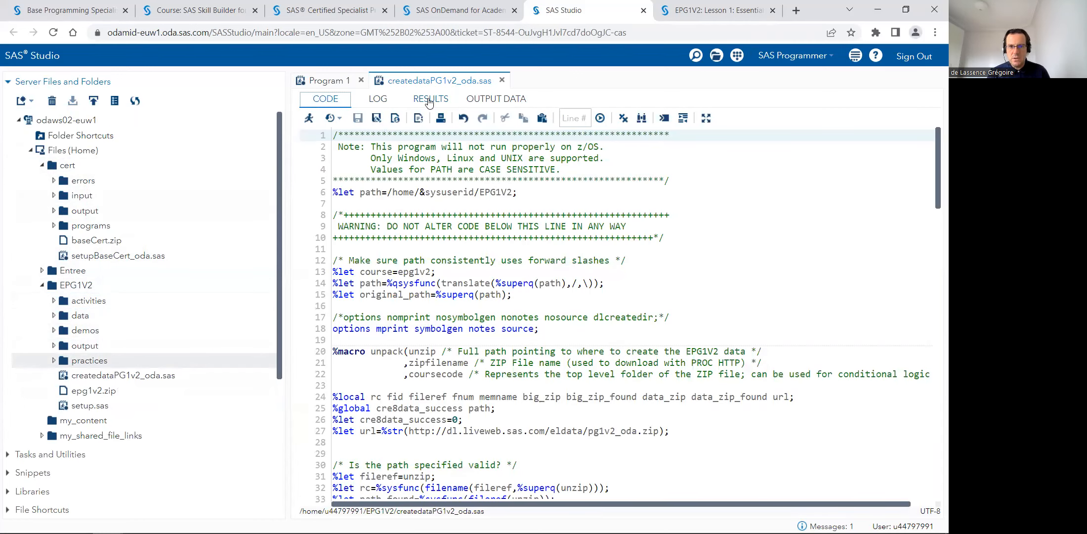
Check the setup program's log and results, then collapse the cert and EPG1V2 folders.
click(377, 99)
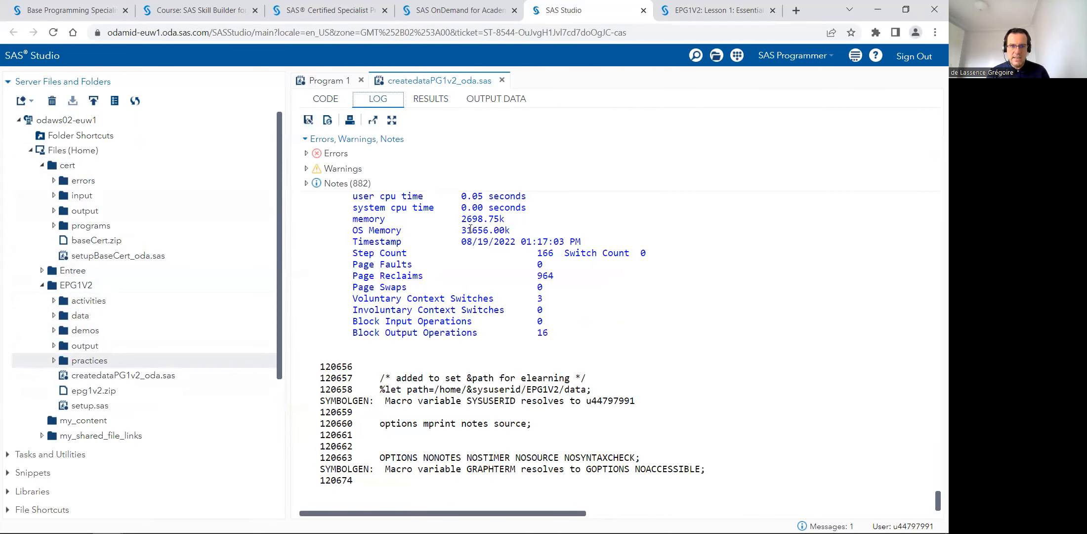
click(431, 99)
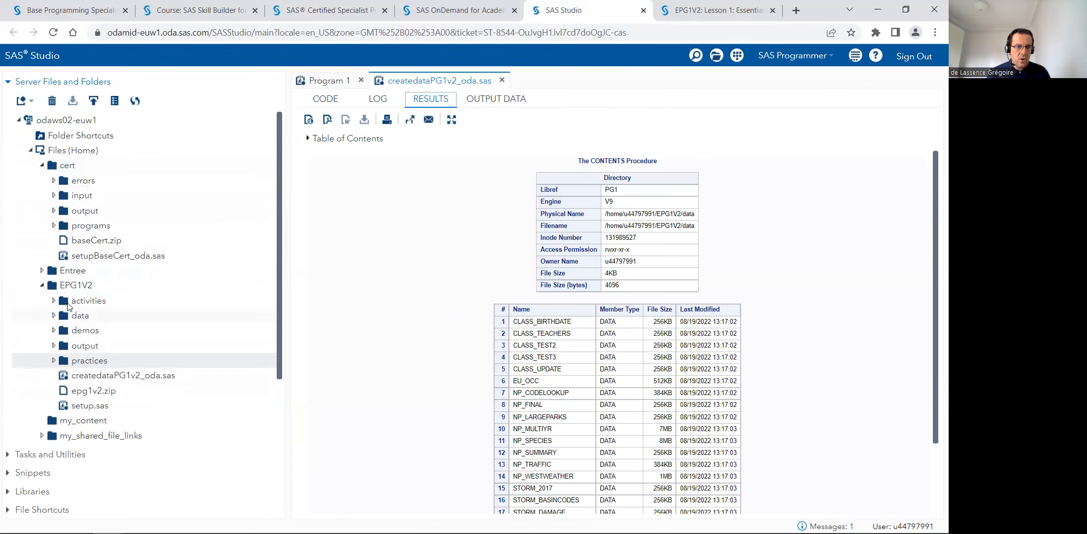
click(77, 285)
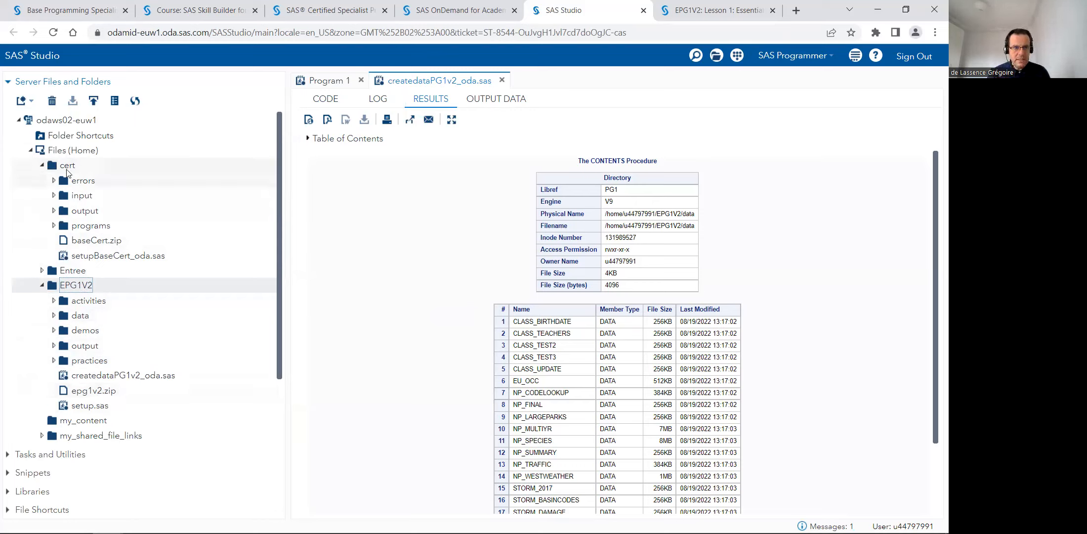
click(42, 166)
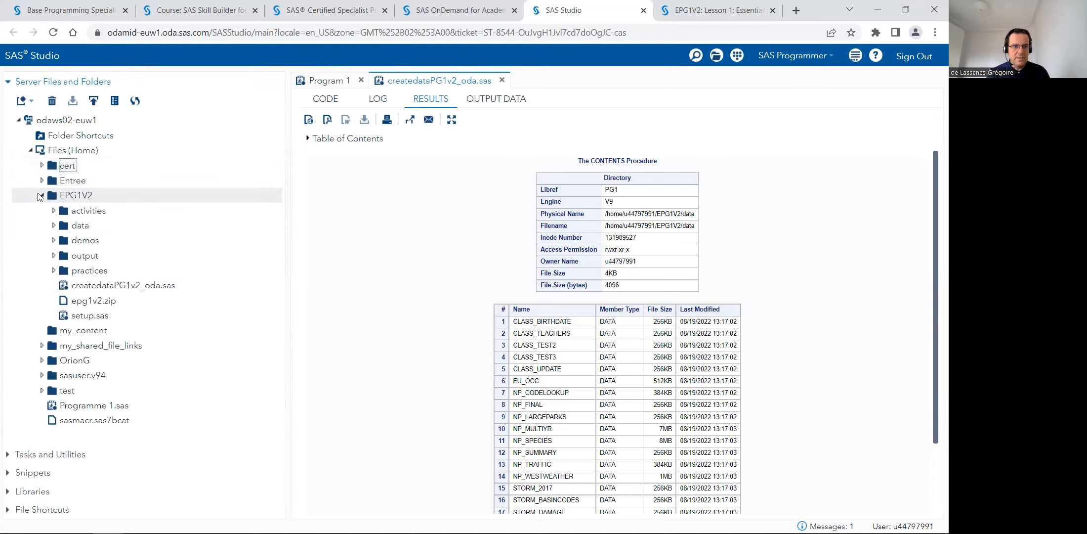
click(41, 196)
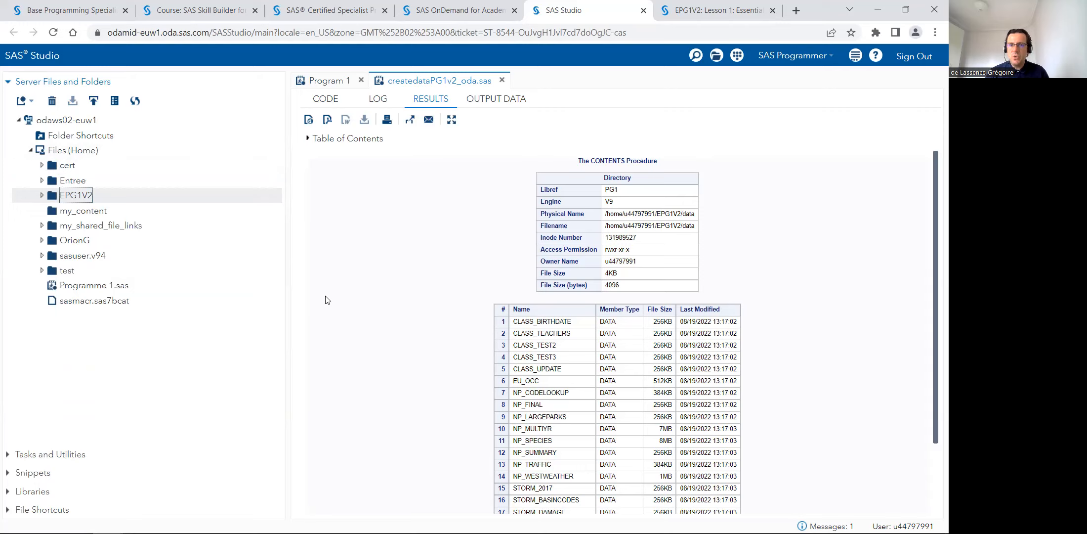
mouse_move(436, 288)
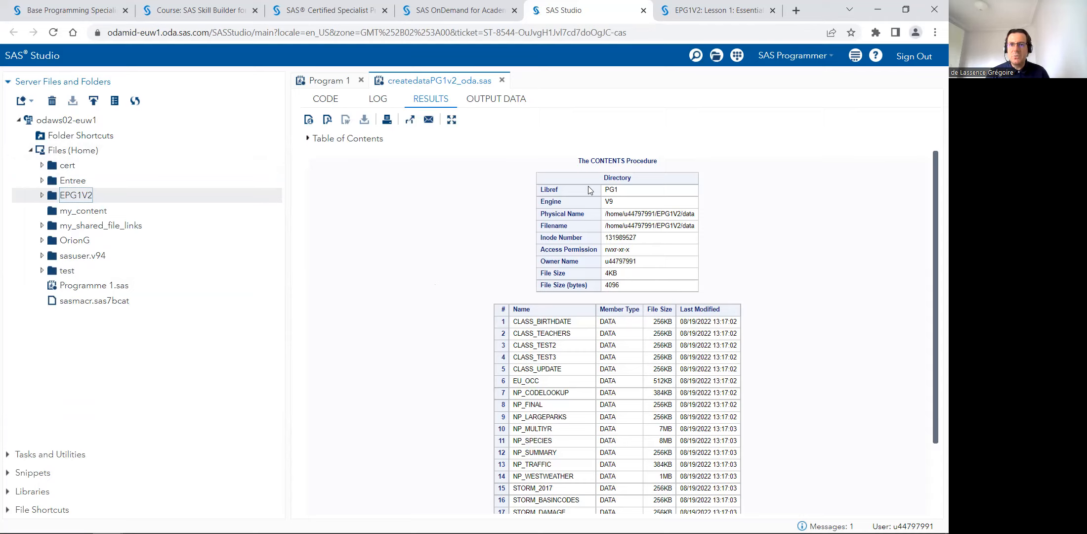
mouse_move(652, 25)
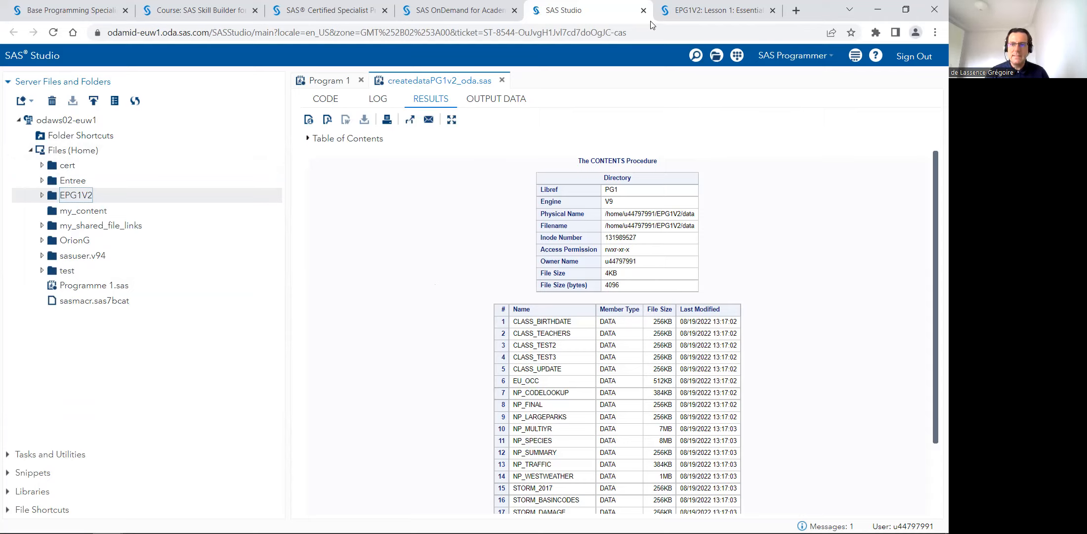